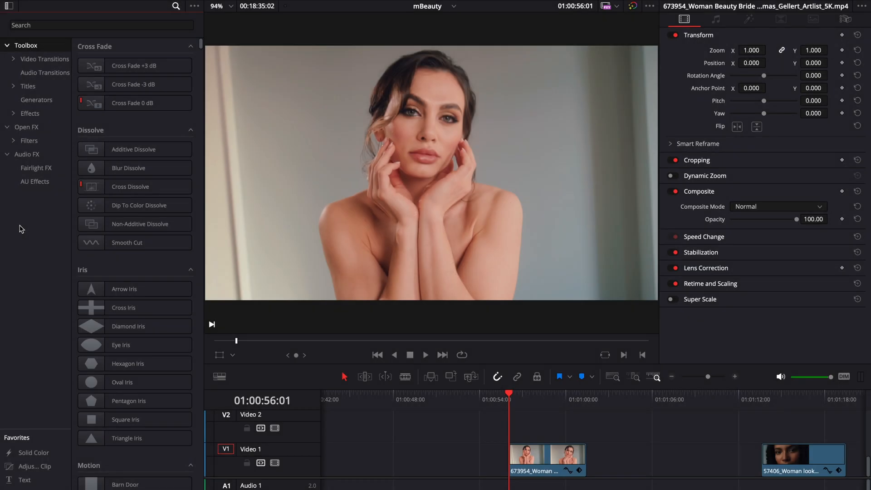
mouse_move(29, 233)
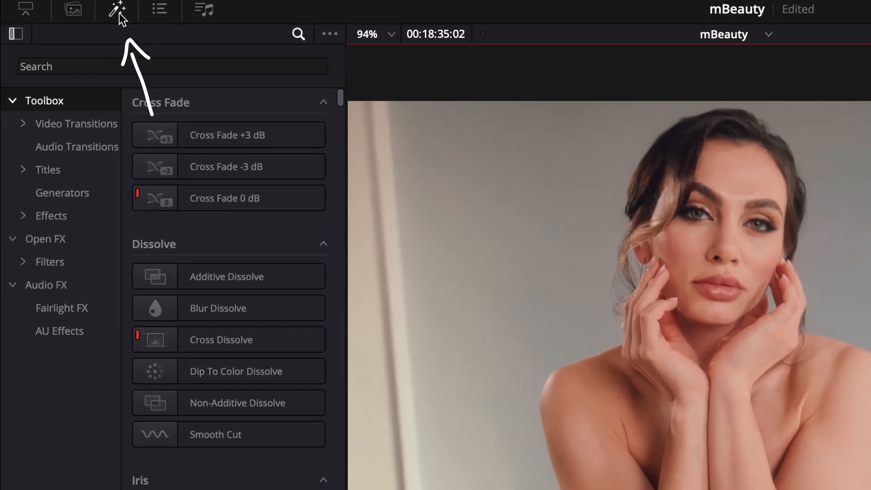
mouse_move(116, 10)
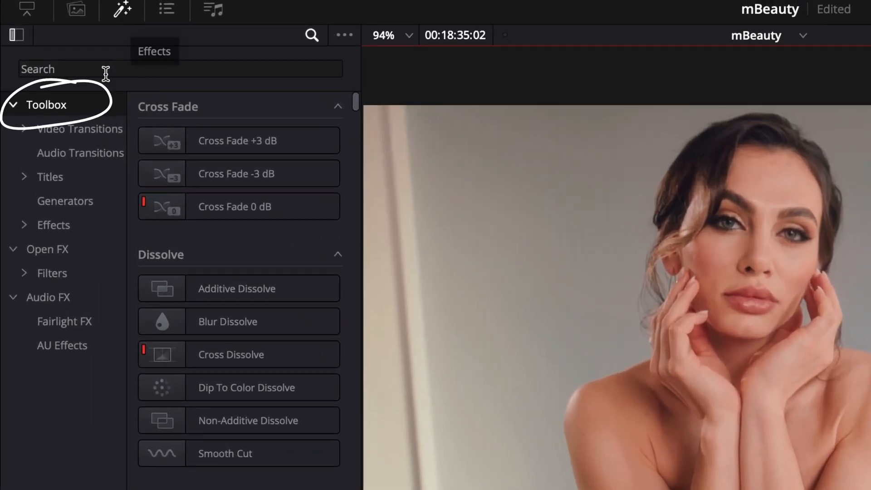
Step: Search the effects library for 'mBeauty' and browse Titles > MotionVFX > mBeauty
text(m)
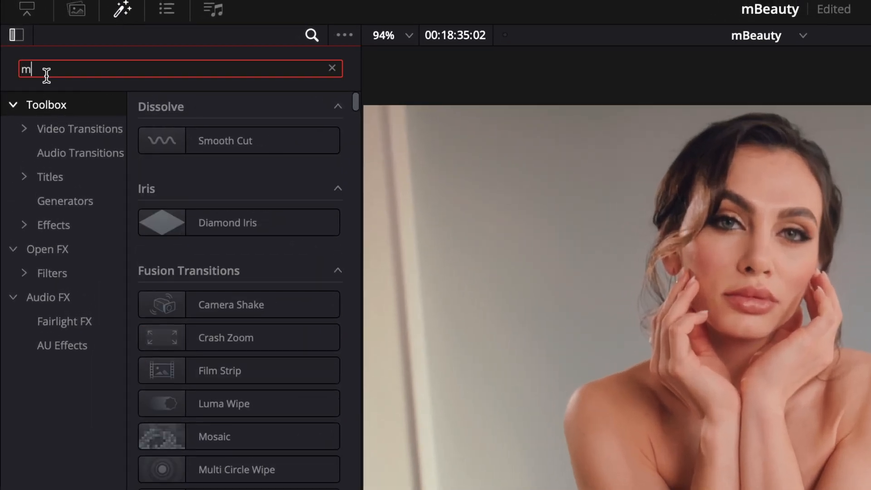
text(Beauty)
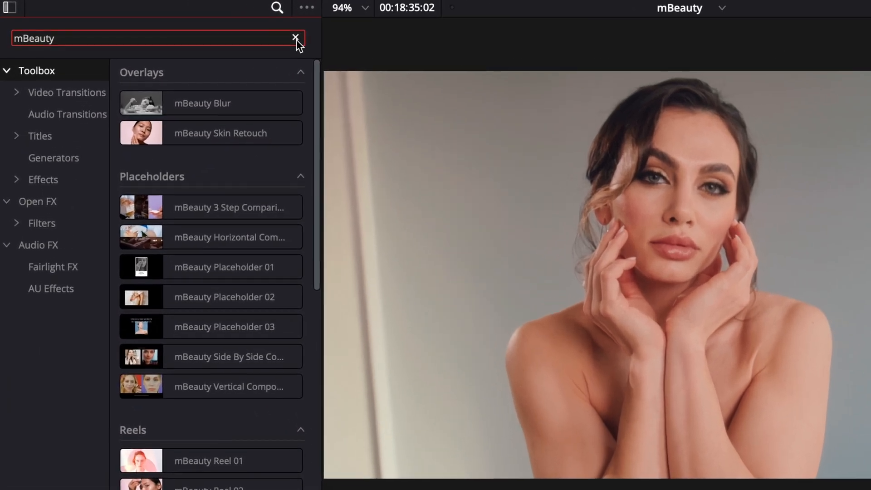
click(295, 38)
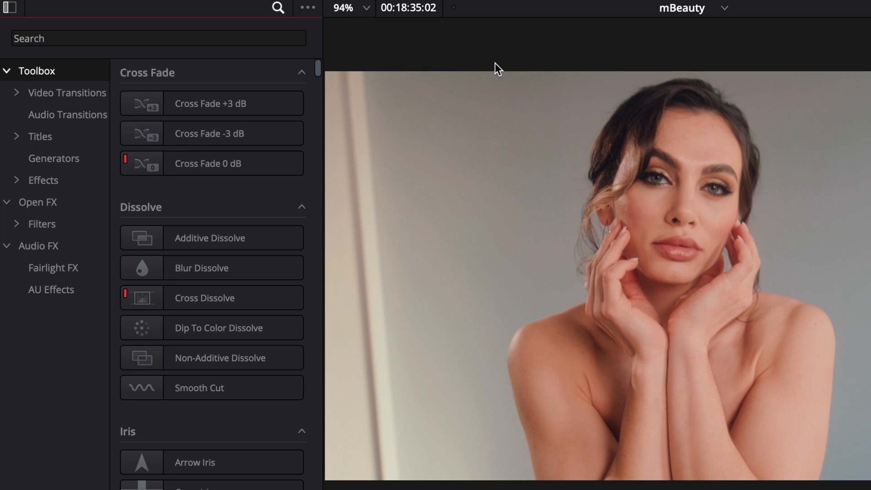
click(17, 136)
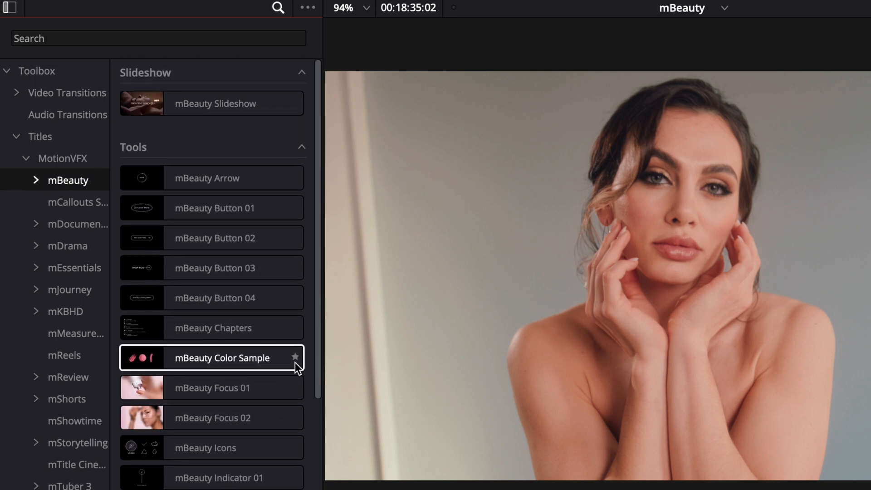
text(m)
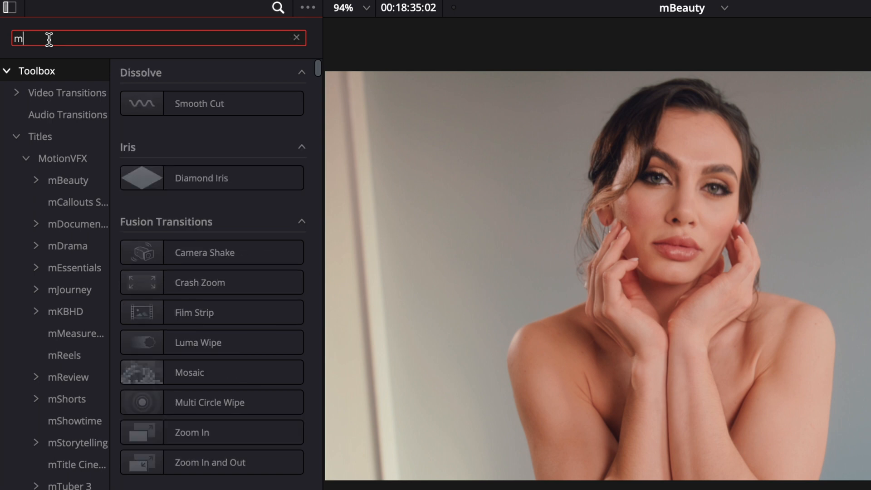
text(beauty)
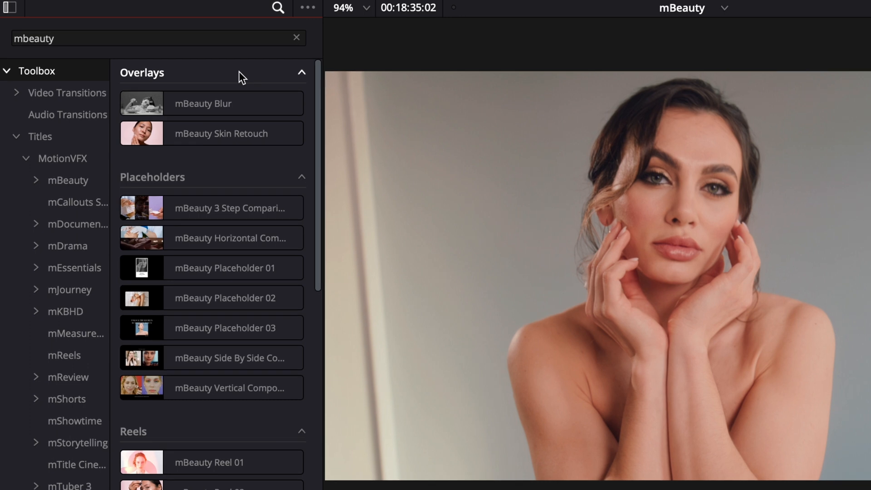
click(211, 103)
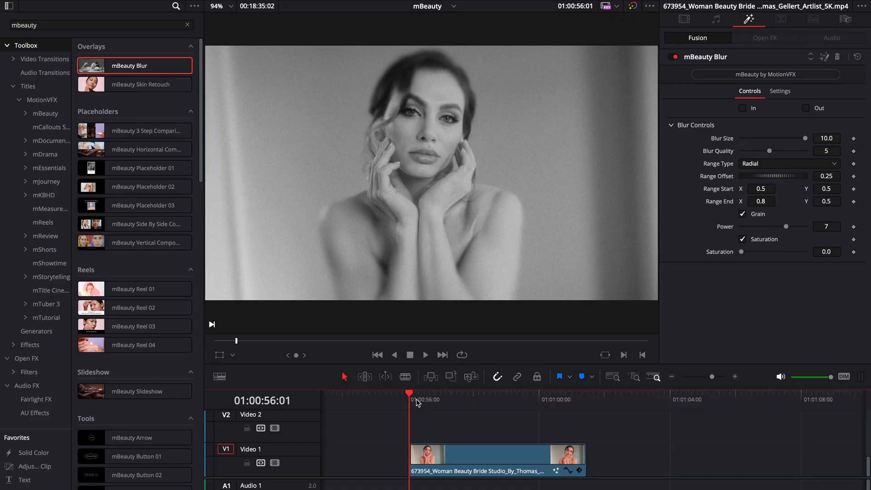
mouse_move(435, 412)
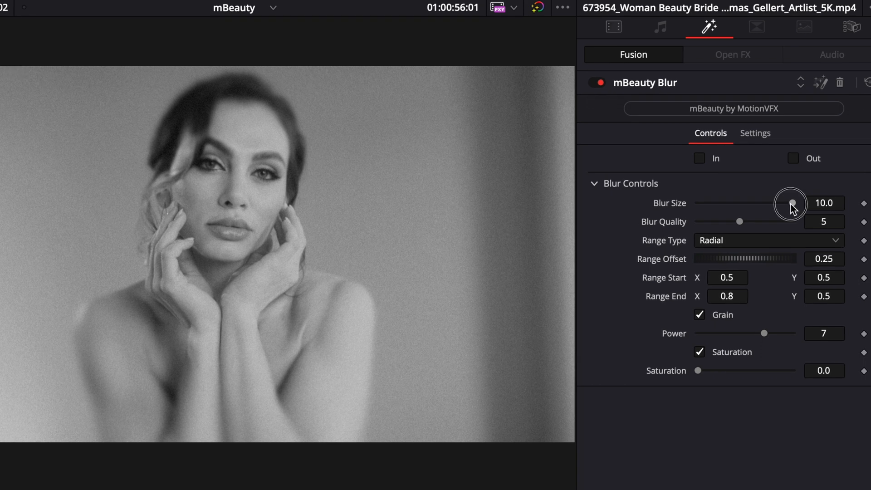
Step: Test mBeauty Blur Size at about 4 and 0, then restore it to 10
drag(790, 203, 735, 203)
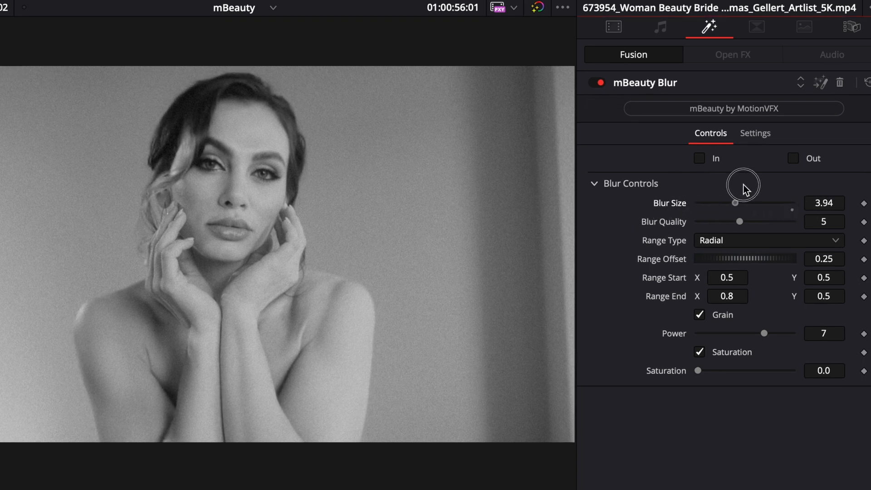
drag(719, 203, 745, 203)
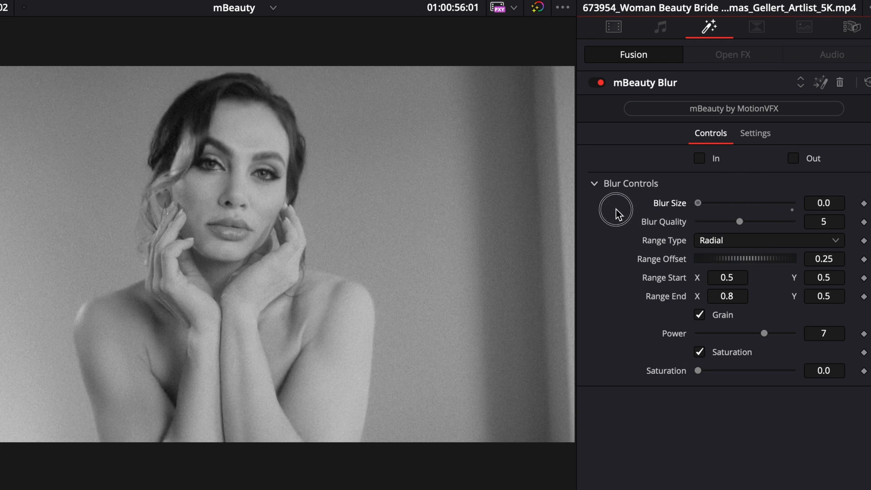
drag(698, 203, 793, 202)
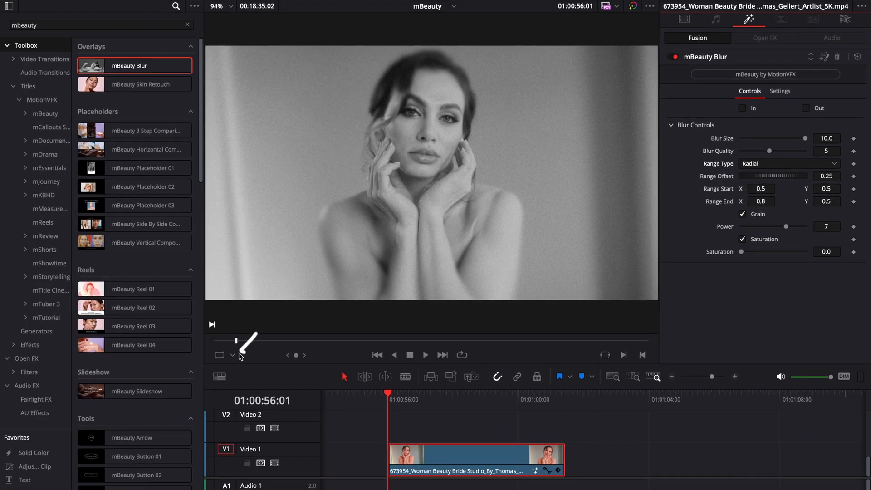
Step: Show on-screen range handles and drag the radial focus over the eyes, lips and chest
click(232, 354)
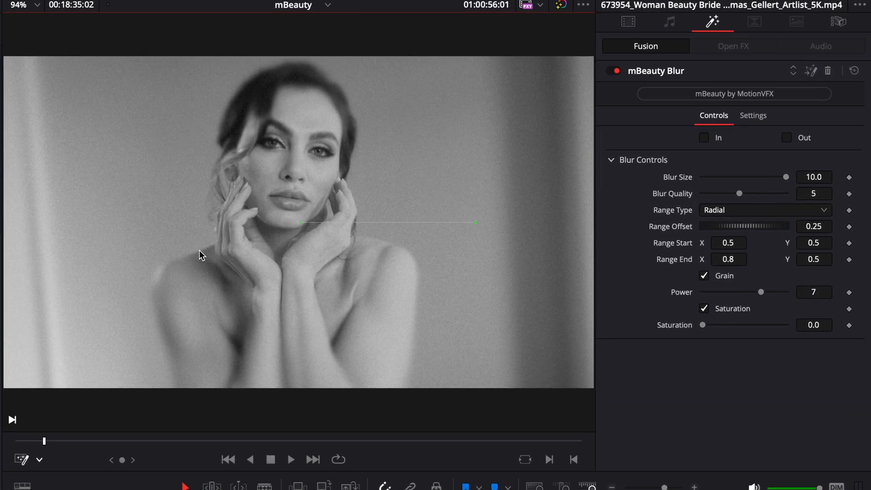
mouse_move(371, 174)
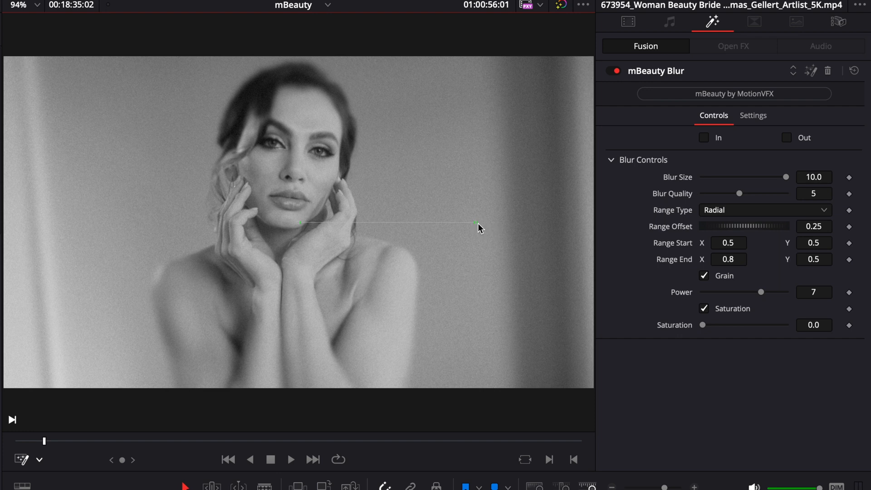
mouse_move(329, 228)
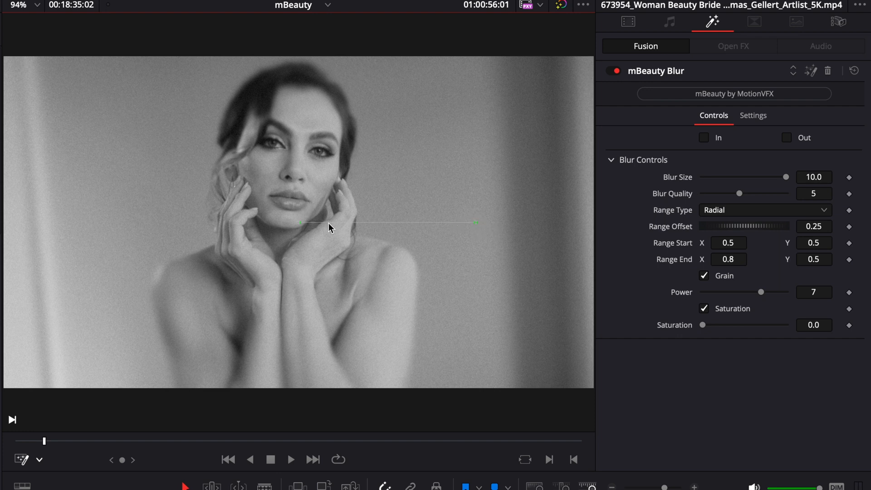
mouse_move(340, 240)
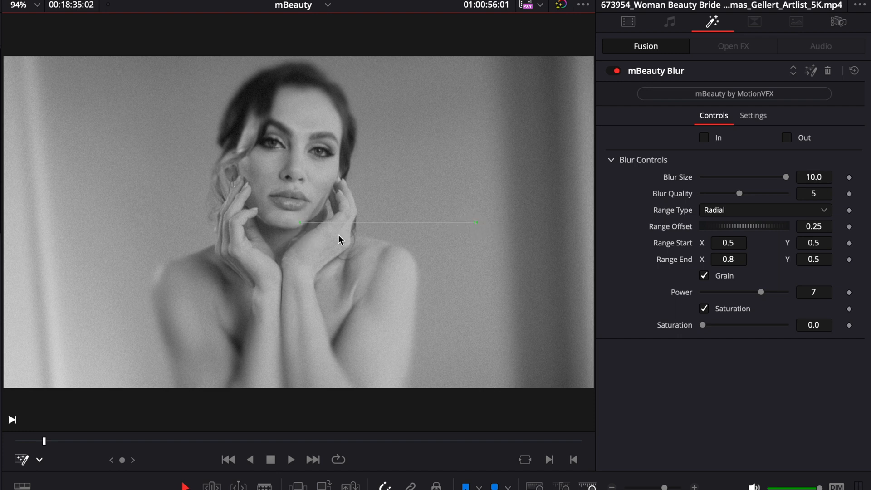
mouse_move(773, 255)
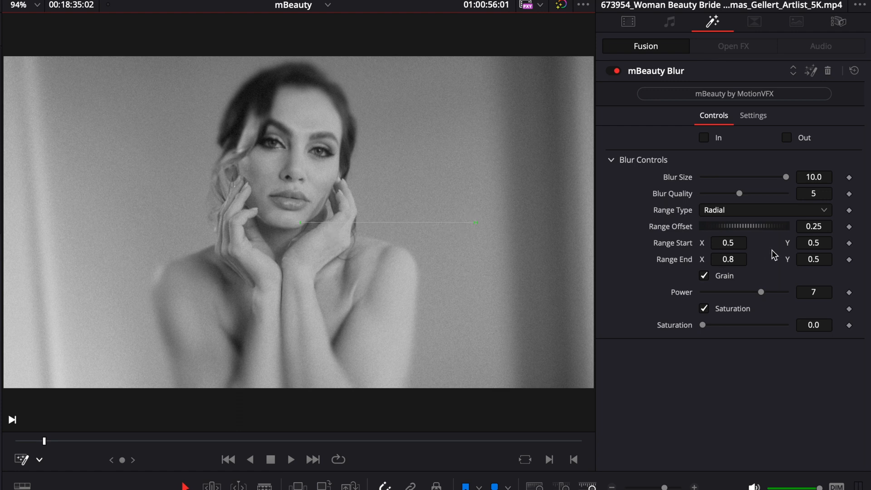
mouse_move(331, 219)
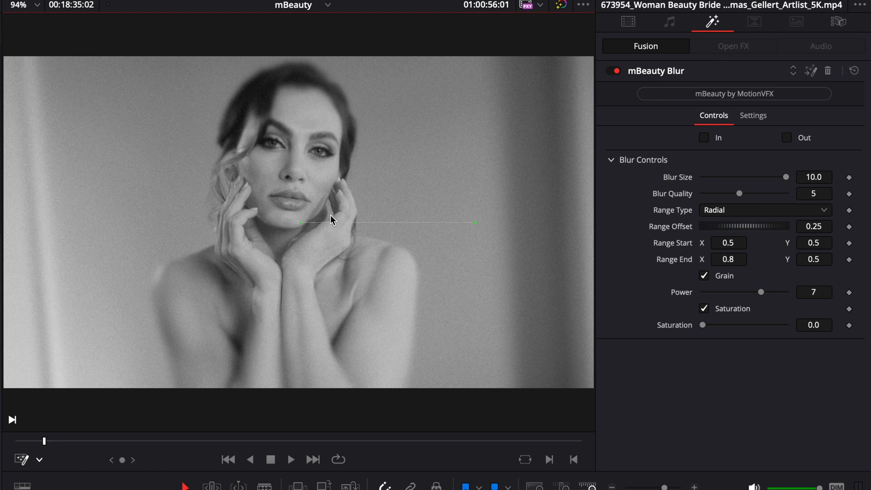
drag(300, 222, 326, 166)
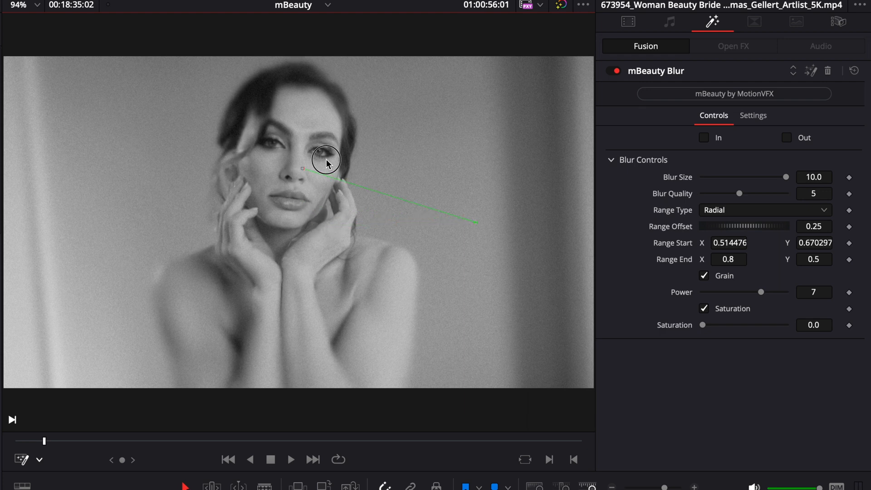
drag(324, 163, 331, 175)
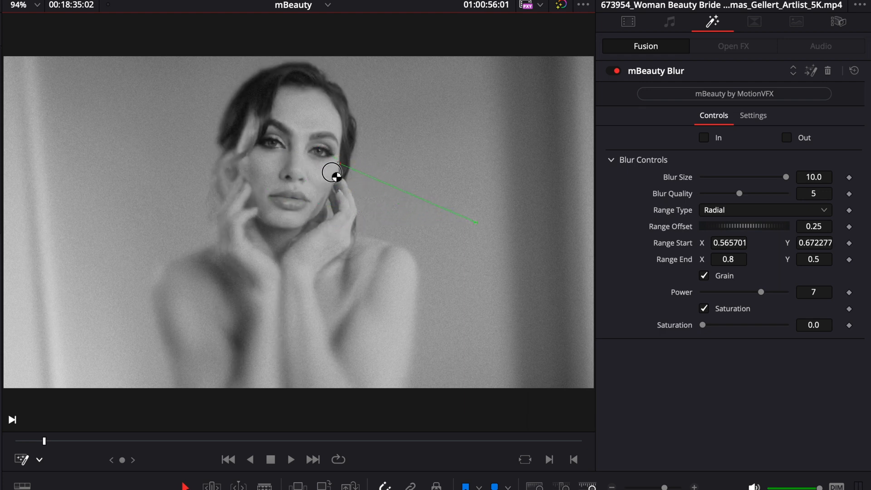
drag(332, 172, 300, 215)
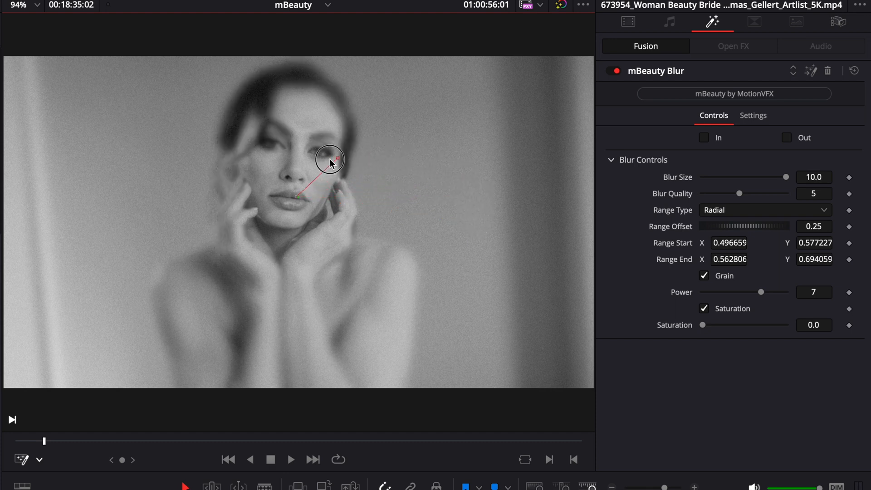
drag(327, 159, 294, 292)
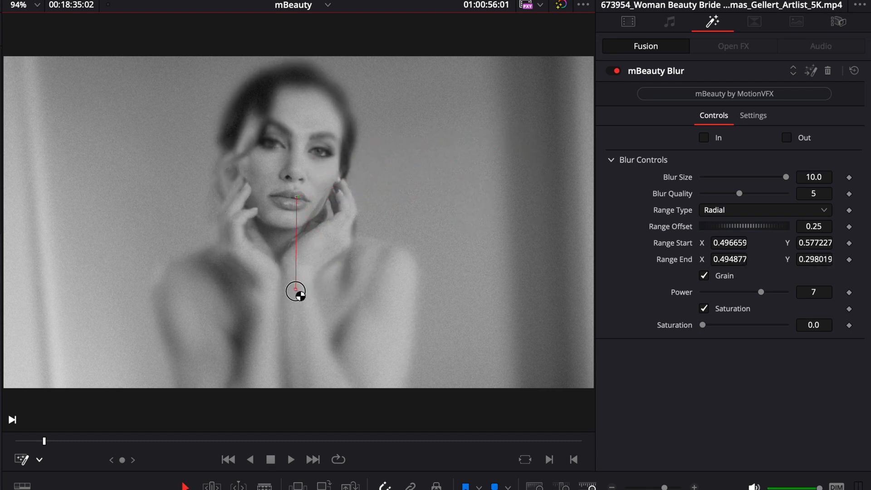
click(764, 210)
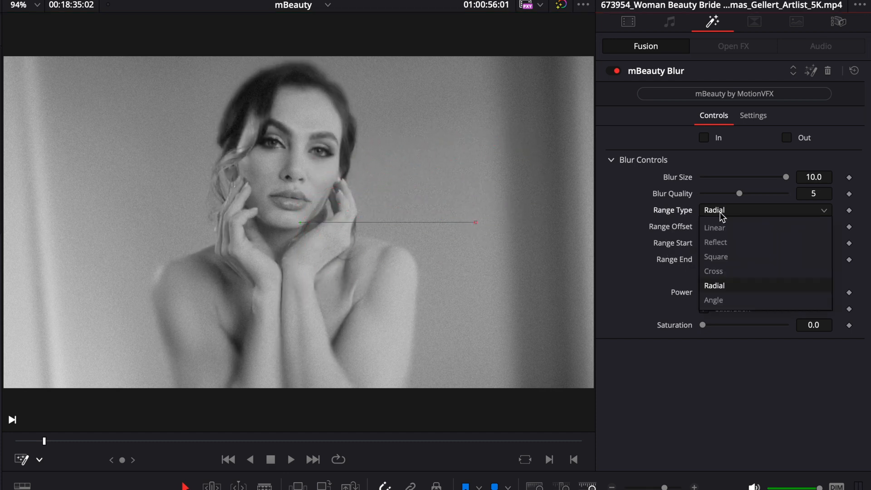
Step: Switch the blur range to Linear and try start and end points around the face
click(713, 227)
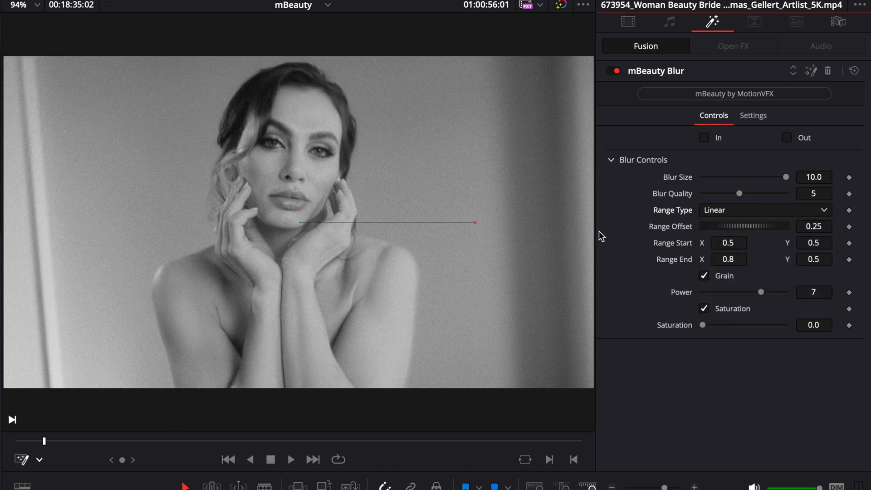
mouse_move(316, 49)
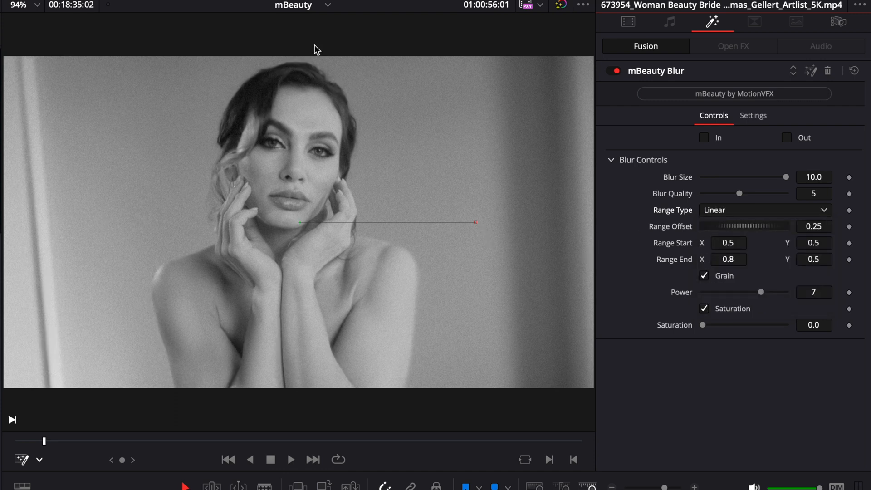
drag(300, 222, 81, 216)
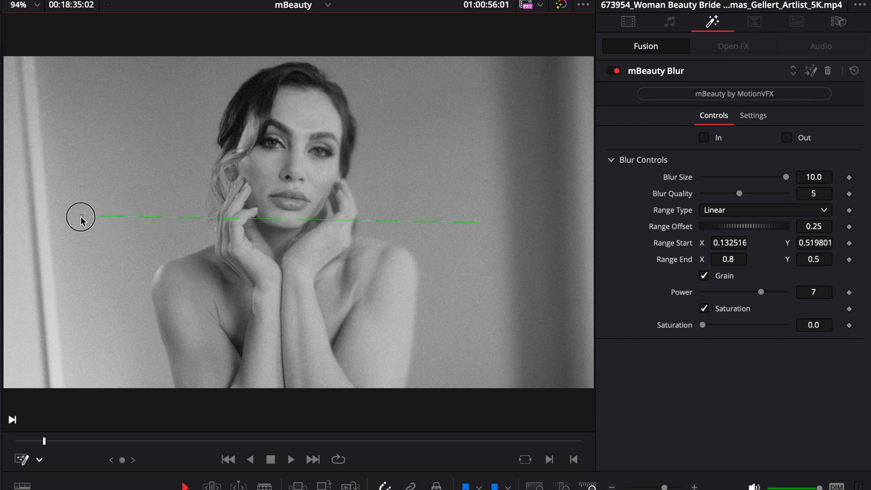
drag(475, 222, 413, 218)
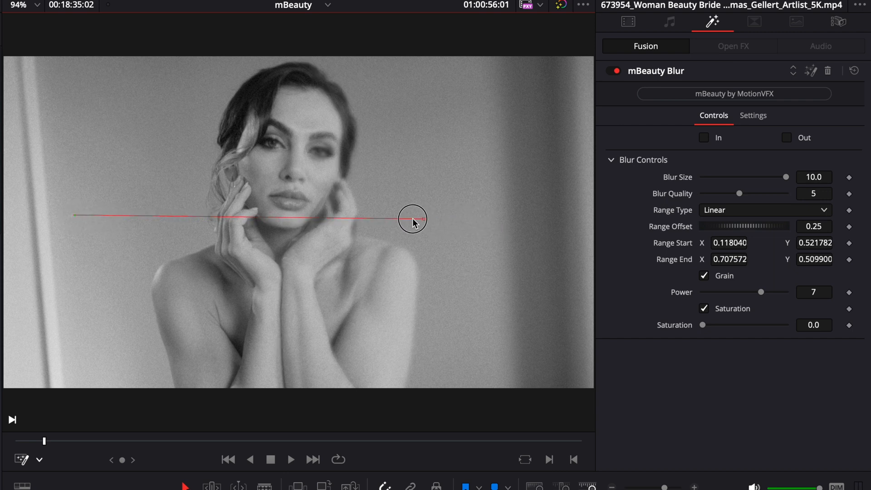
drag(412, 218, 193, 216)
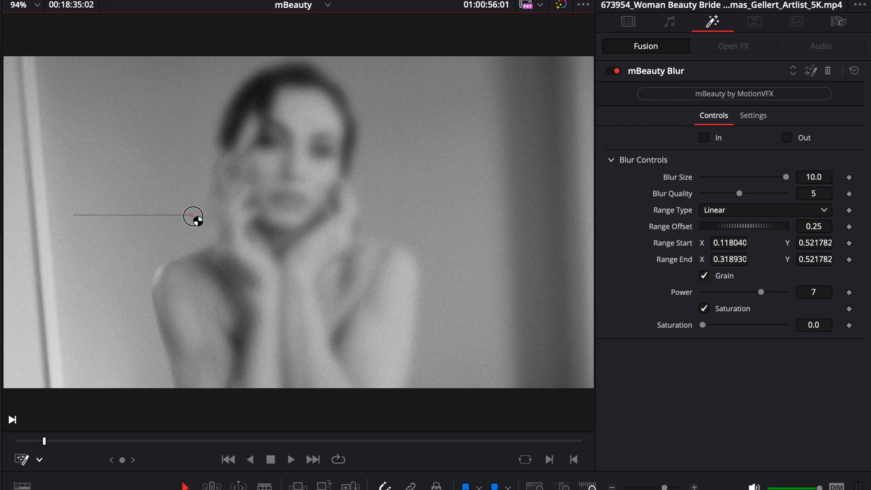
drag(193, 215, 507, 213)
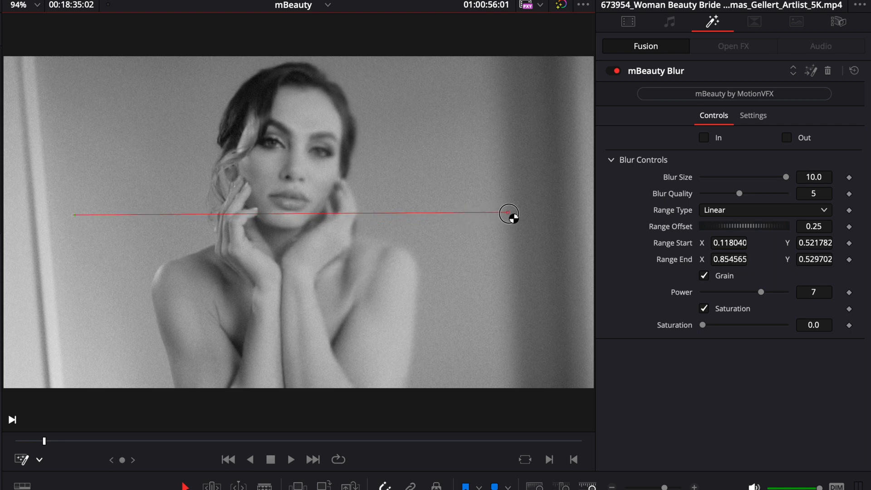
drag(509, 213, 425, 218)
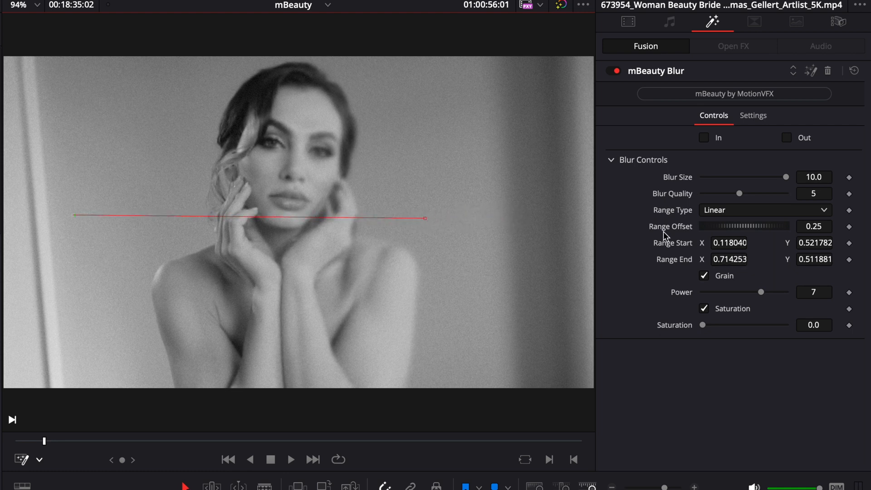
Step: Return the range to Radial, moving the end point outward and the centre onto the face
click(764, 210)
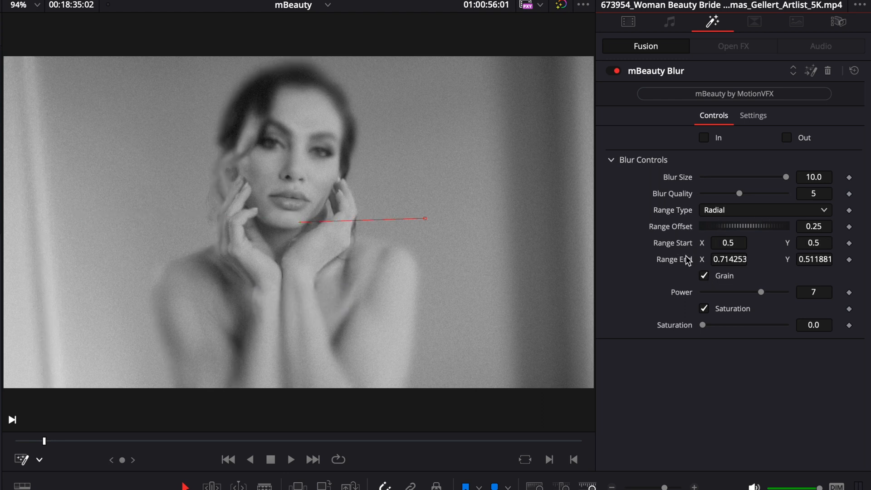
drag(425, 218, 475, 223)
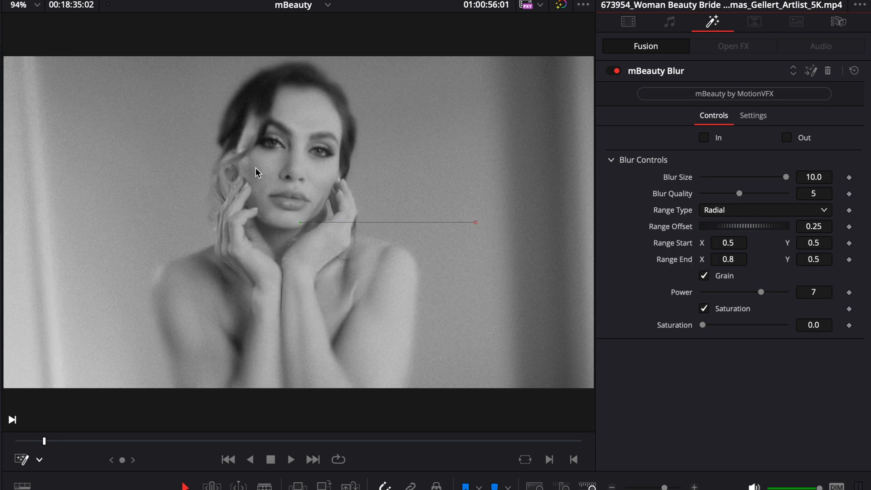
drag(299, 223, 302, 171)
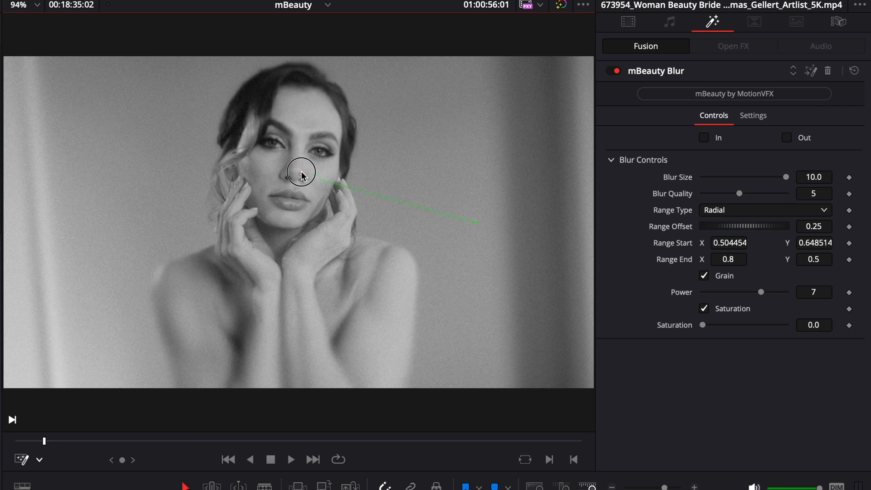
drag(301, 171, 302, 169)
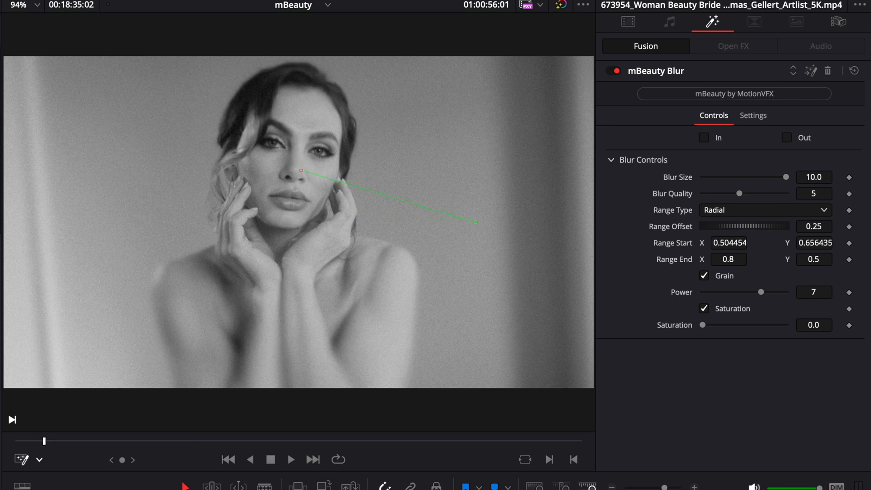
click(291, 460)
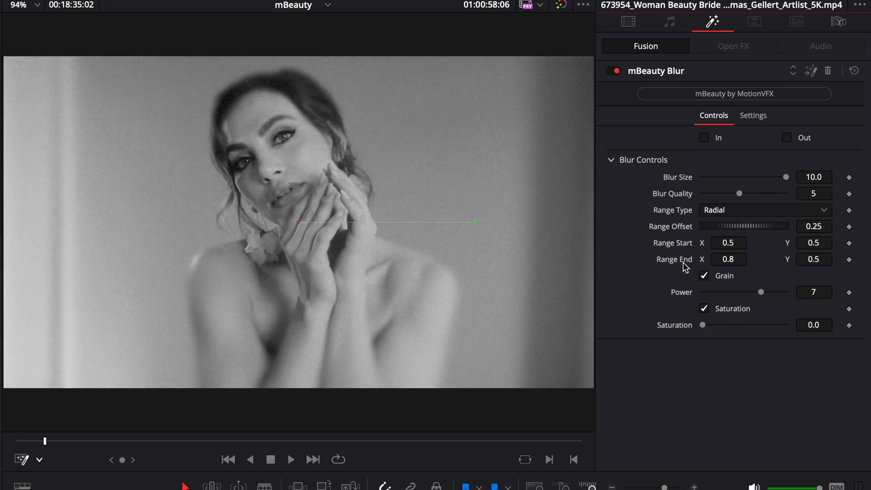
Step: Set the mBeauty Blur grain Power to 3
click(704, 275)
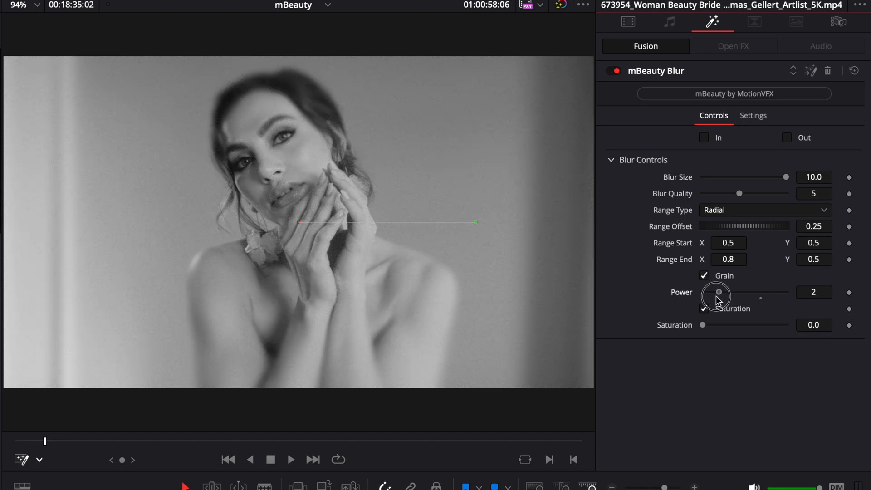
drag(718, 292, 785, 292)
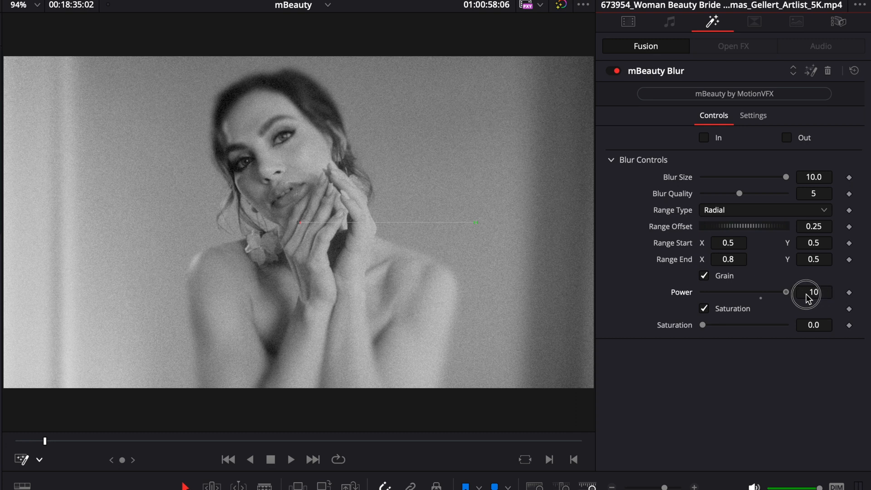
drag(786, 291, 724, 292)
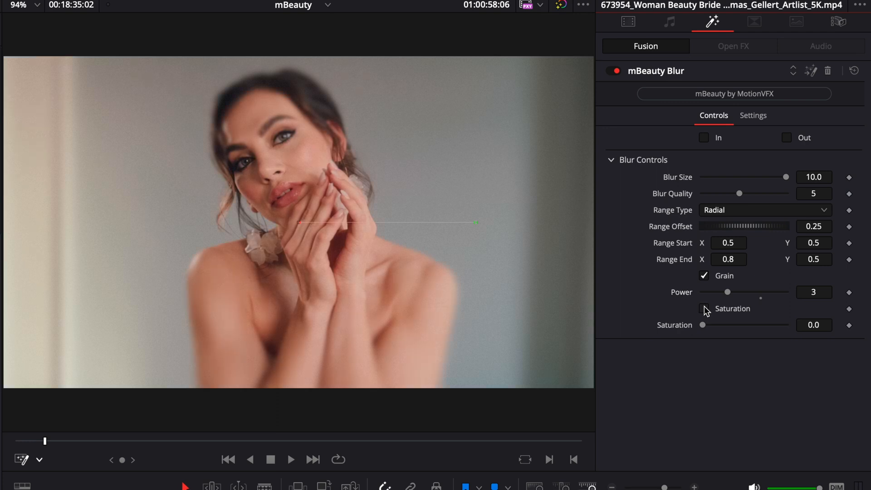
Step: Enable Saturation and fine-tune it to a subtle level around 0.39
click(704, 309)
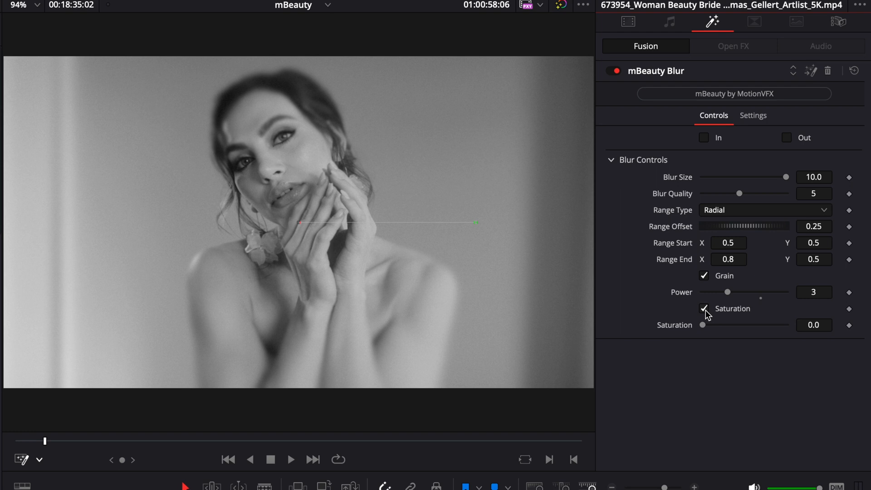
drag(702, 325, 706, 325)
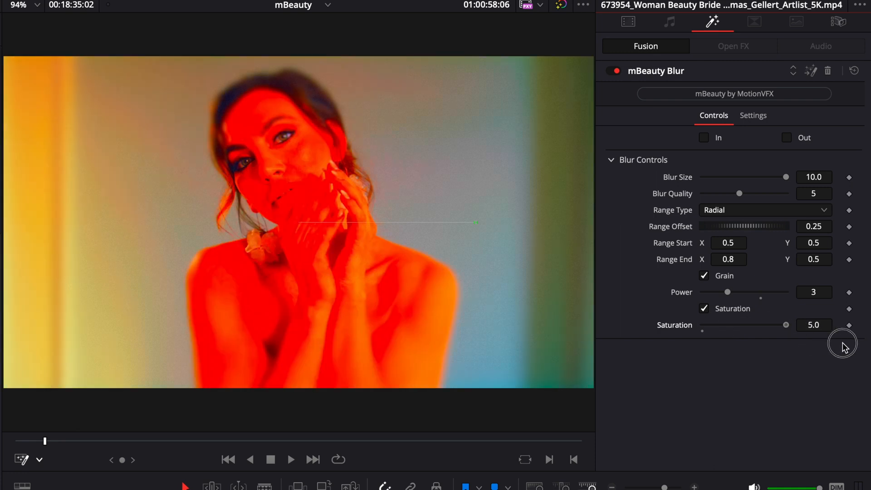
drag(785, 325, 716, 325)
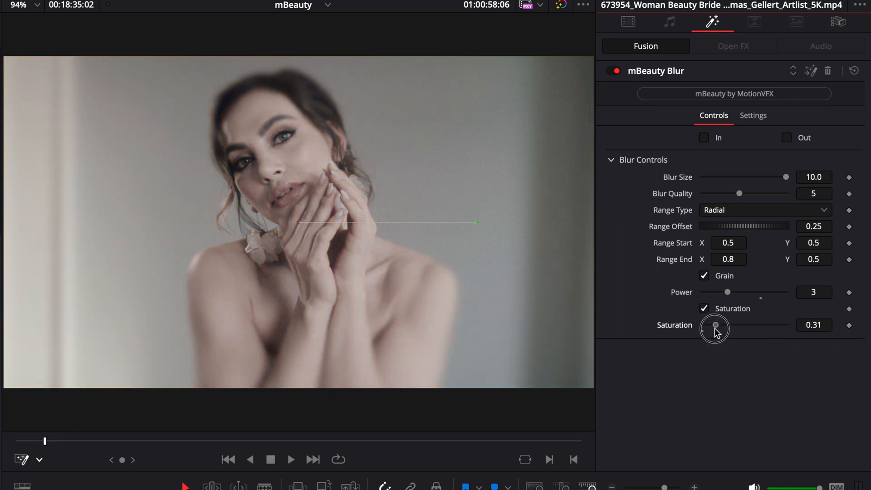
drag(716, 325, 712, 325)
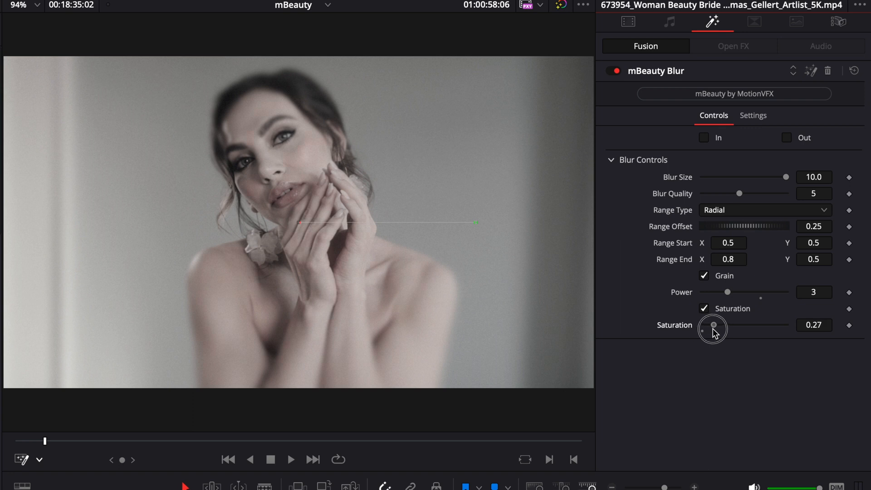
drag(713, 325, 718, 325)
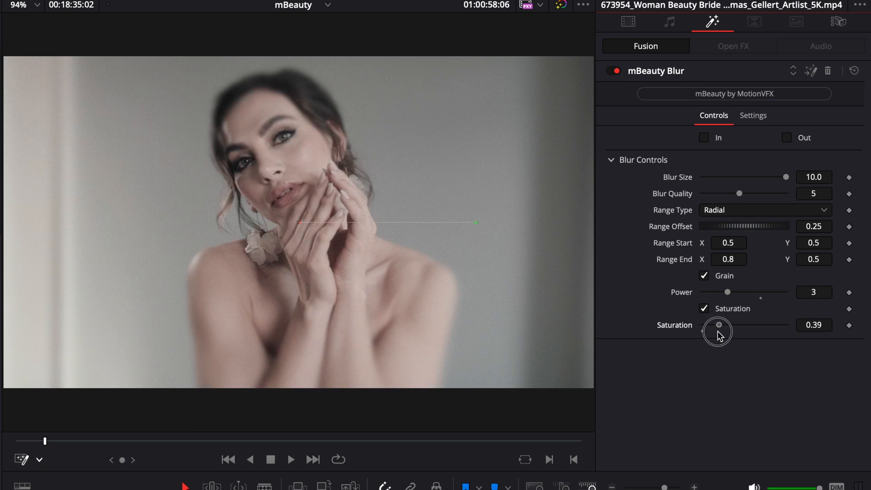
drag(718, 324, 721, 324)
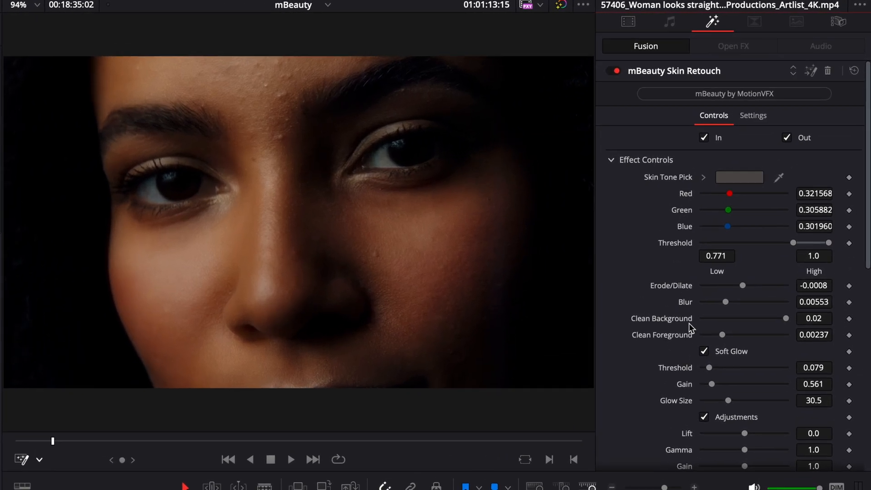
Step: Sample the skin tone from the face, then toggle Skin Retouch on and off to compare
click(739, 176)
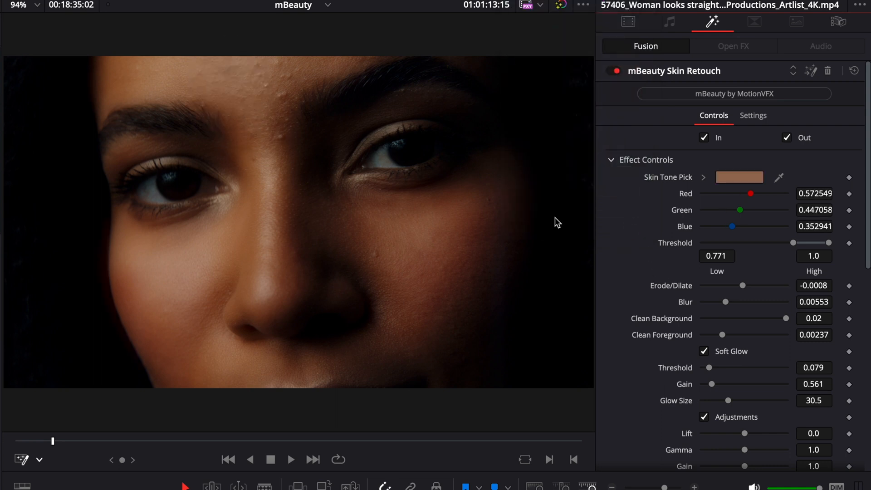
click(613, 71)
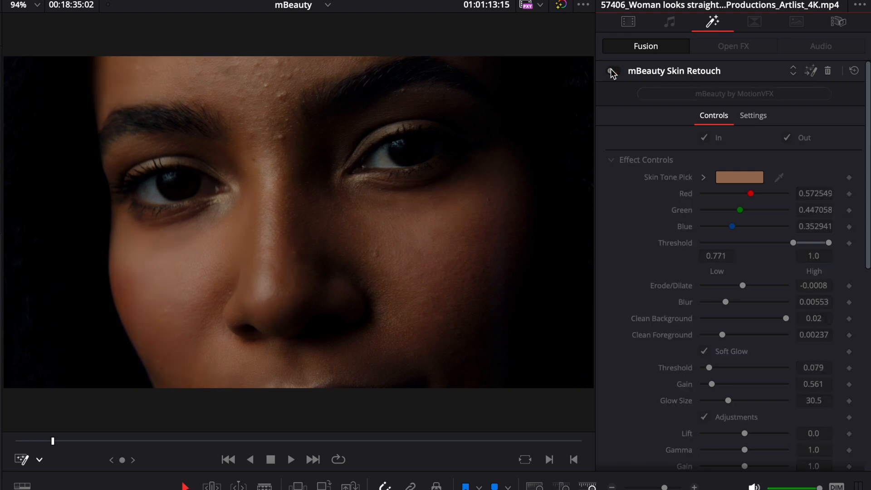
click(614, 71)
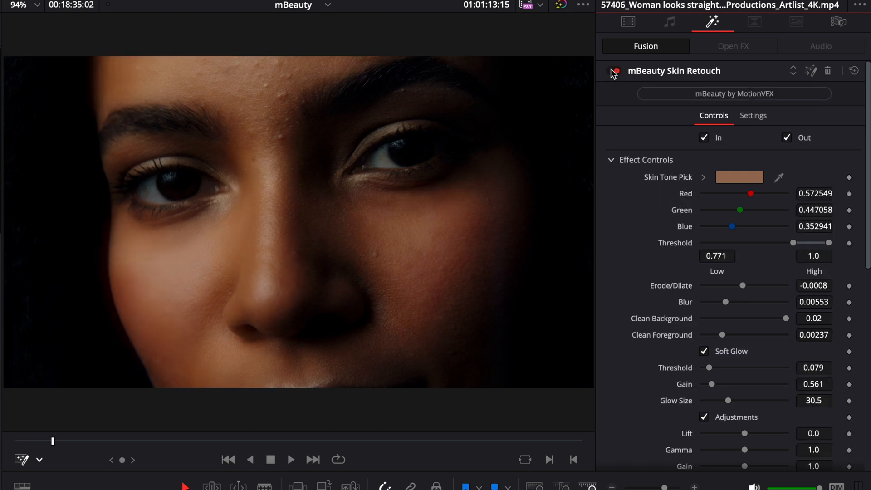
click(613, 73)
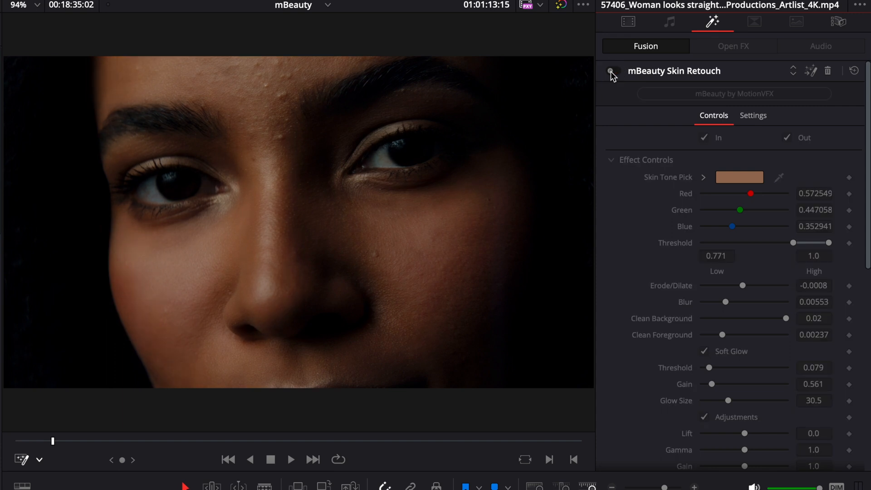
Step: Set Soft Glow Gain to about 0.79, toggle the effect to compare, and enable In and Out
scroll(down, 3)
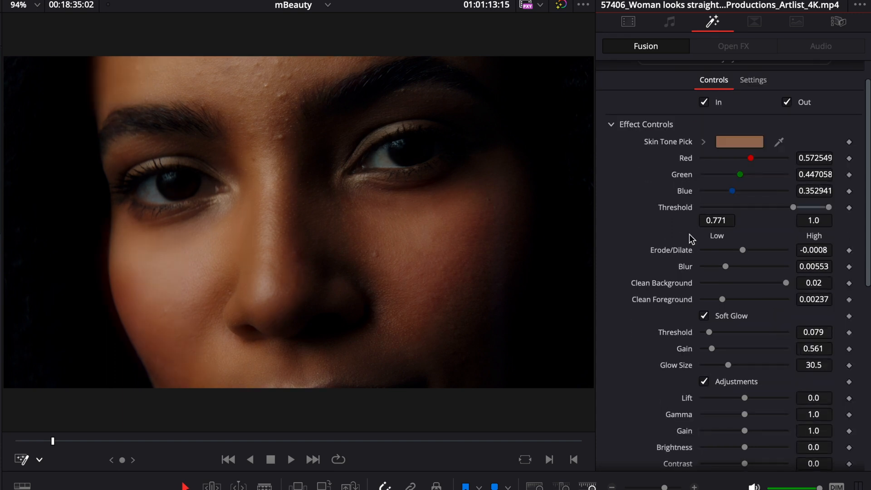
mouse_move(745, 254)
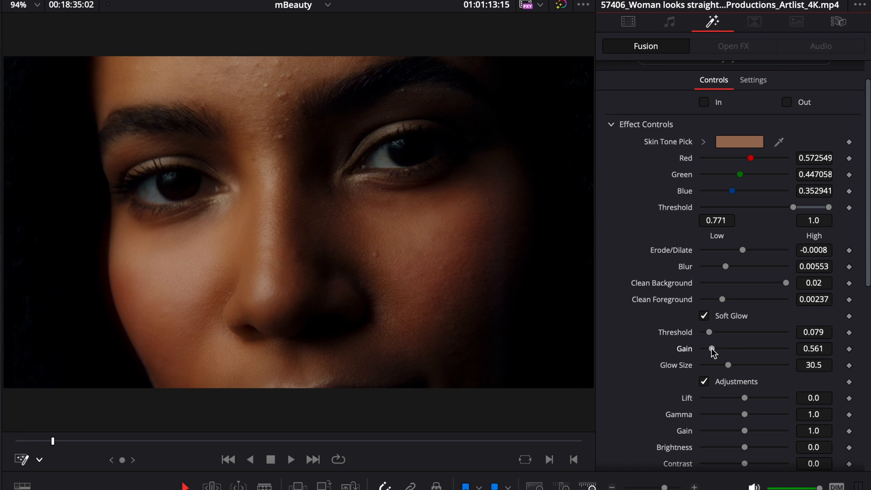
drag(712, 348, 733, 348)
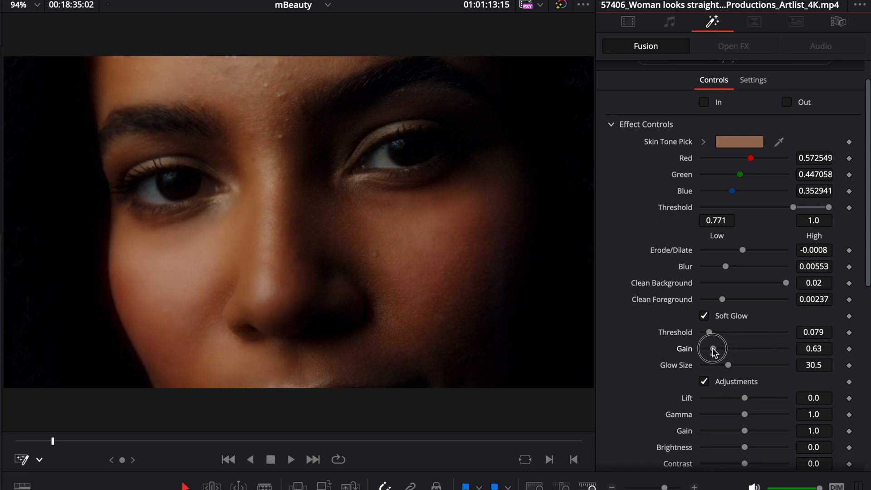
drag(712, 348, 722, 349)
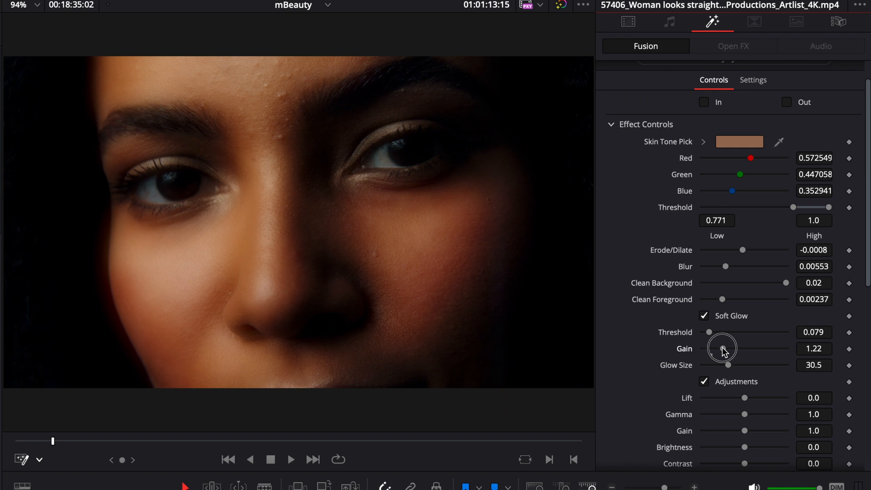
drag(722, 348, 717, 349)
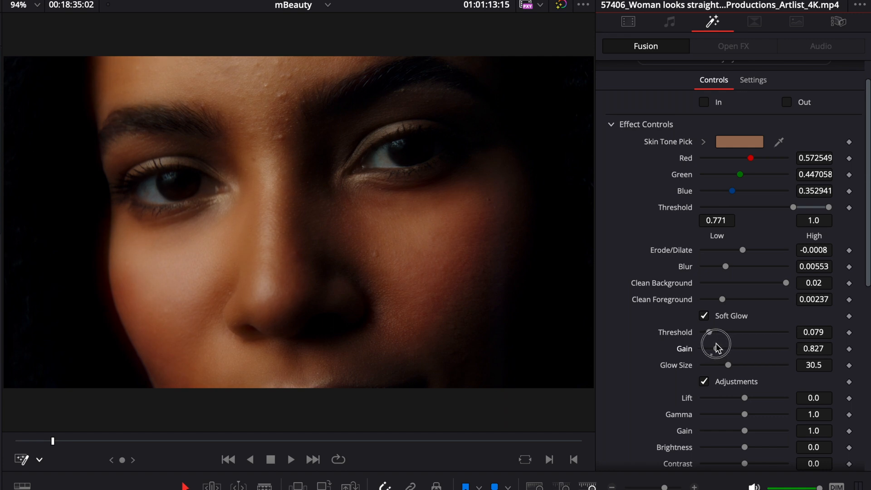
drag(728, 349, 715, 349)
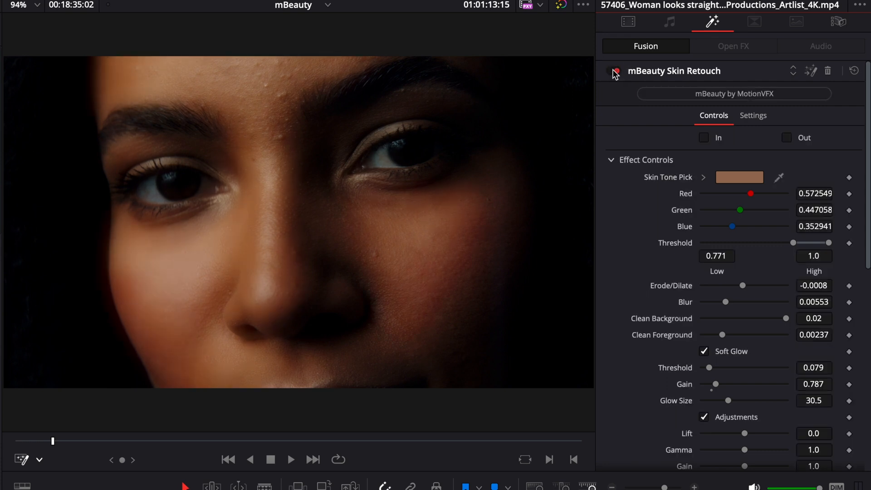
click(614, 71)
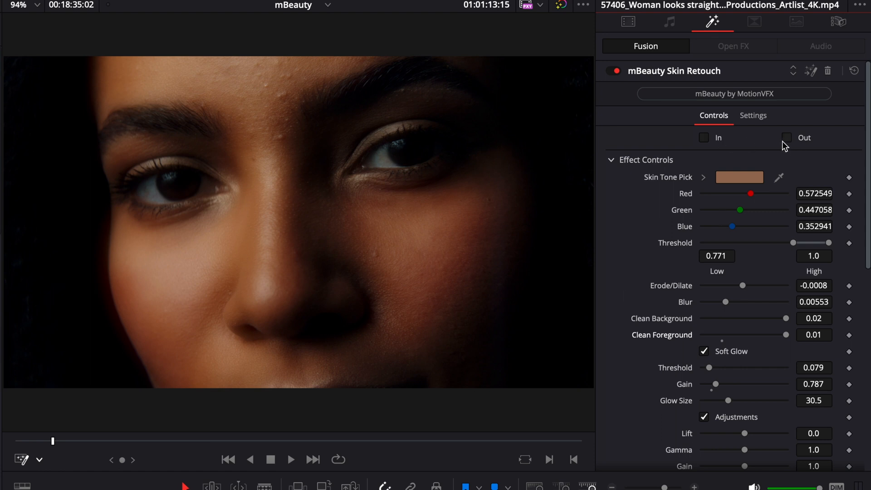
click(703, 137)
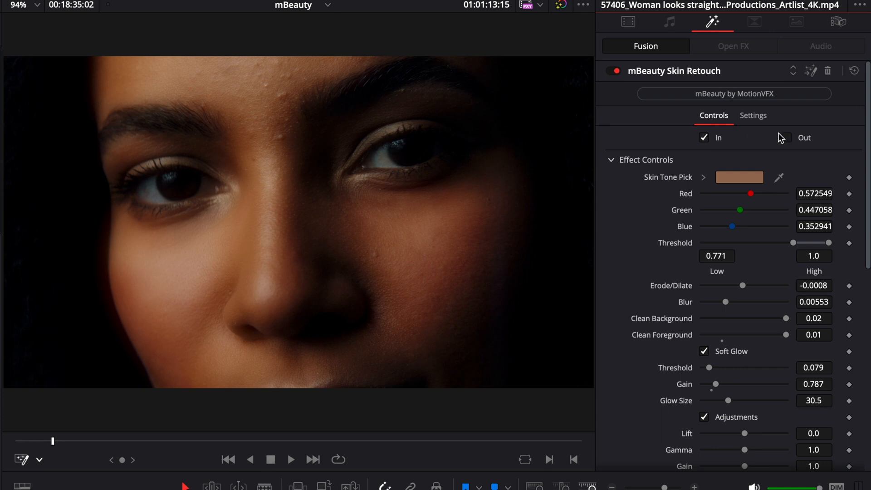
click(787, 137)
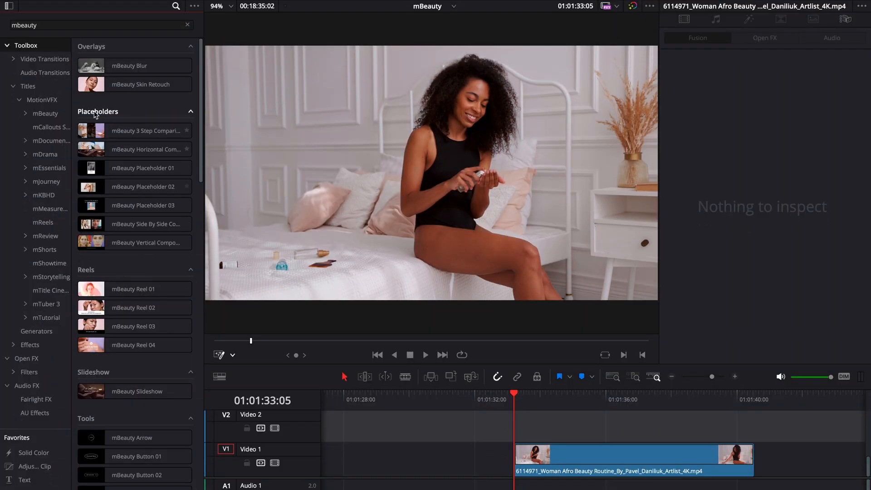
Step: Align the three-step comparison clips on V1–V3 and open their menu for New Fusion Clip
click(143, 205)
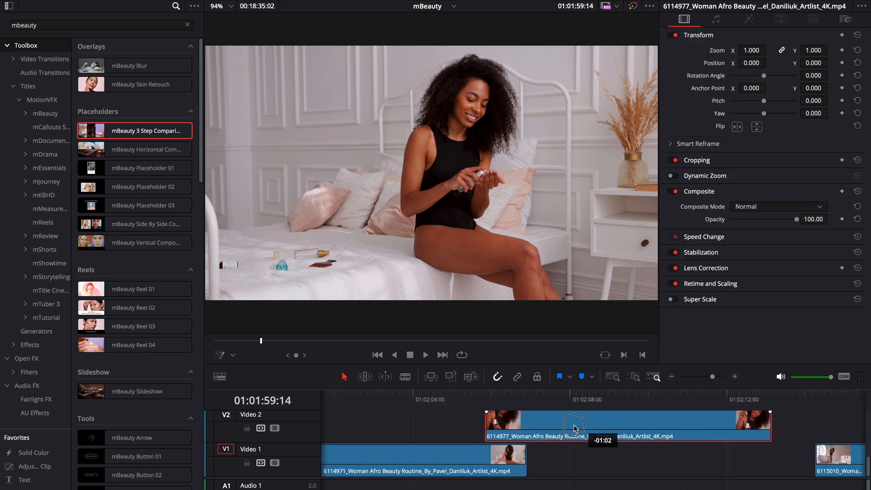
drag(574, 426, 486, 436)
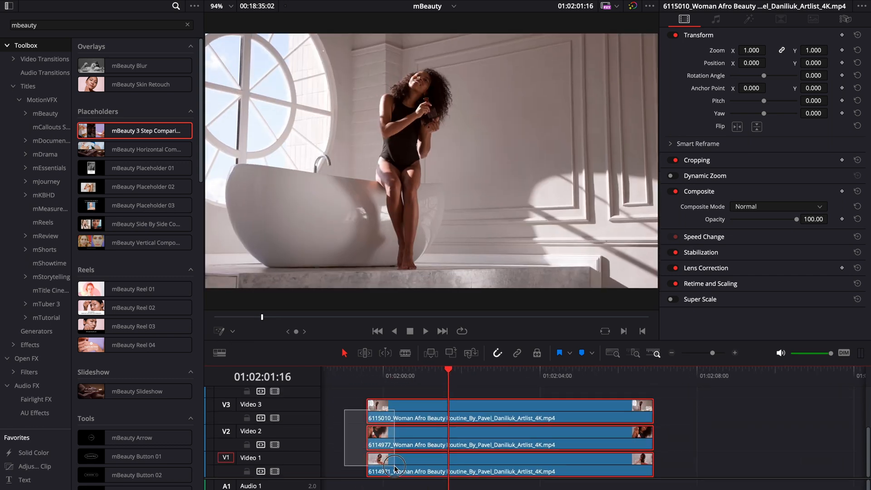
right_click(394, 464)
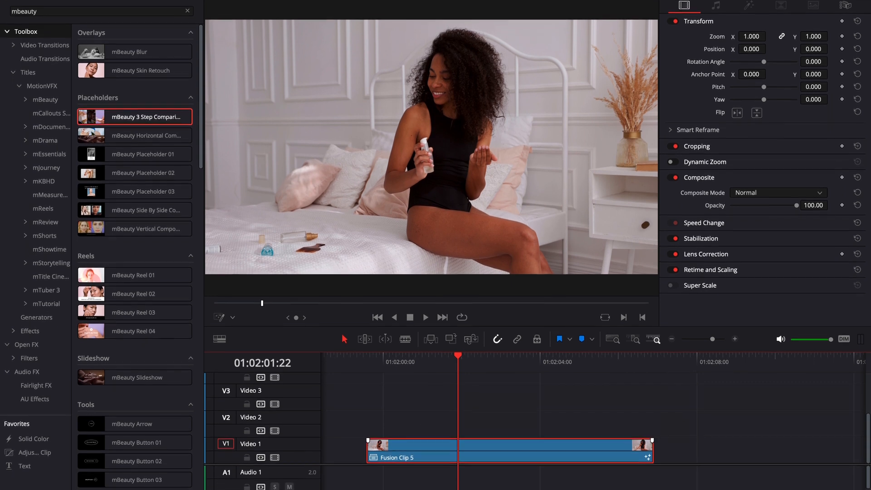
Step: Open the Fusion clip's node tree and inspect the third MediaIn and the Merge2-to-output link
click(405, 481)
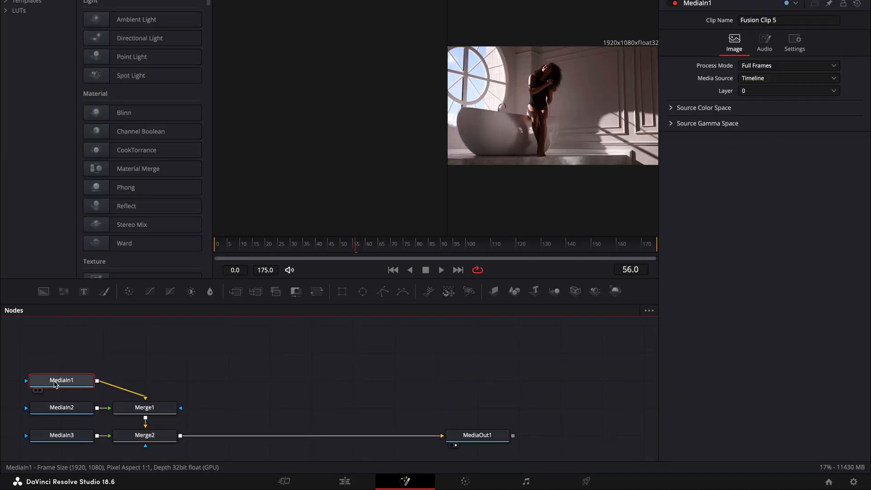
click(61, 435)
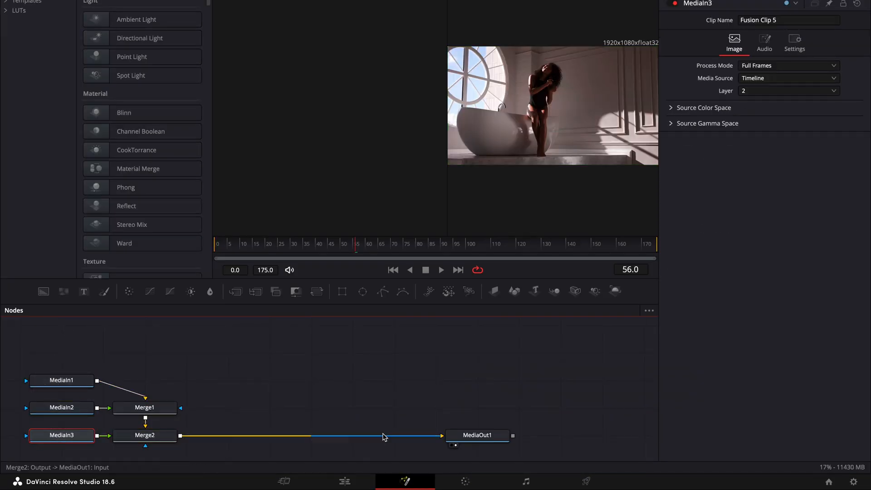
click(144, 435)
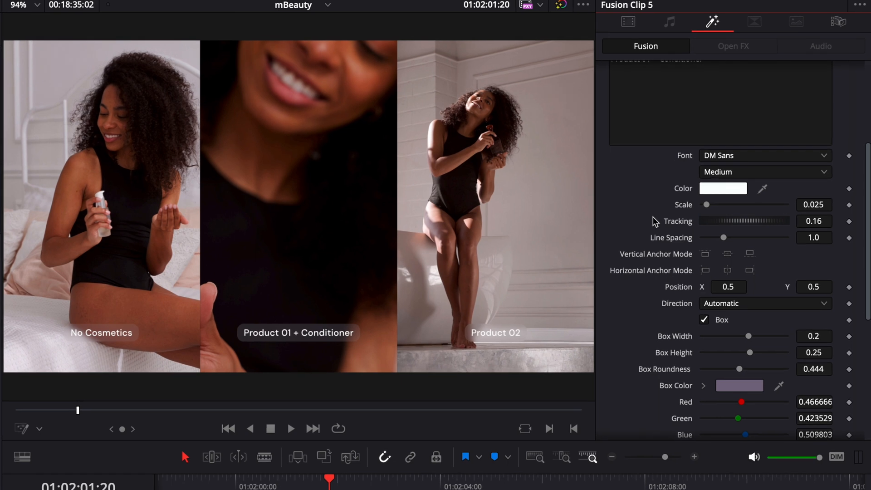
Step: Apply mBeauty Horizontal Composition and review the Before/After preview
scroll(down, 3)
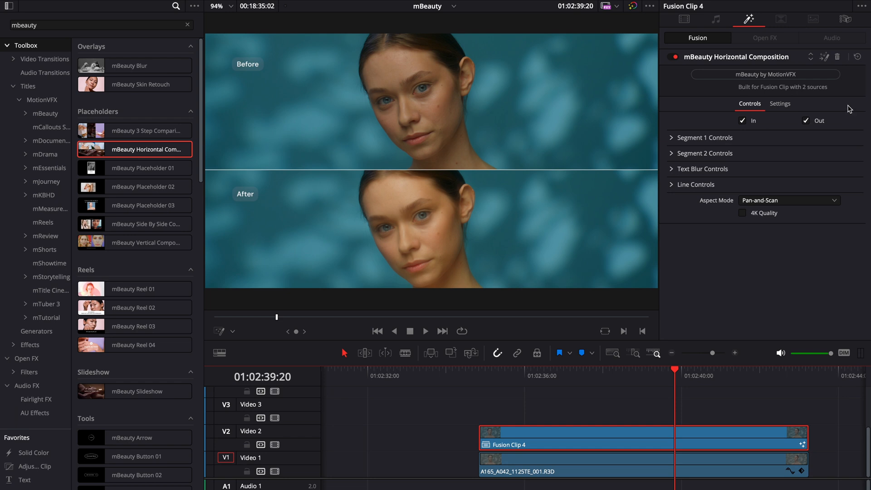
mouse_move(752, 251)
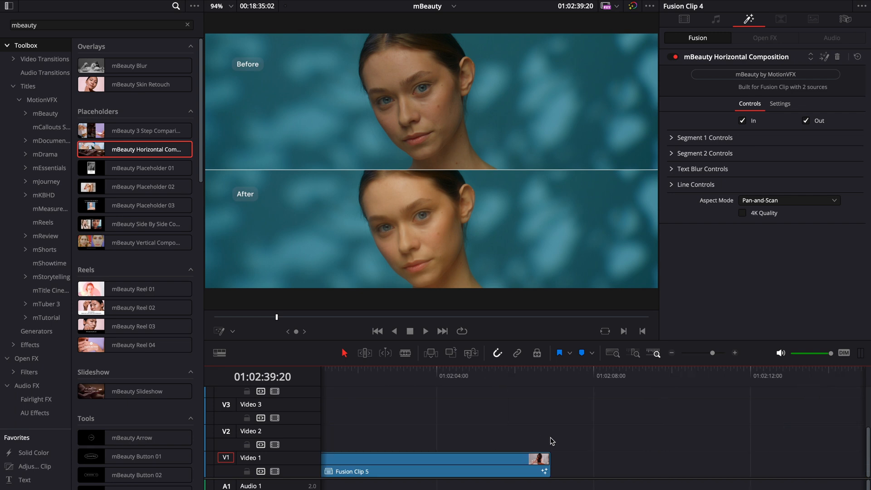
mouse_move(455, 388)
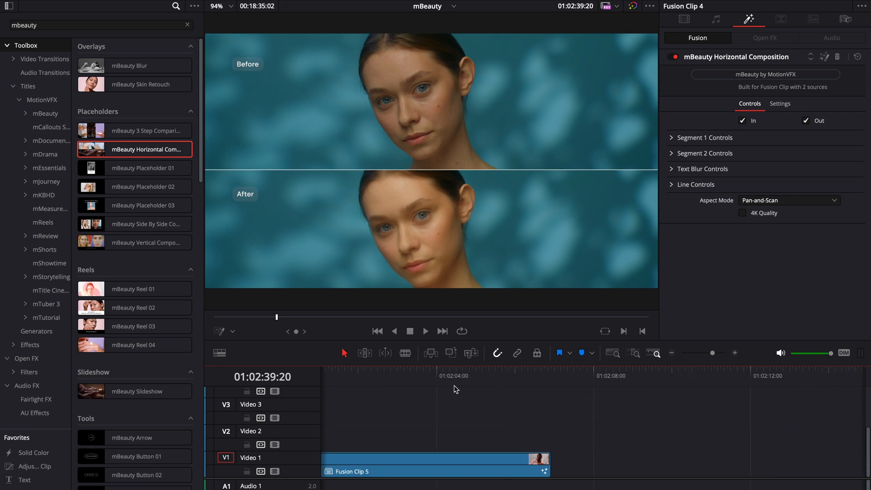
click(445, 375)
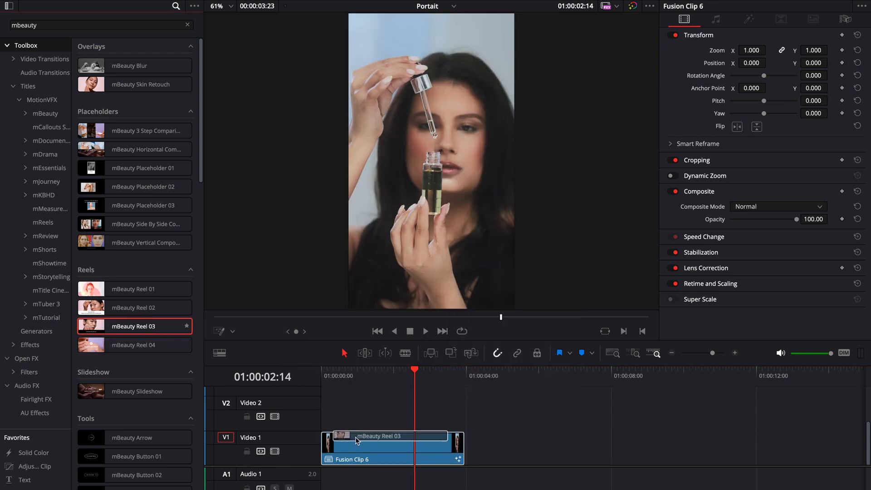
Step: Select the new mBeauty Reel 03 title on the portrait Fusion clip to edit it
click(748, 19)
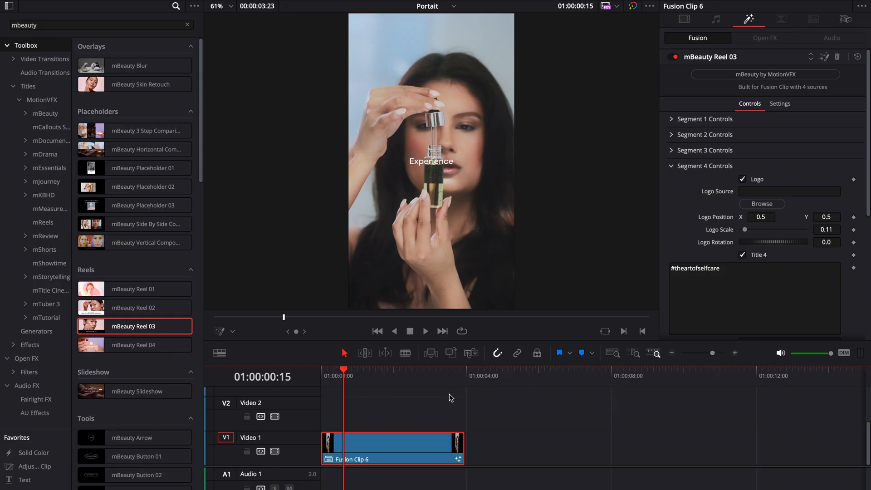
click(435, 368)
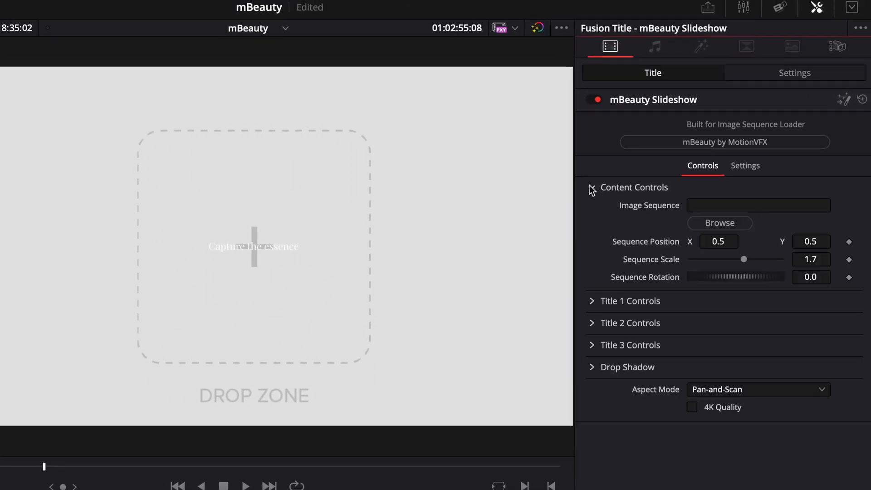
Step: Browse for the slideshow's Image Sequence to reach the mBeauty Example photos
click(719, 223)
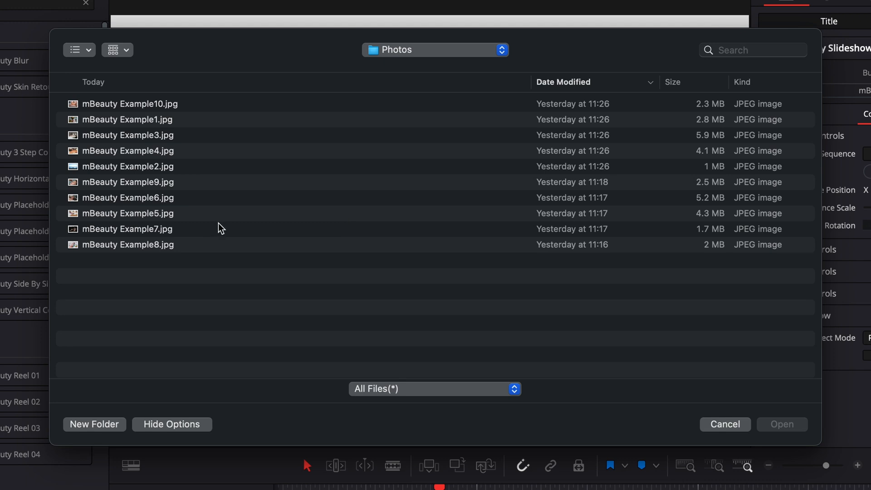
mouse_move(223, 238)
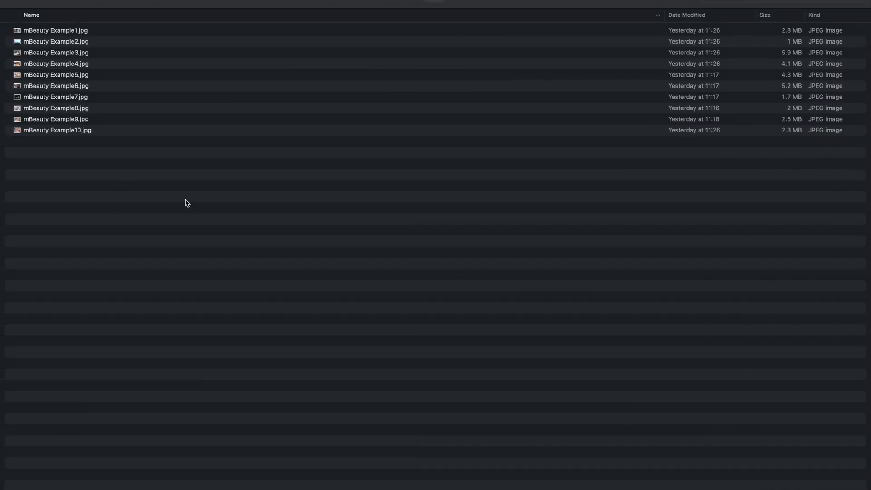
Step: Batch-rename all ten photos using Name and Index format to Photo0001-style names
key(cmd+a)
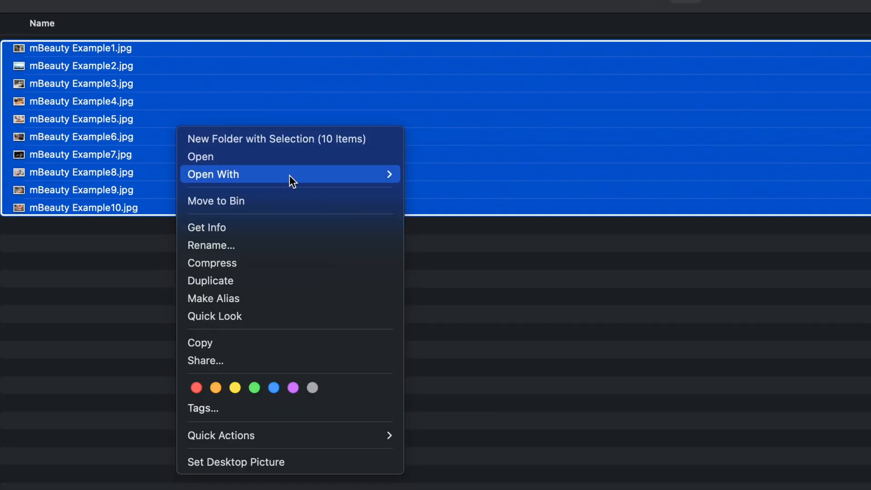
click(211, 245)
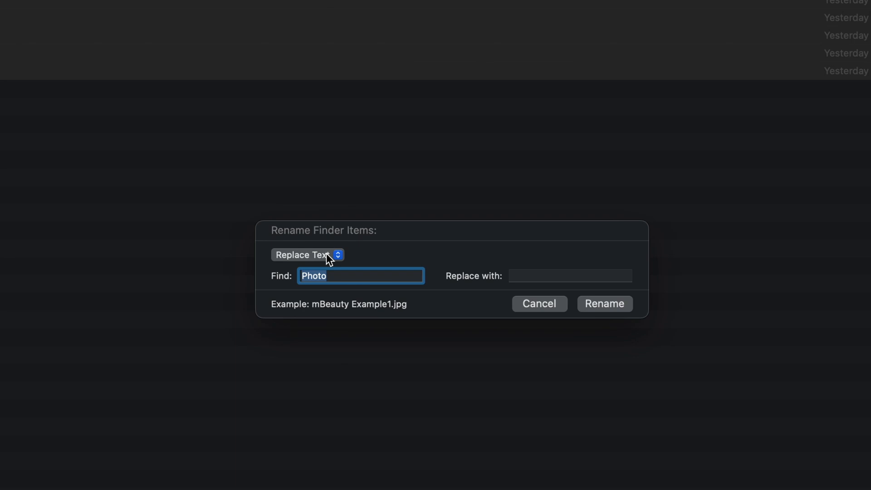
click(306, 255)
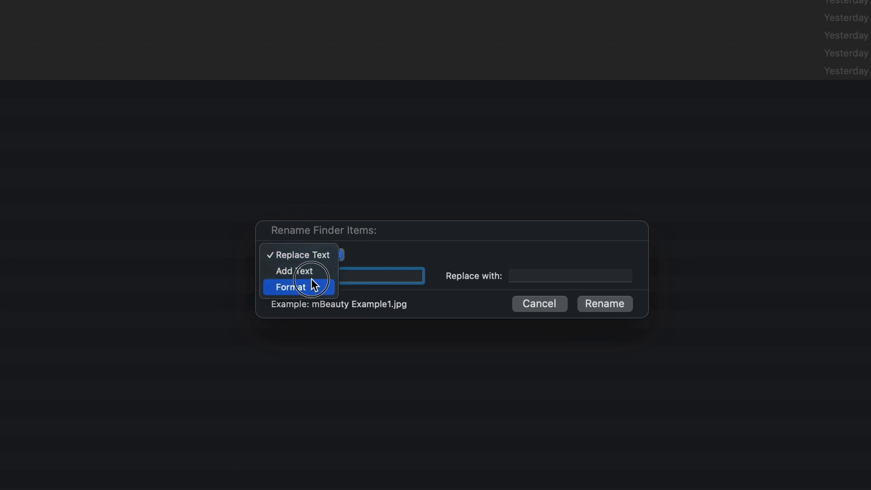
click(290, 287)
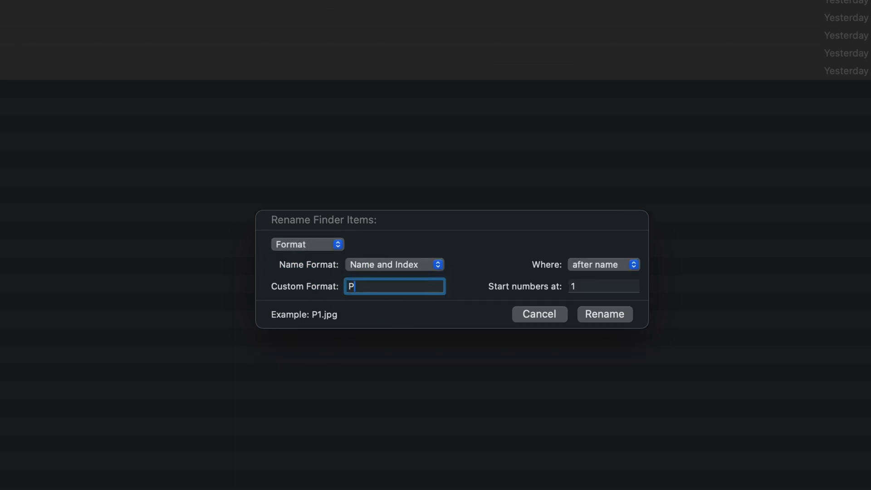
text(hoto000)
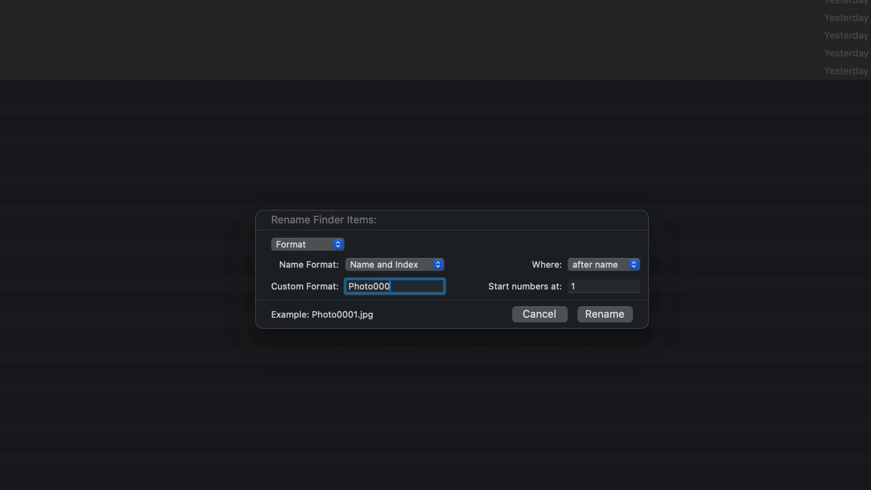
mouse_move(550, 296)
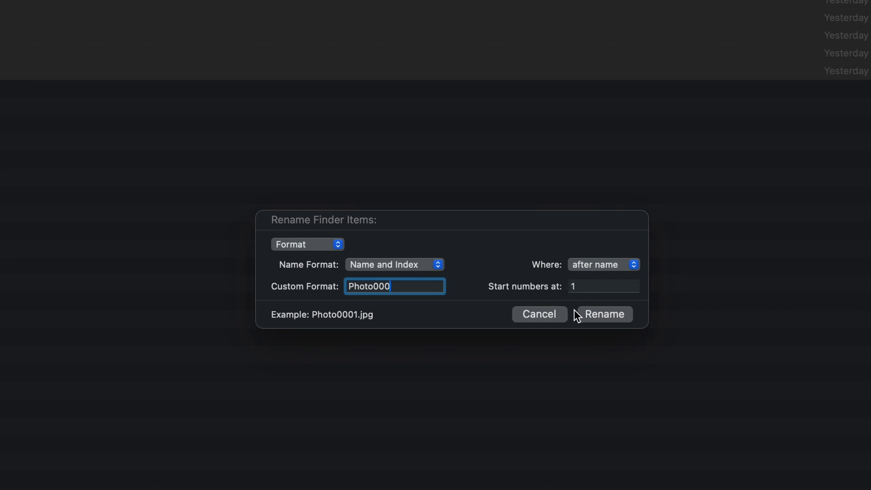
click(604, 314)
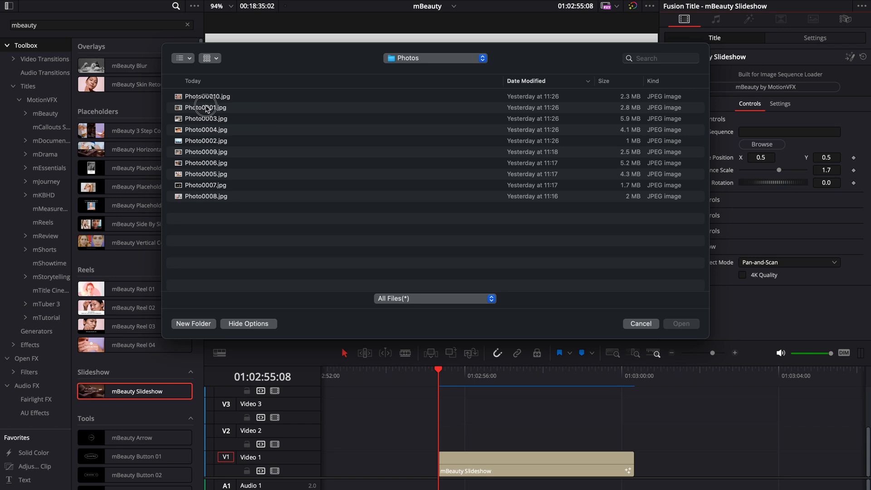
Step: Load Photo0001.jpg as the image sequence and lengthen the mBeauty Slideshow clip
click(681, 323)
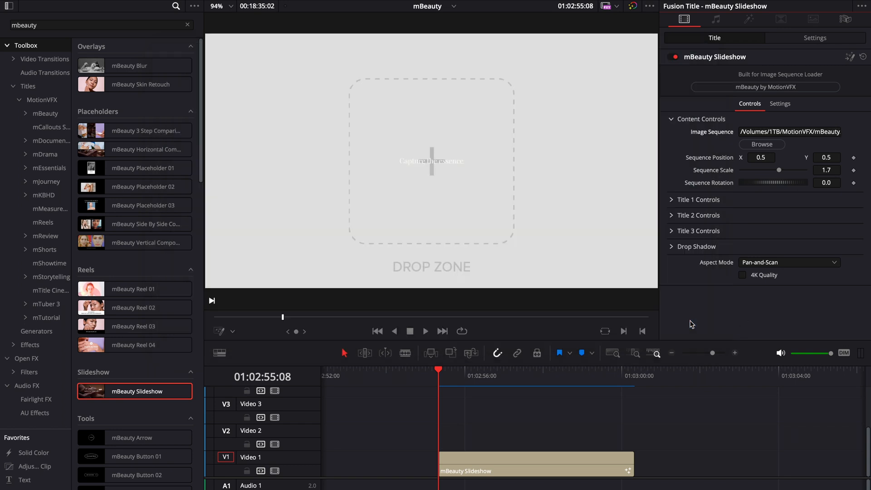
click(425, 331)
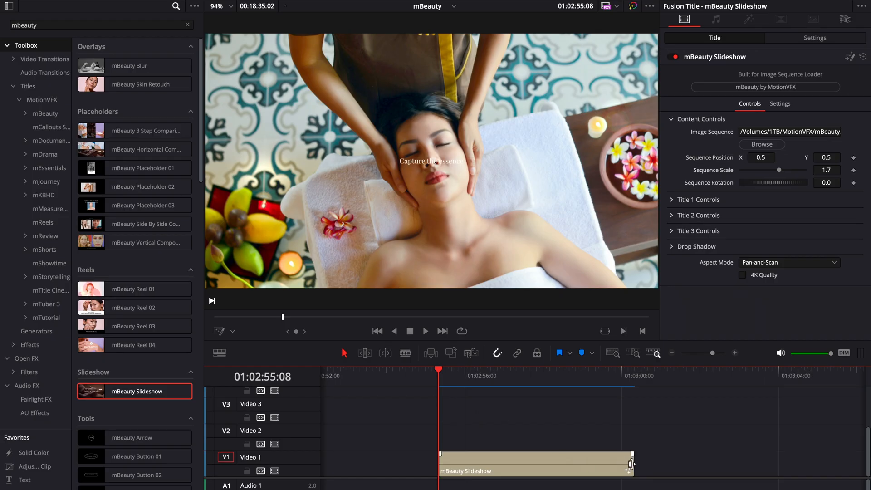
drag(631, 463, 731, 463)
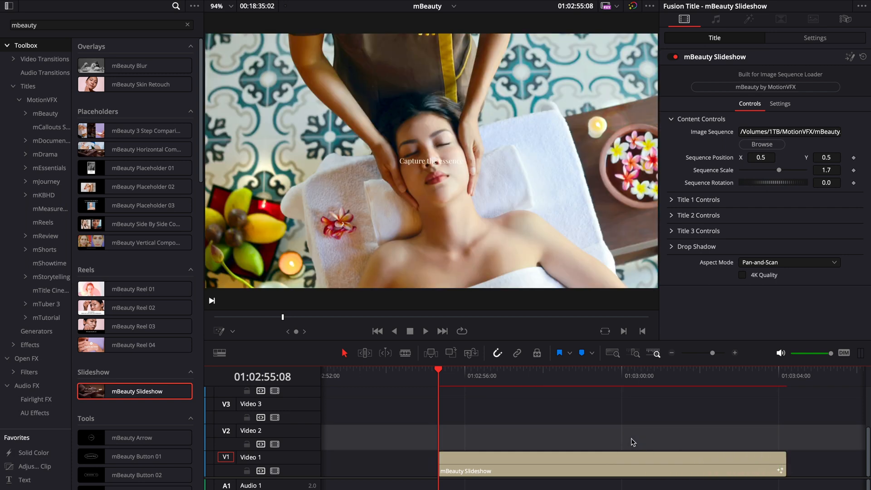
click(425, 331)
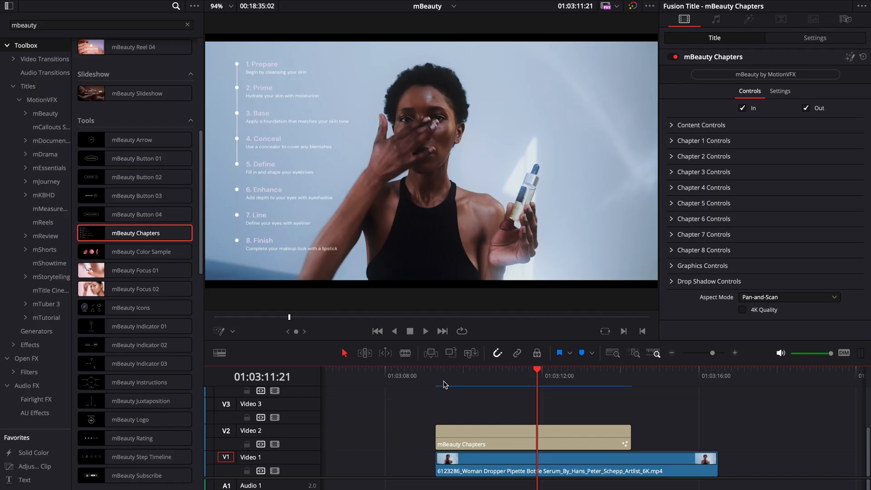
Step: Select the mBeauty Chapters overlay above the serum clip to review its eight steps
click(425, 331)
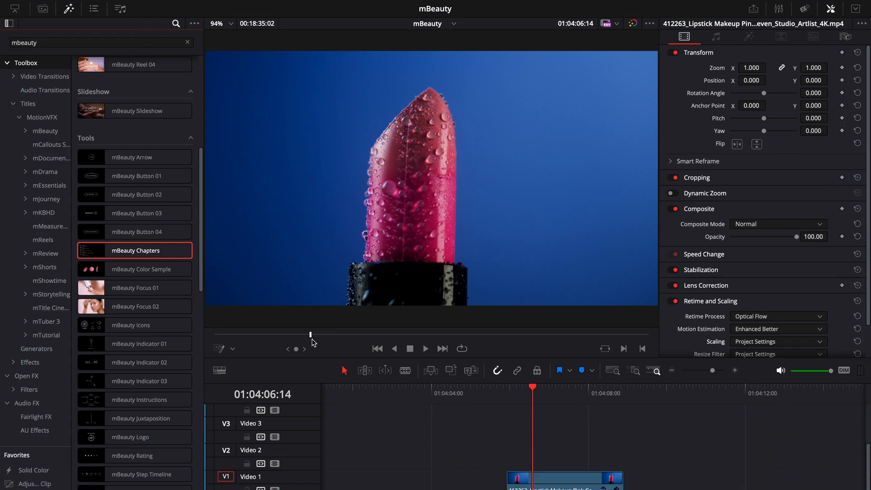
Step: Add mBeauty Color Sample above the lipstick clip and set Sample Type to Lipstick
drag(135, 269, 526, 460)
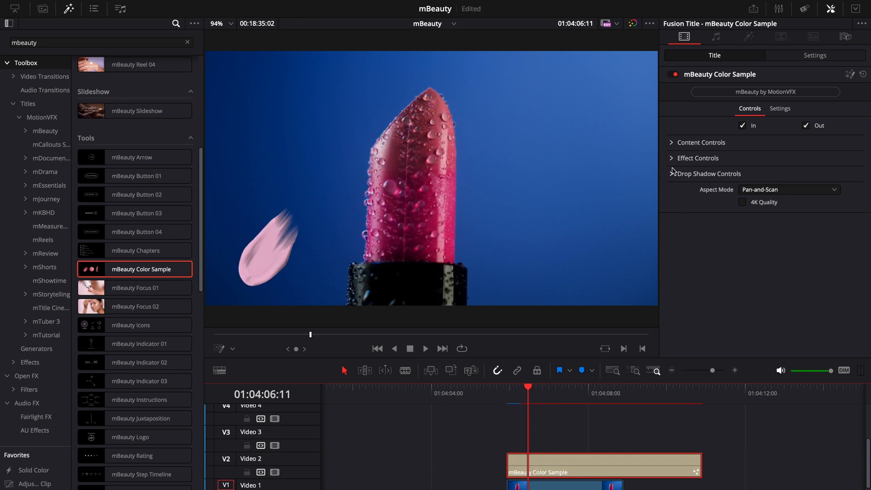
click(695, 158)
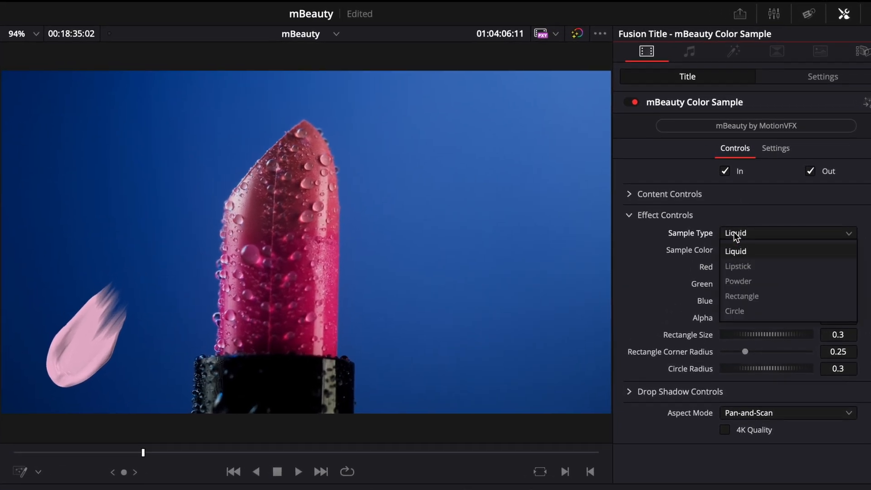
click(738, 266)
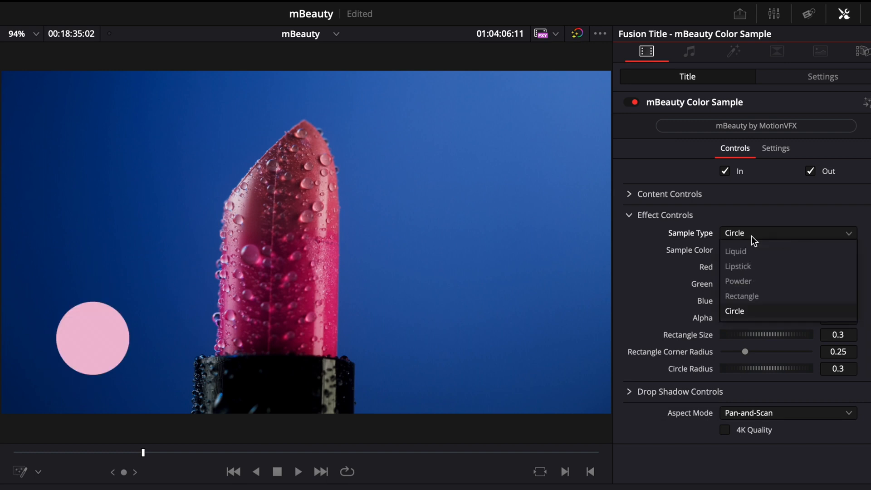
click(738, 267)
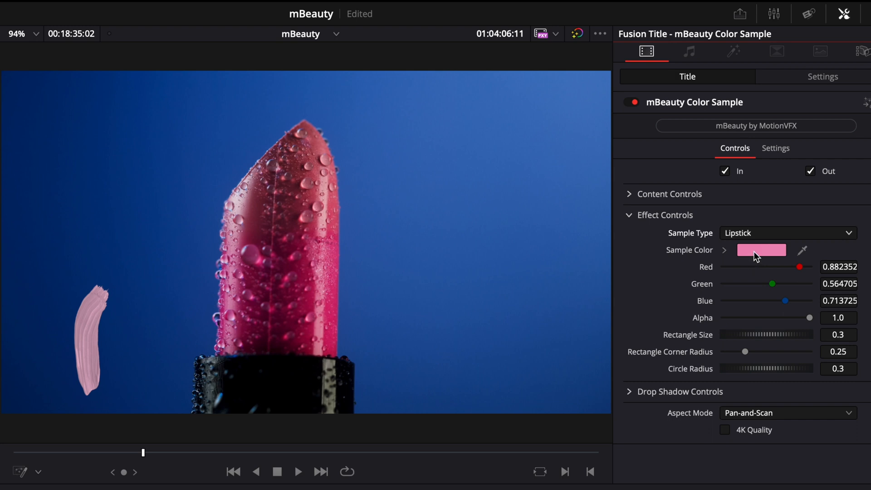
Step: Pick the sample colour from the lipstick and show its RGB and hex values
click(761, 249)
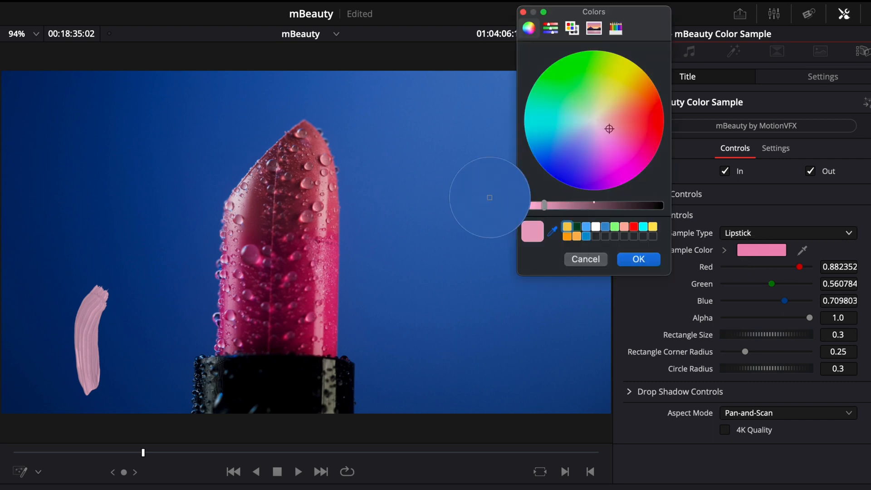
drag(489, 198, 260, 209)
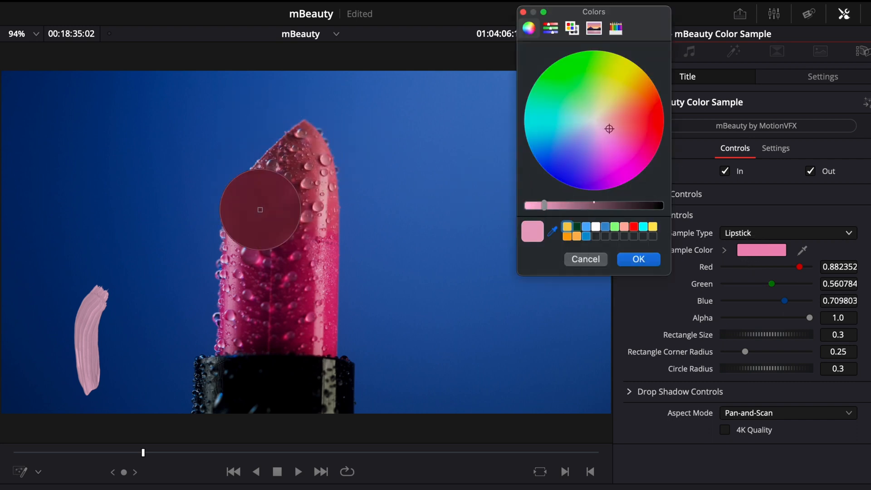
click(550, 28)
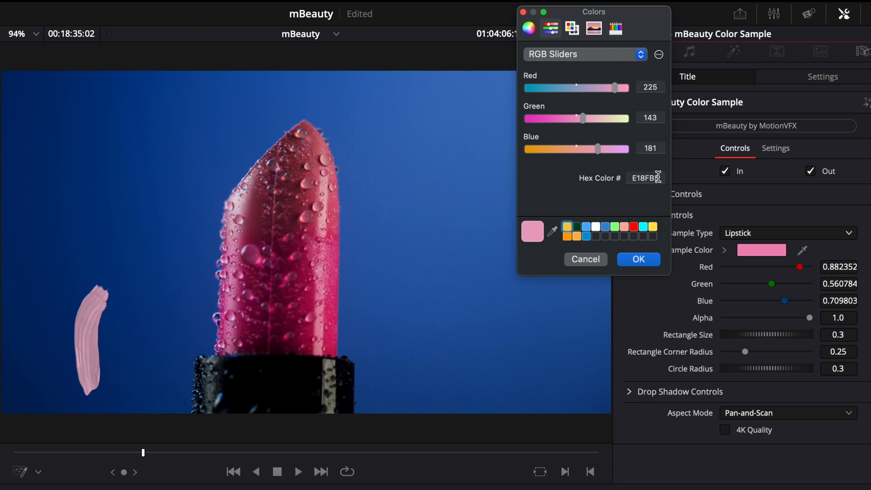
click(644, 177)
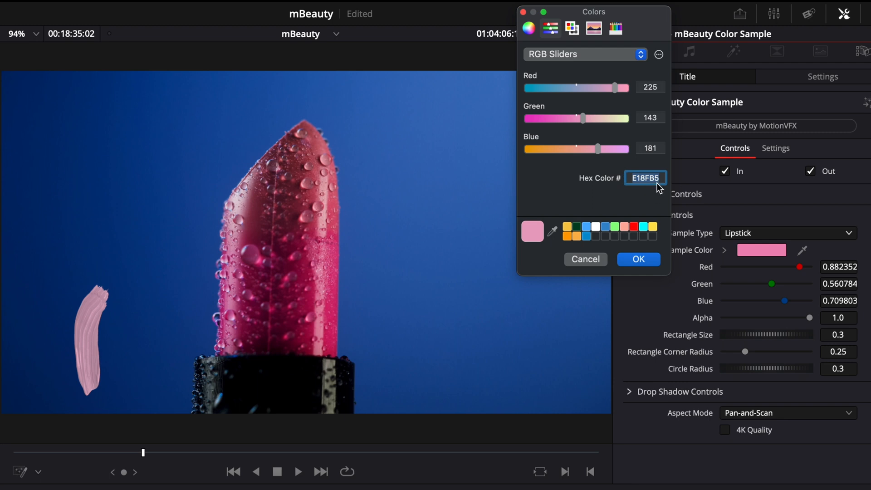
click(528, 28)
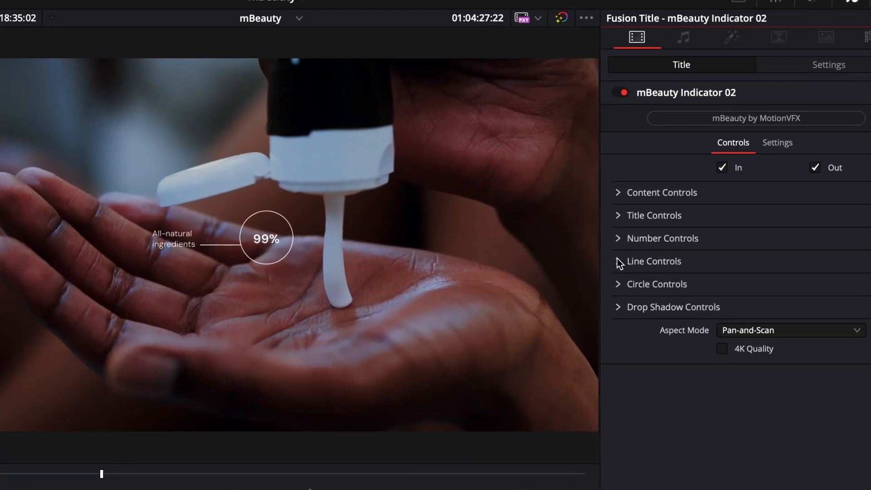
Step: Angle the 99% indicator's label to the upper left using Text Angle and Text Distance
click(653, 262)
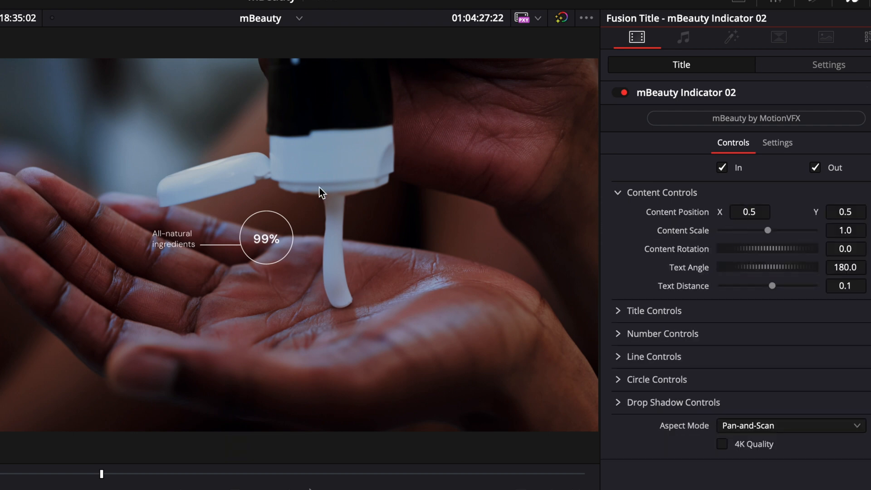
mouse_move(329, 287)
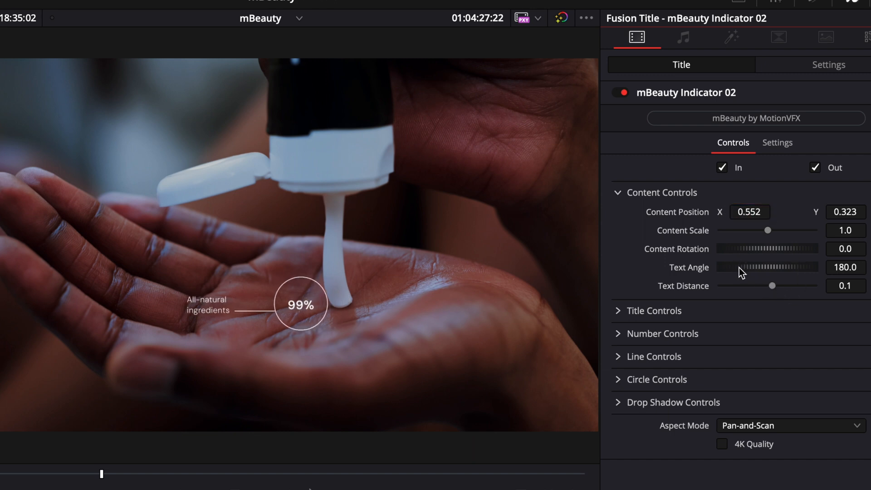
drag(753, 267, 777, 267)
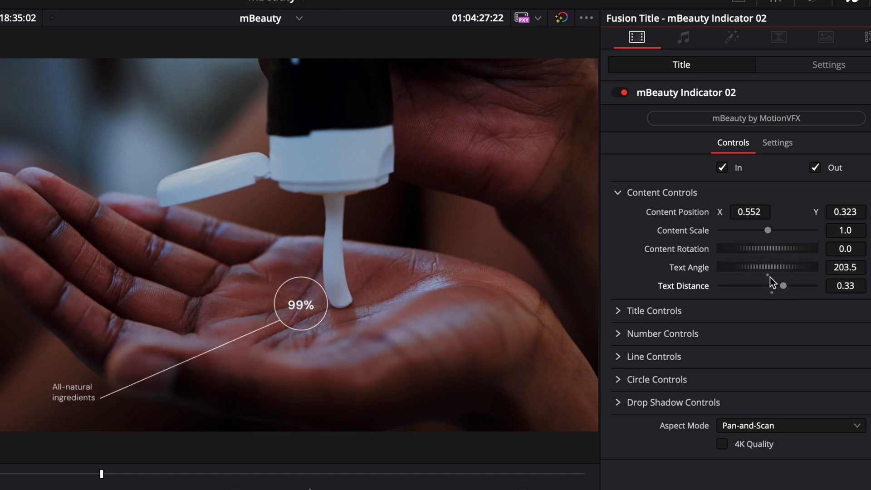
drag(775, 267, 787, 289)
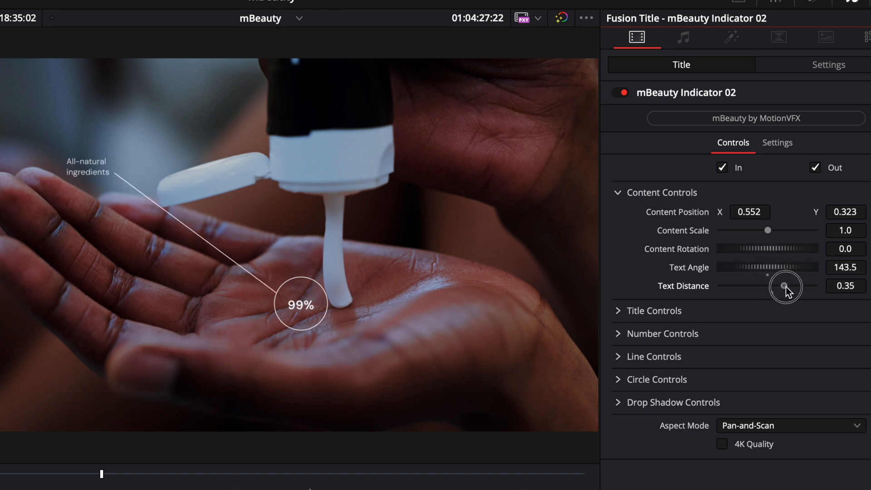
click(653, 310)
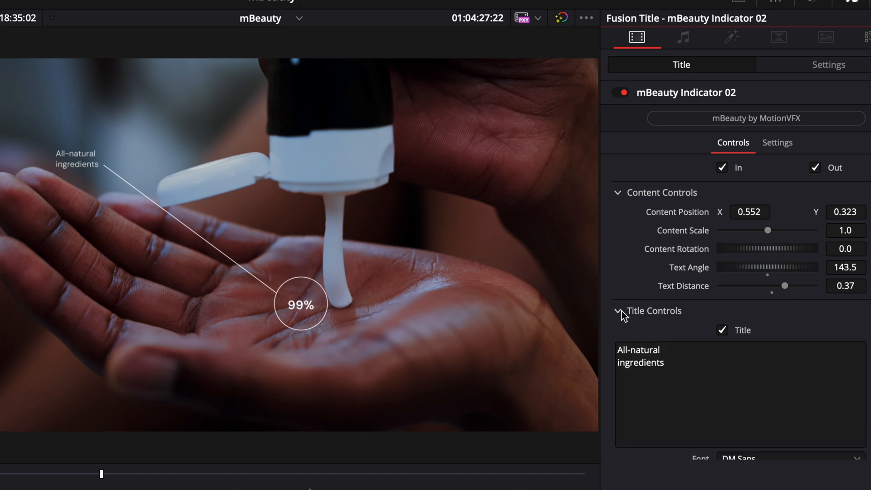
scroll(down, 3)
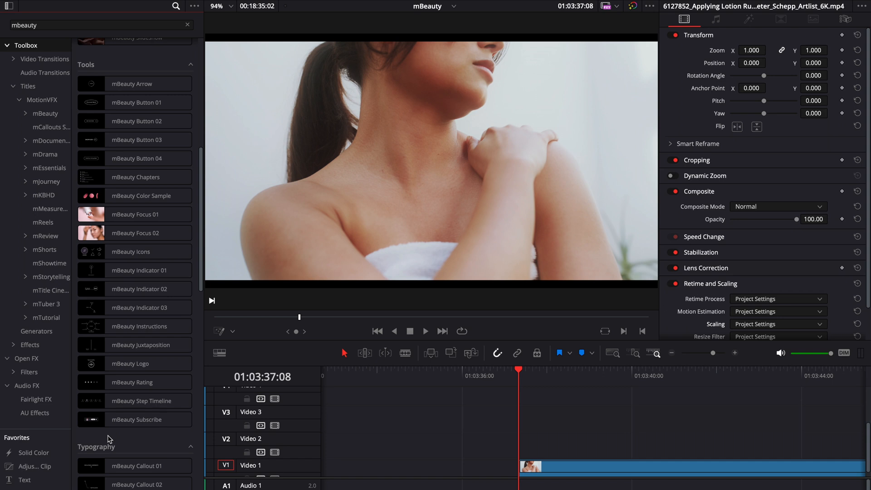
Step: Add mBeauty Step Timeline and insert EXFOLIATE into its step names list
click(134, 400)
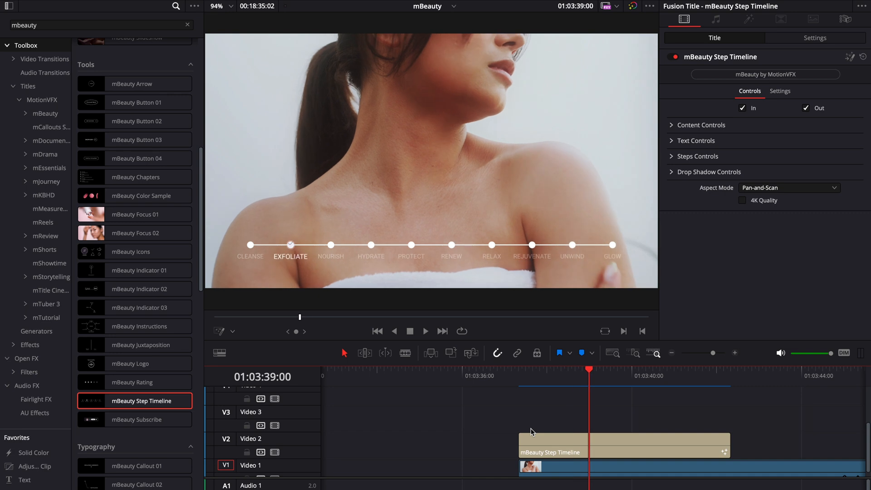
click(425, 331)
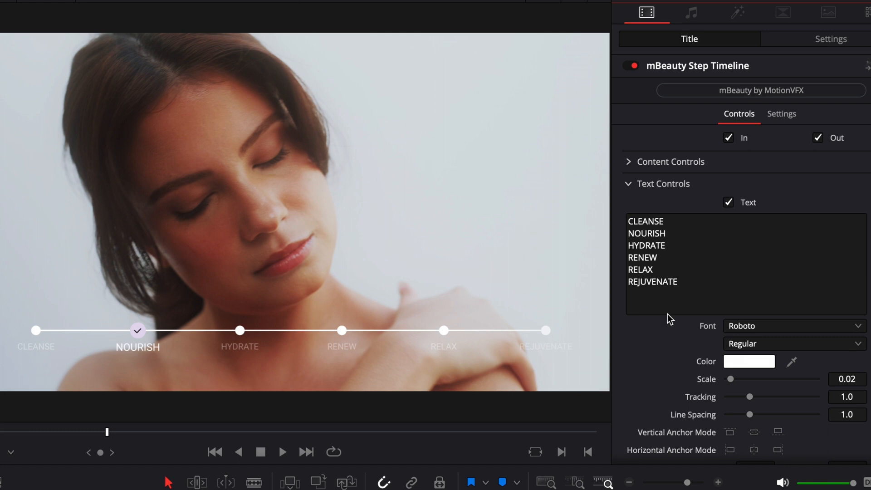
click(666, 259)
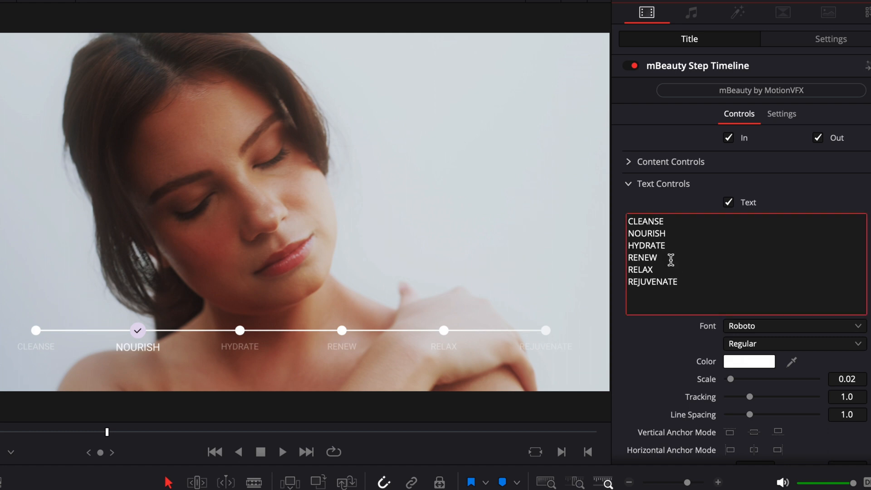
text(EXF)
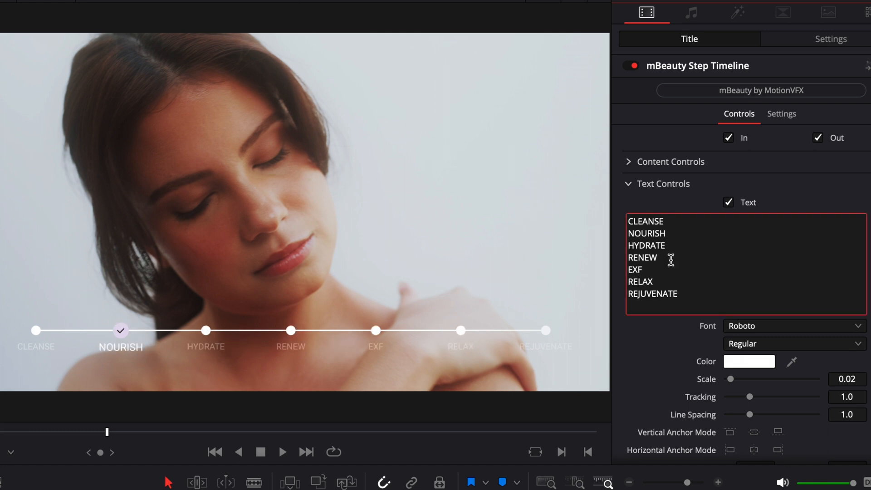
text(OLIATE)
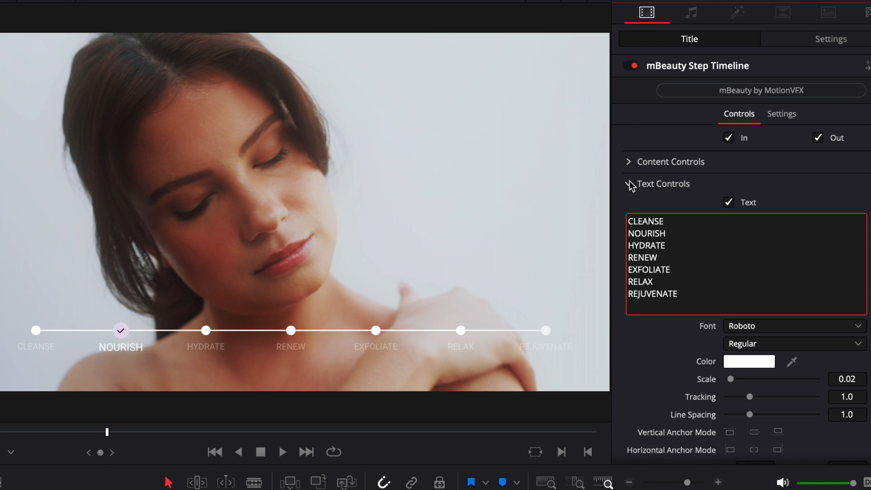
click(628, 184)
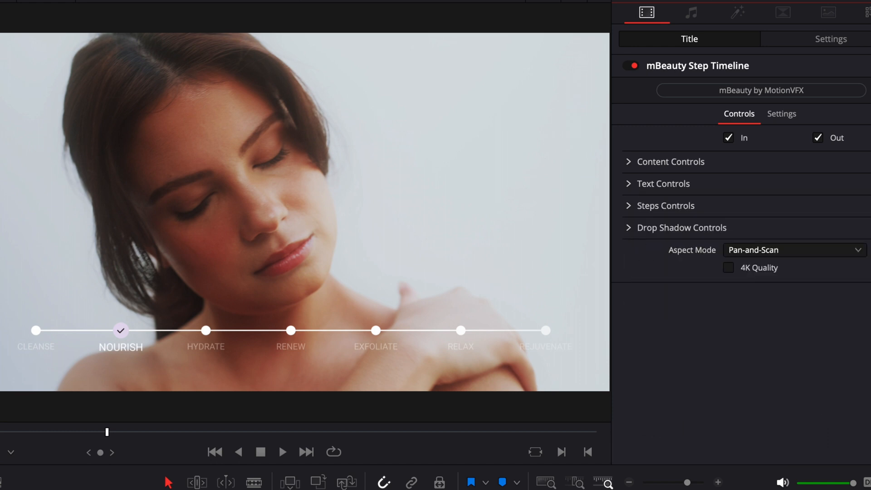
Step: Set Active Step to Step 5 (EXFOLIATE) and confirm the active point colour
click(664, 206)
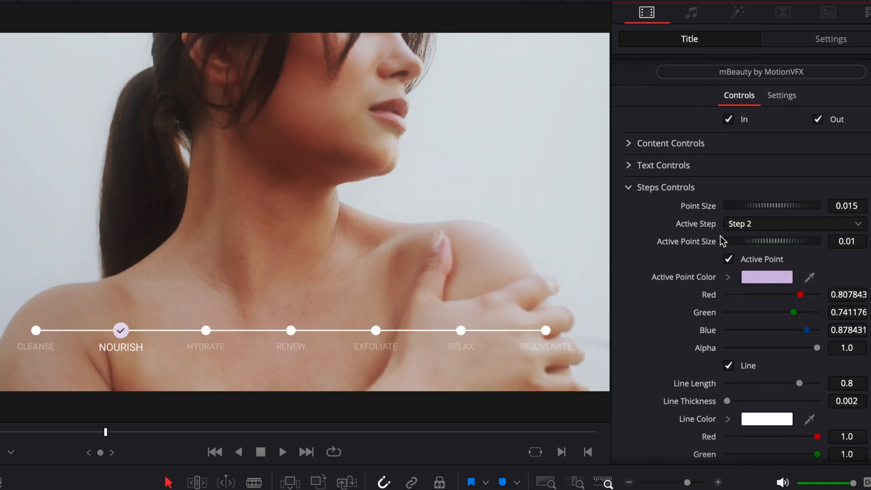
click(792, 223)
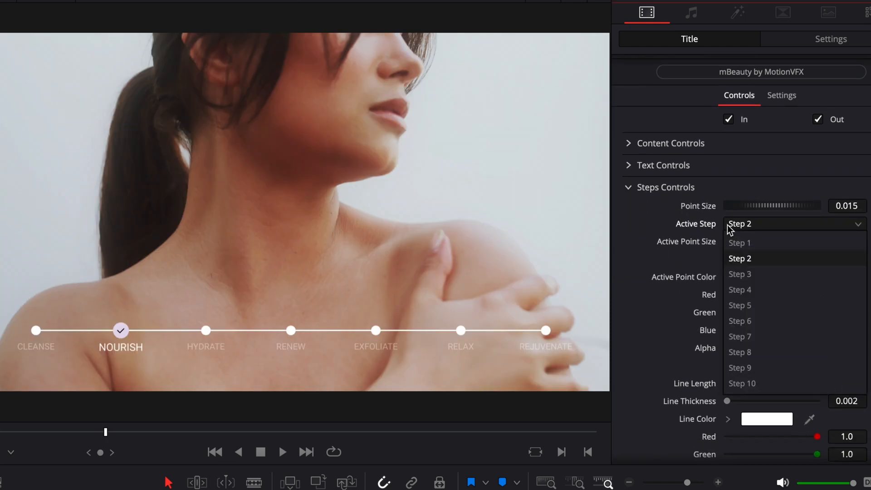
click(740, 305)
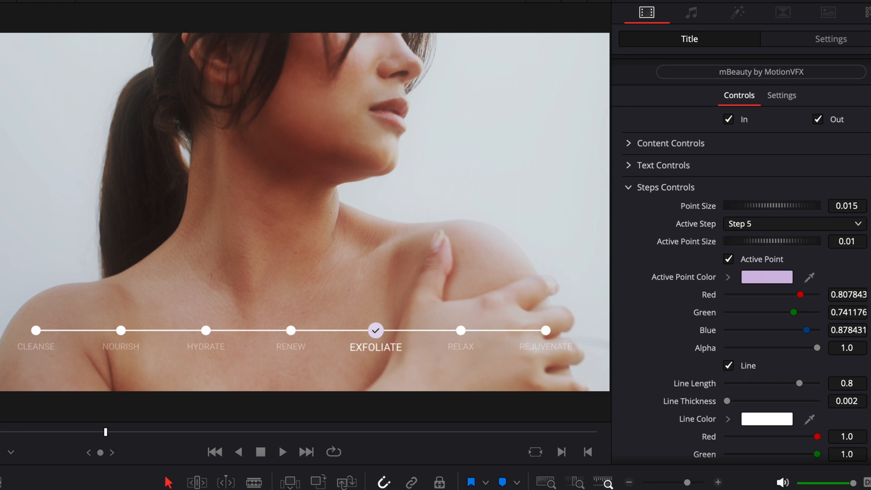
click(282, 452)
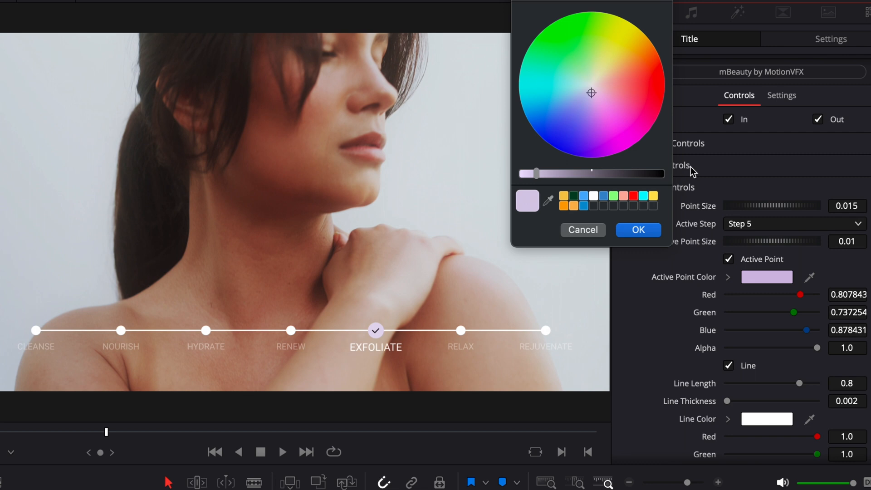
click(621, 42)
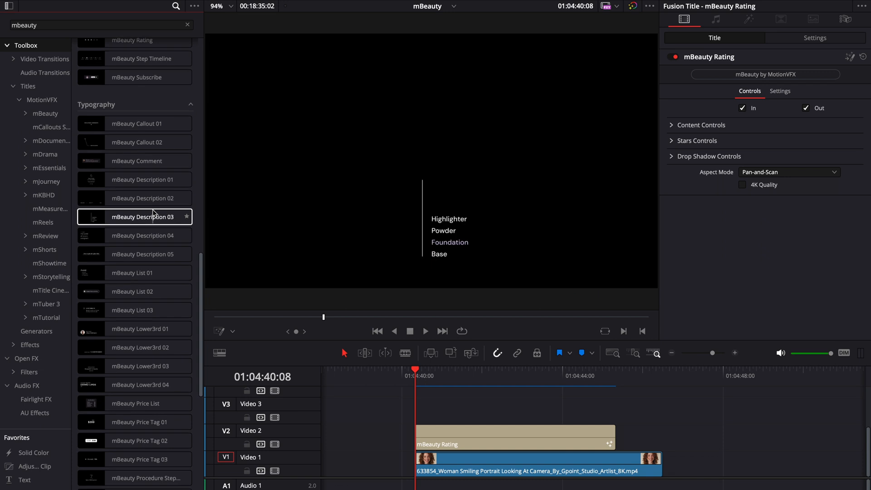
Step: Expand the mBeauty Review 01 controls to reach the quote text field
scroll(down, 3)
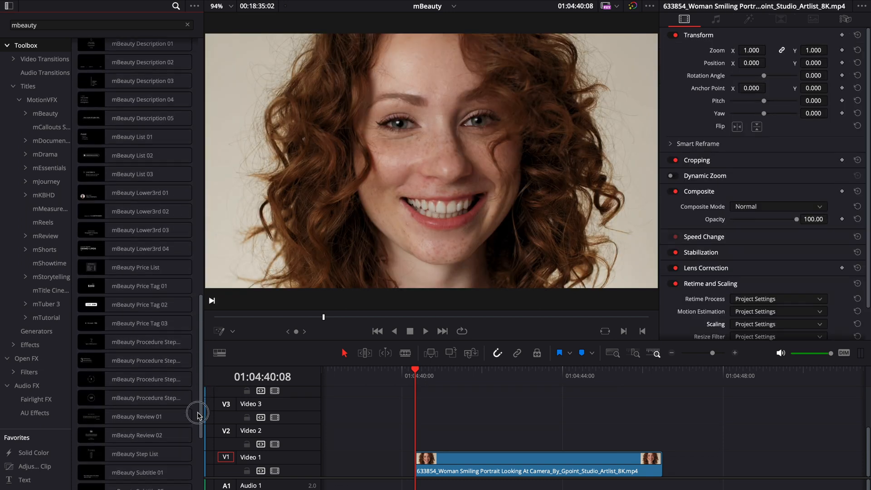
scroll(down, 3)
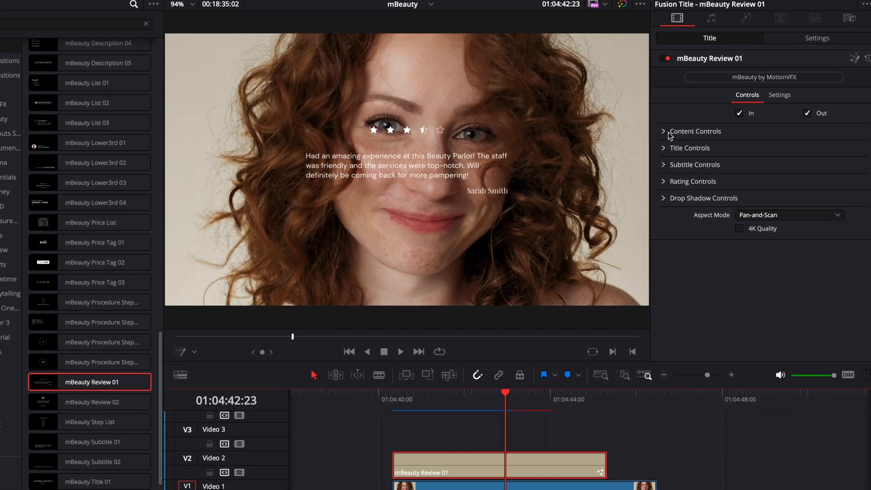
click(694, 131)
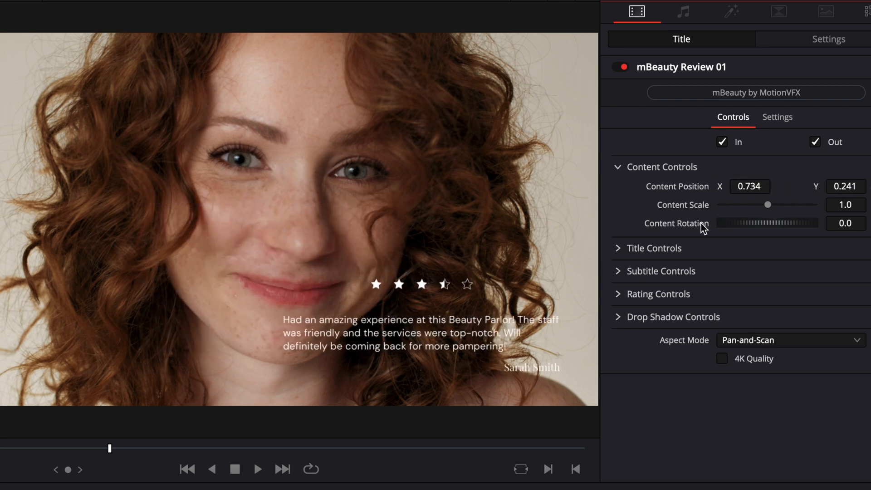
click(653, 248)
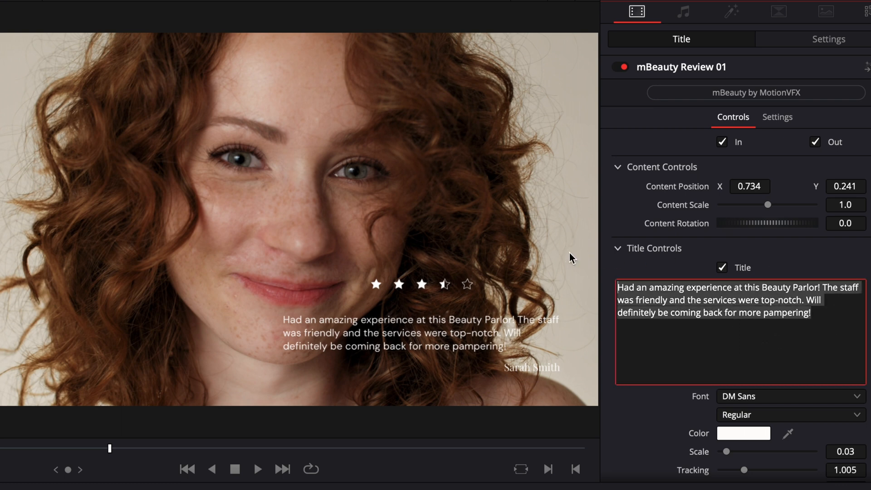
Step: Enter the quote 'This mBeauty pack from MotionVFX has changed my life.' signed '-Anonymous'
text(This)
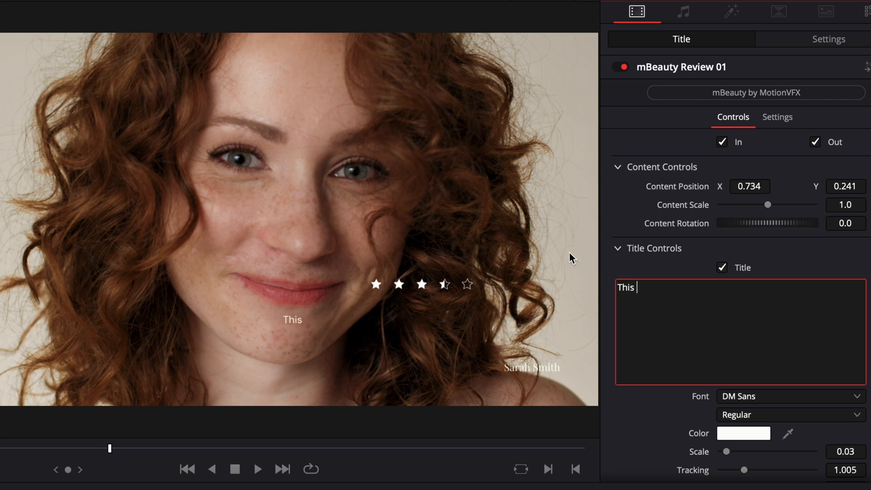
text(mBeauty)
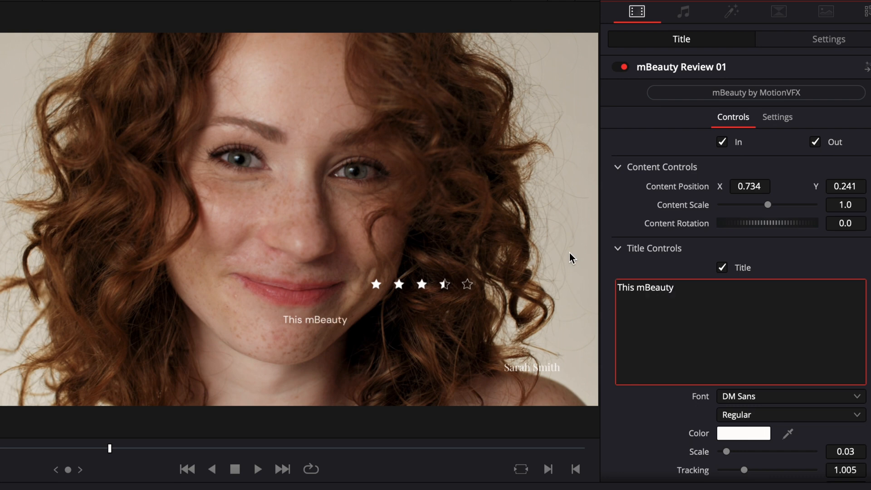
text(pack from motio)
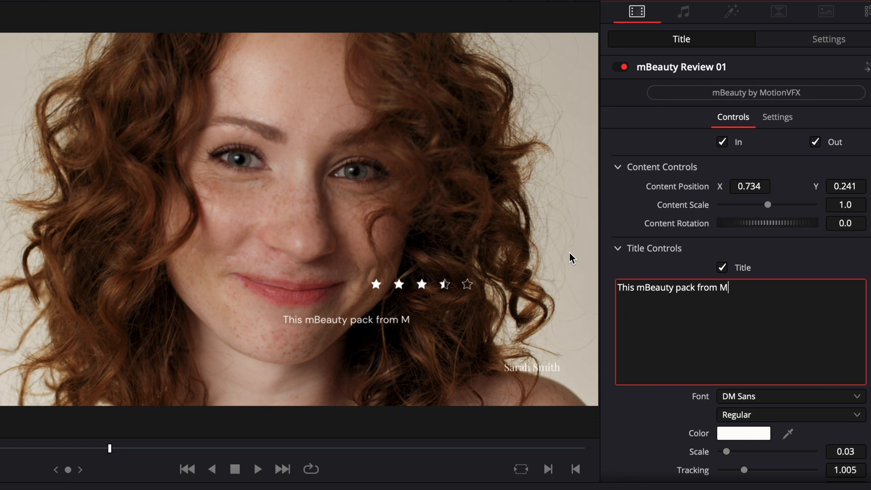
text(otionVFX)
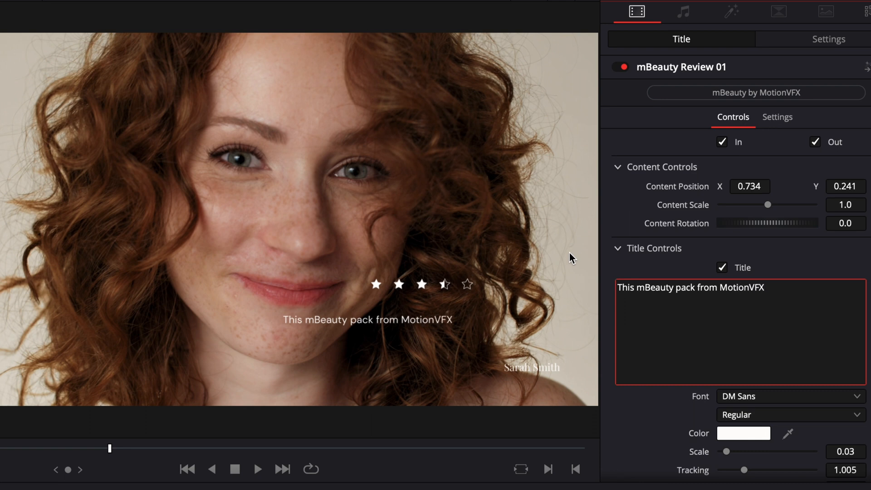
text(has changed my)
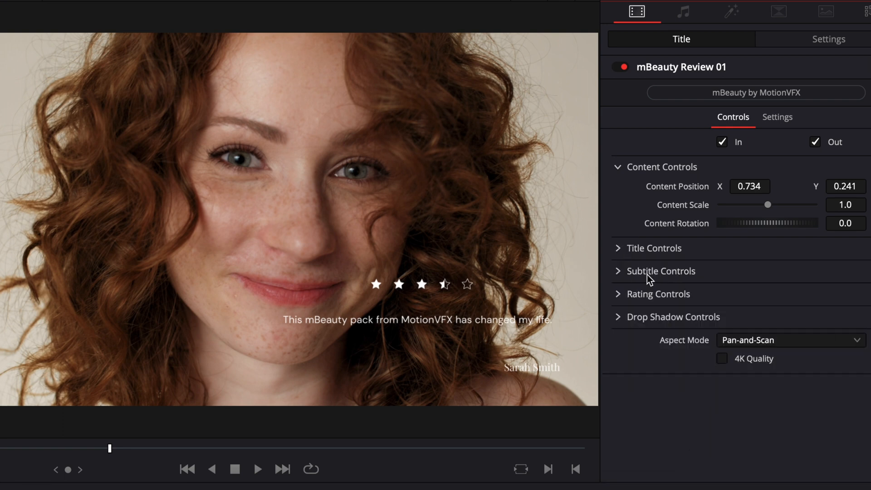
click(659, 272)
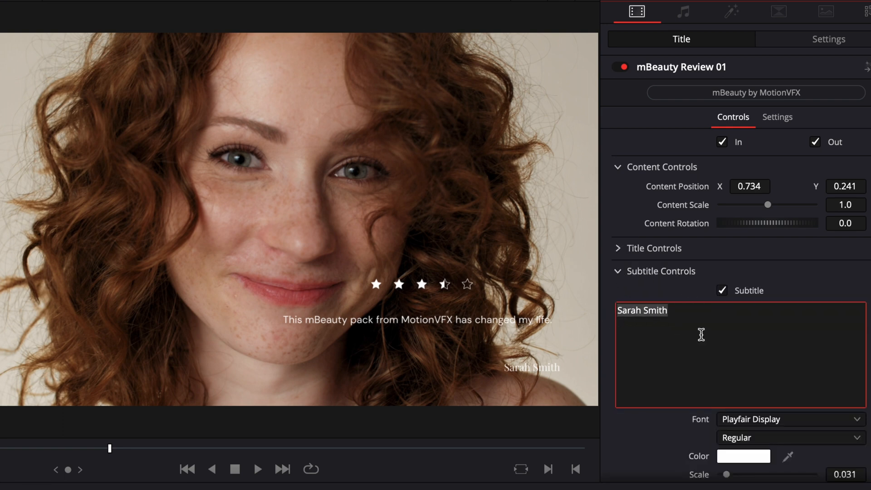
text(An)
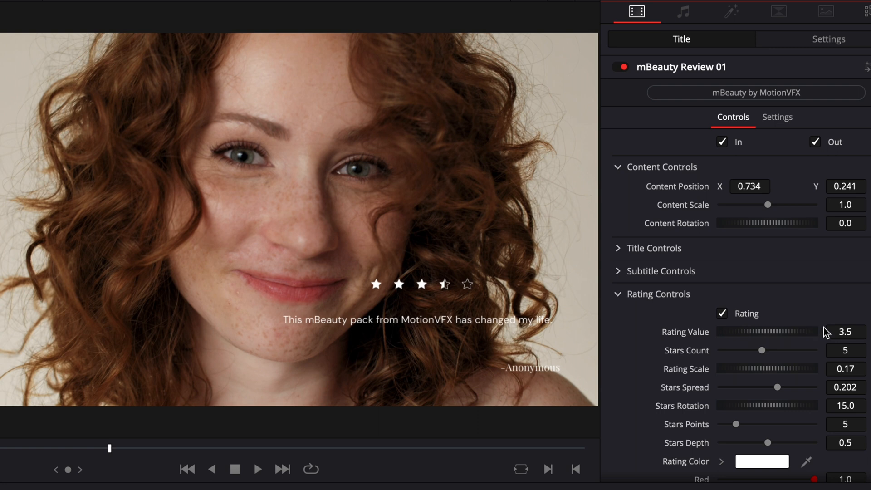
Step: Set the review rating to 4.565 with eight stars and adjusted star points
click(845, 332)
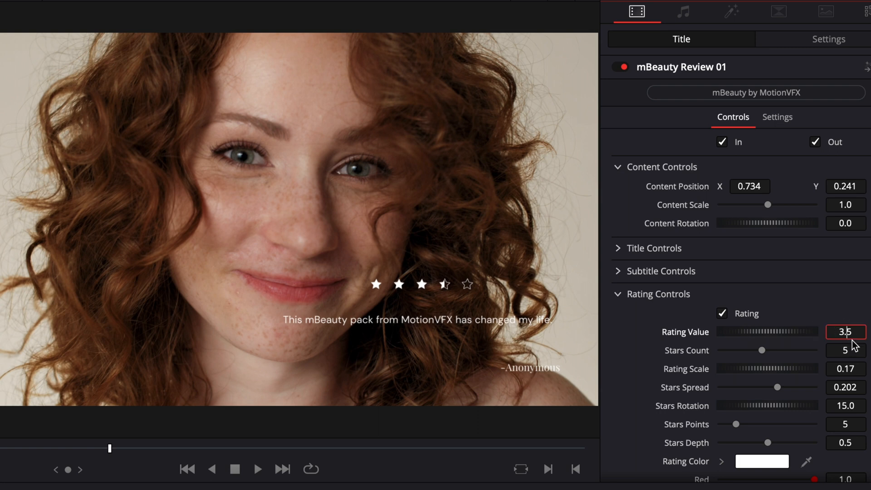
click(722, 314)
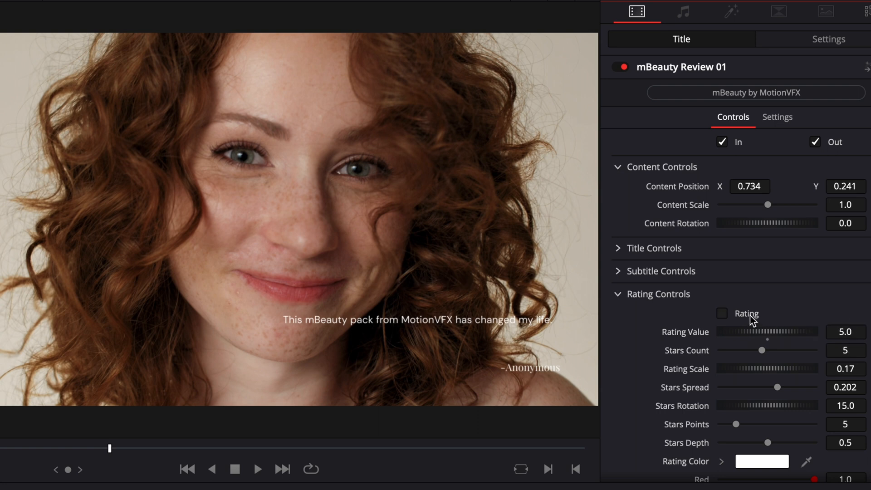
click(722, 313)
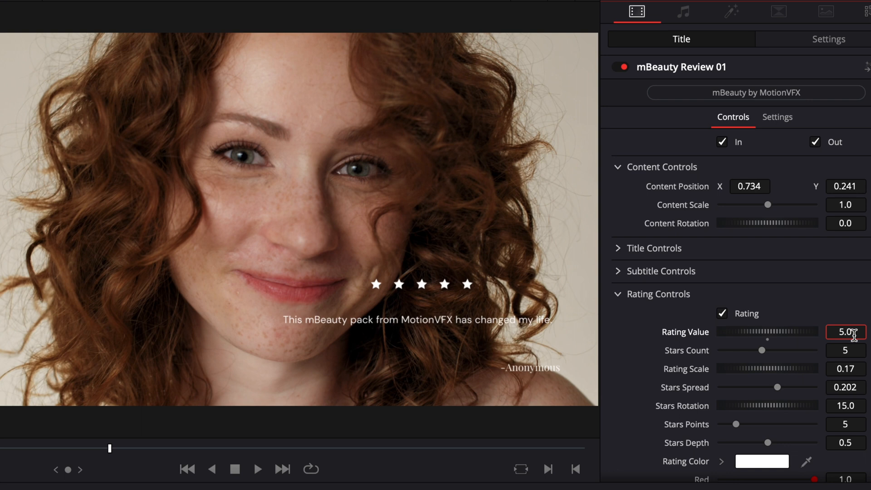
mouse_move(814, 337)
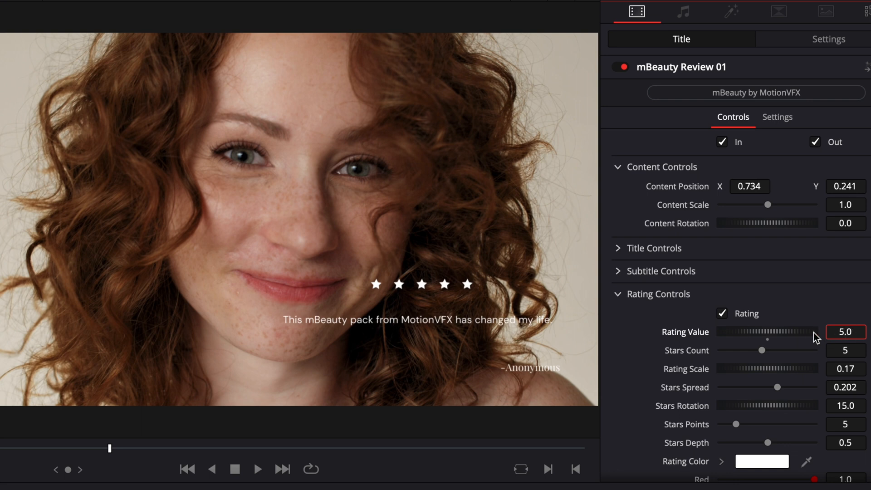
drag(806, 332, 761, 331)
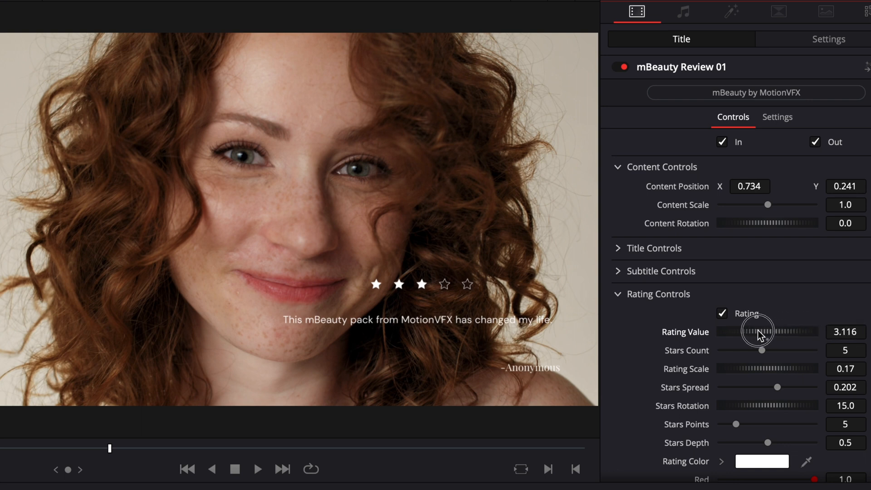
drag(750, 331, 783, 331)
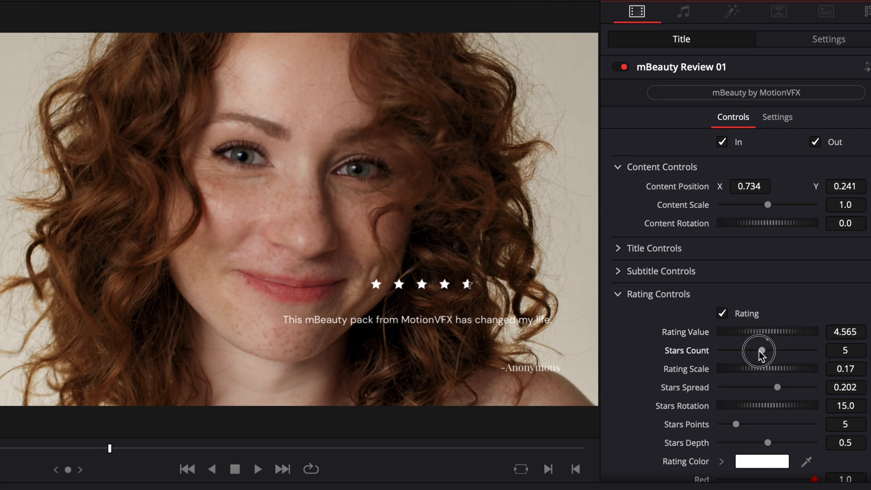
drag(760, 351, 794, 351)
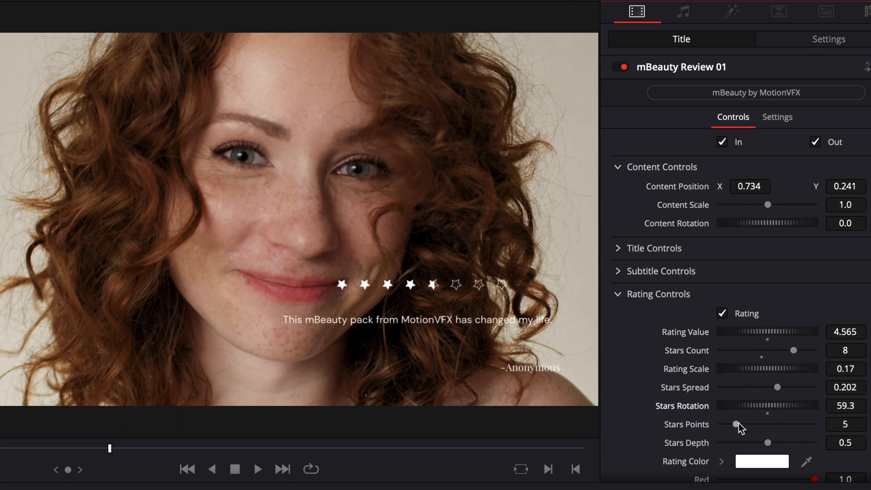
drag(747, 424, 720, 420)
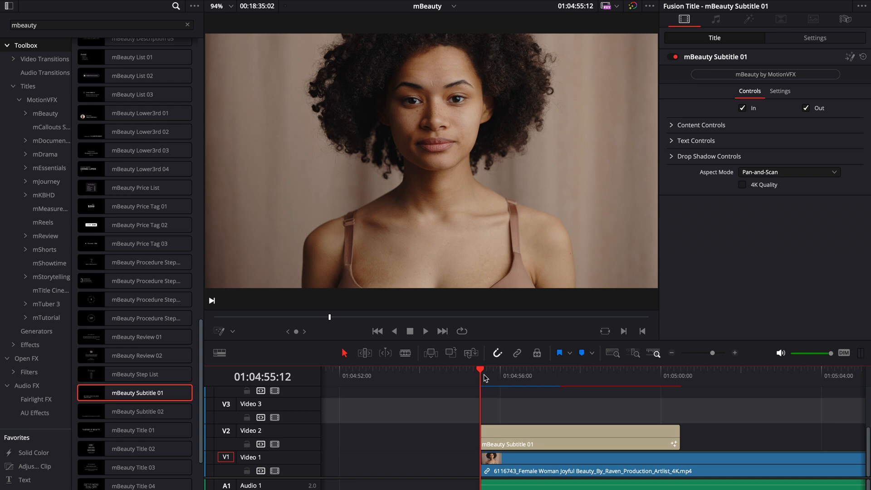
mouse_move(544, 409)
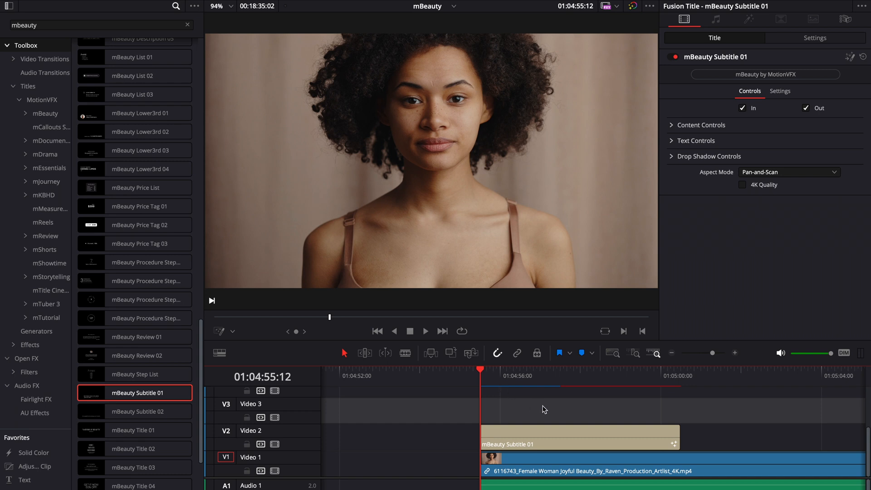
mouse_move(521, 411)
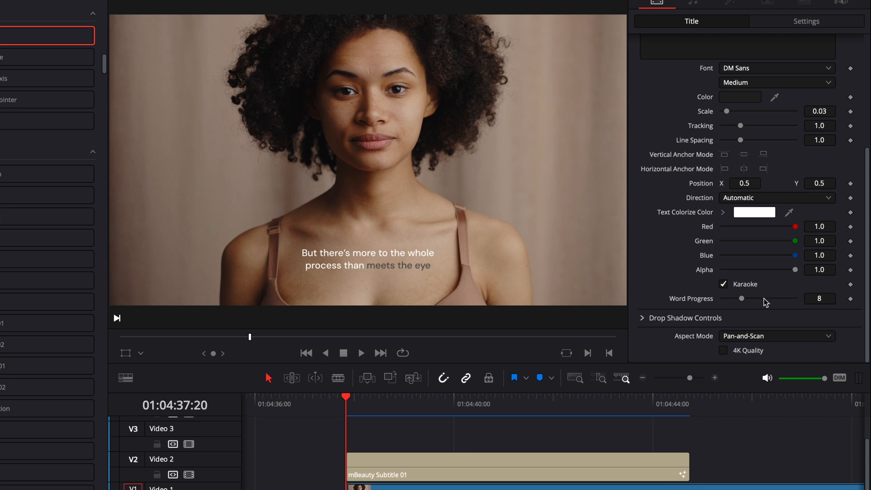
Step: Set Subtitle 01's Word Progress to 0, keyframe it, and play from the subtitle's start
click(458, 466)
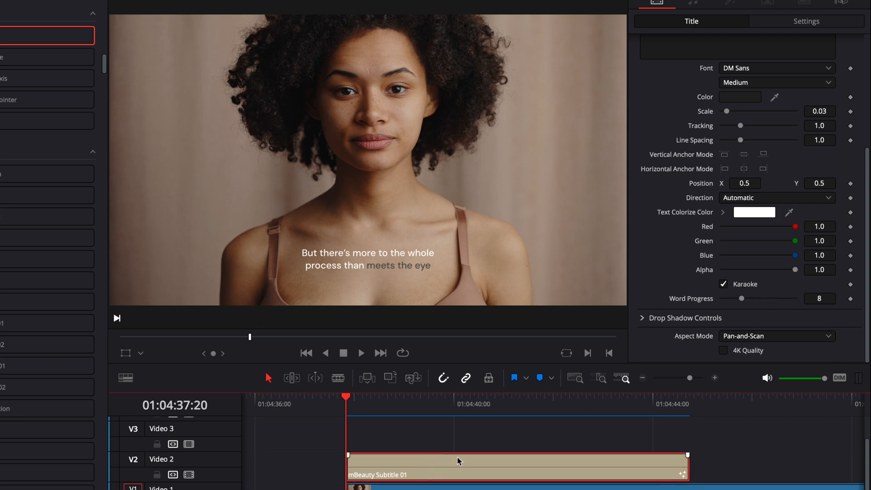
drag(752, 299, 722, 299)
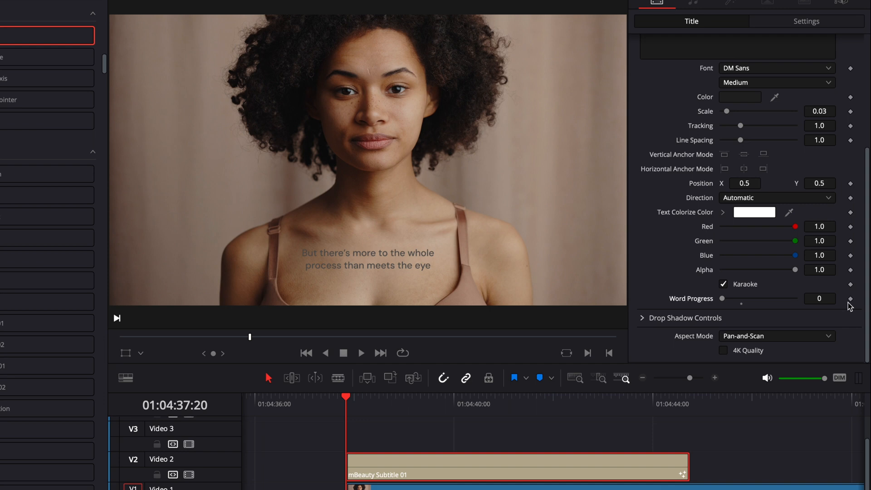
drag(346, 398, 359, 404)
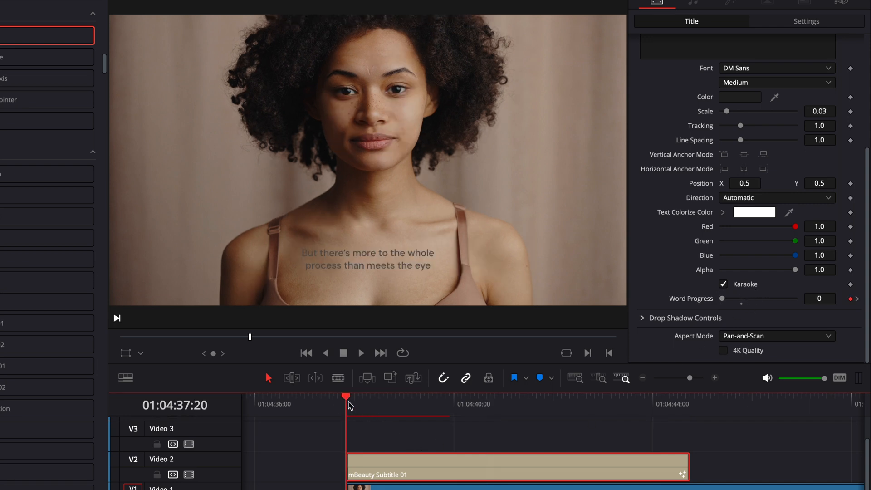
click(361, 353)
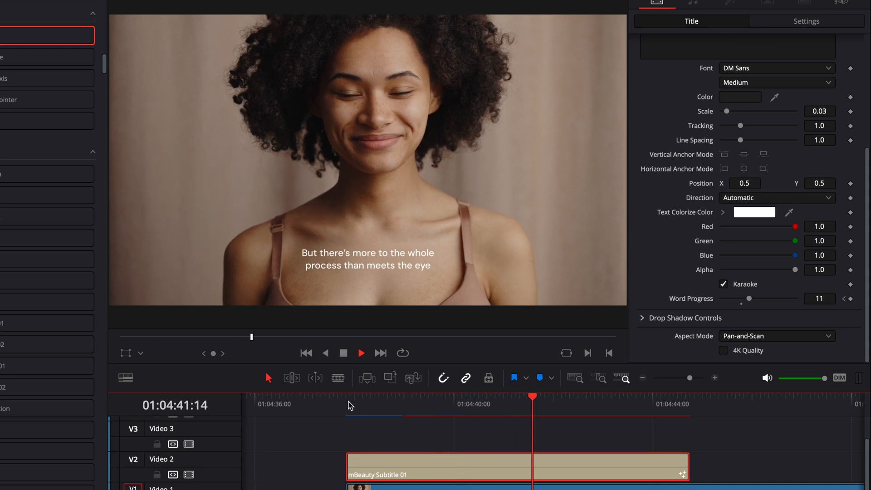
click(361, 353)
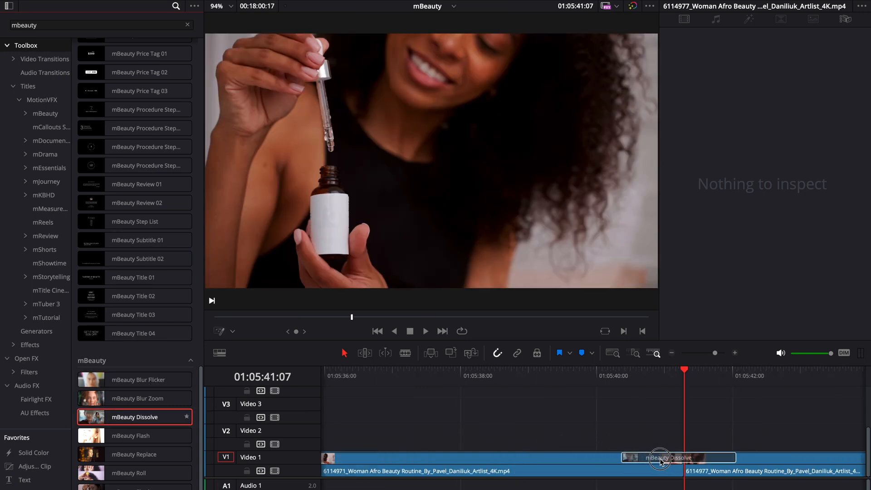
Step: Change the mBeauty Dissolve's duration to 2.1 seconds and flip its direction
click(679, 457)
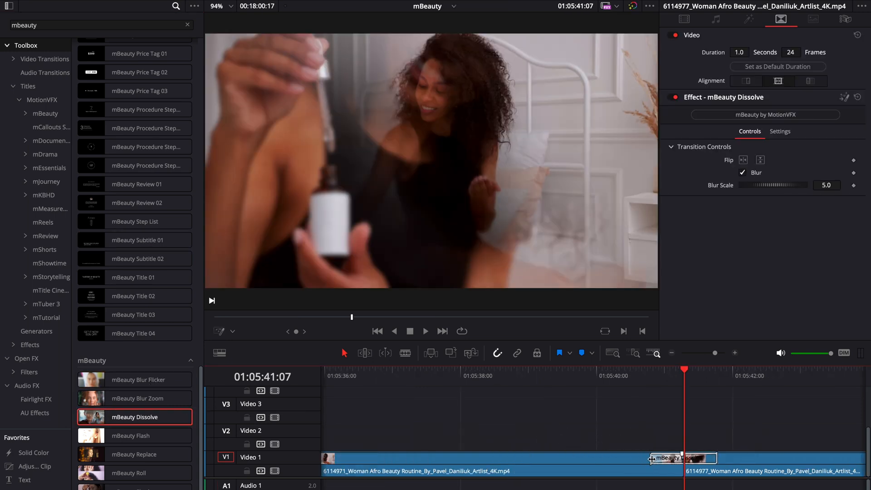
right_click(596, 381)
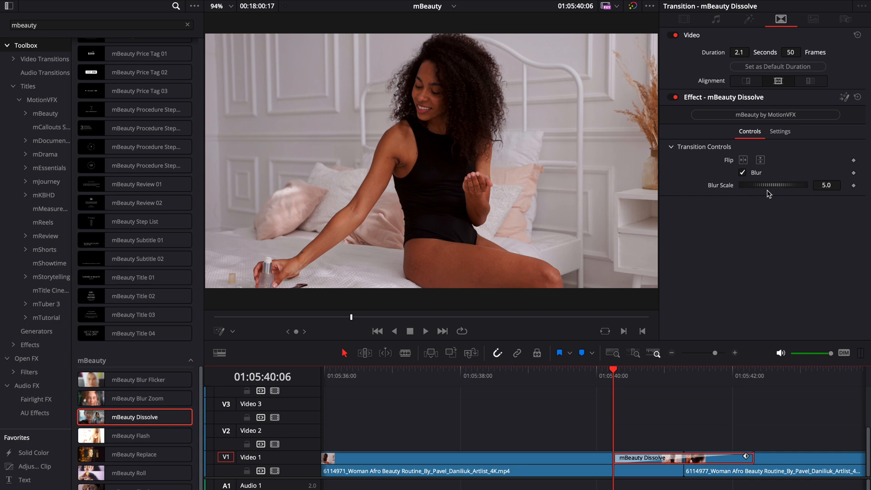
mouse_move(601, 409)
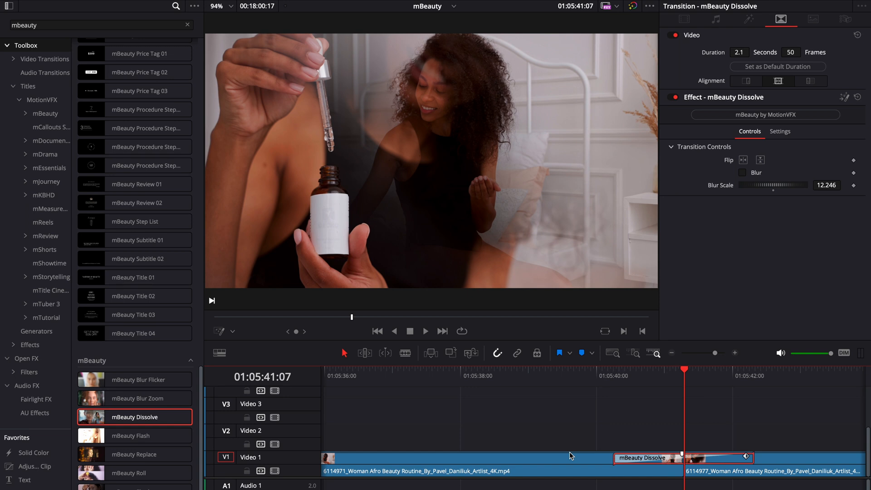
mouse_move(750, 164)
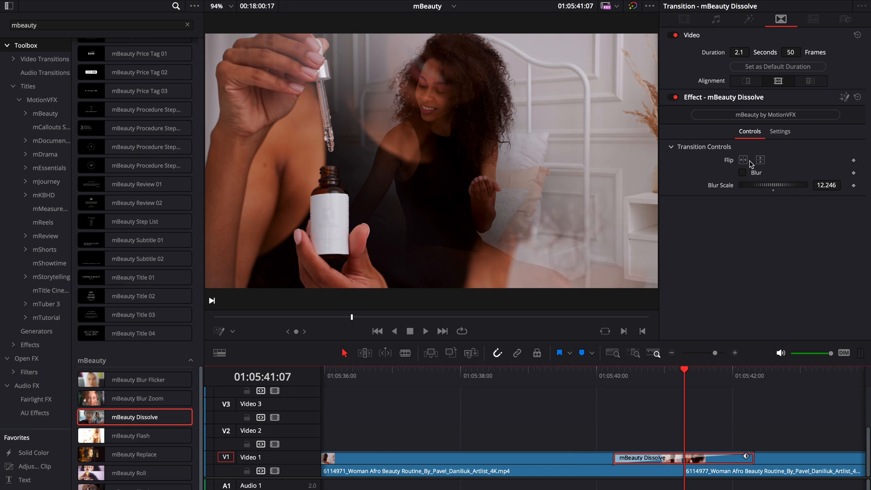
click(743, 160)
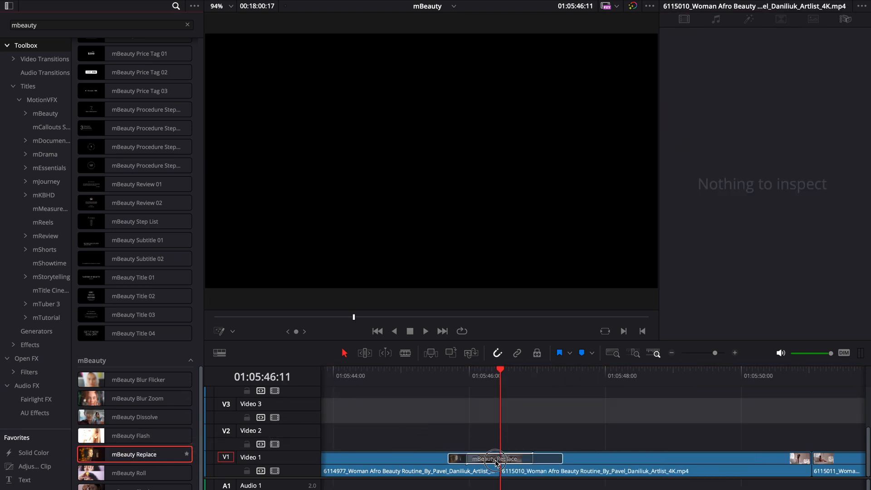
Step: Adjust the Replace transition's Mask Corner Radius, settling near 0.394
click(425, 331)
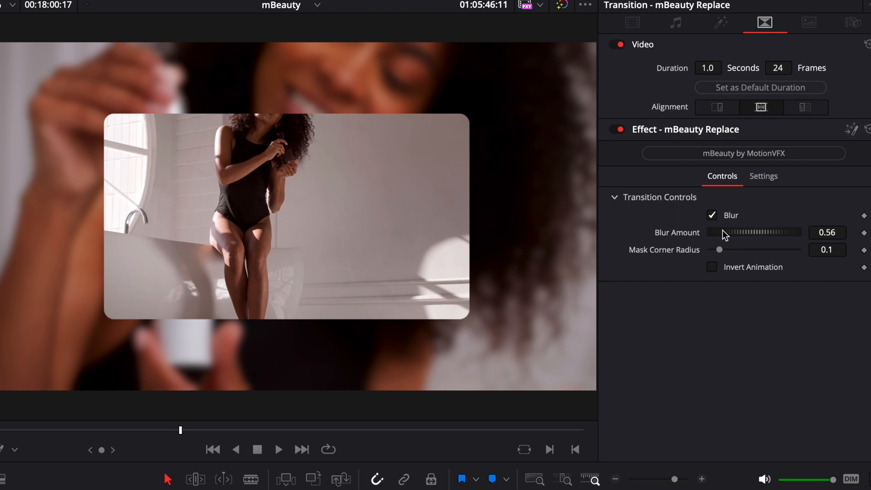
mouse_move(719, 253)
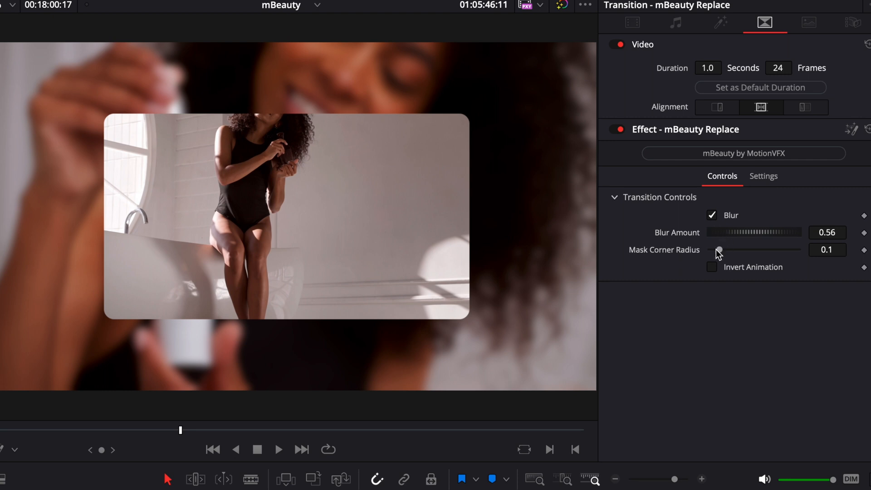
mouse_move(727, 242)
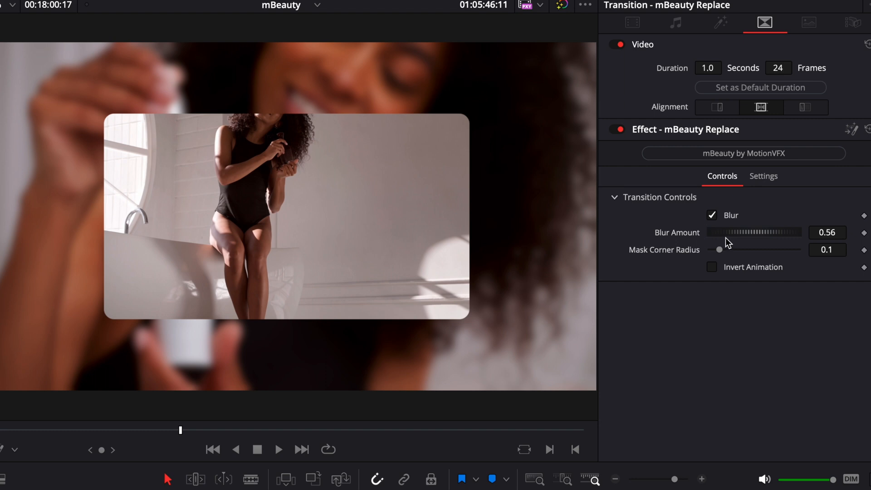
drag(720, 255, 811, 249)
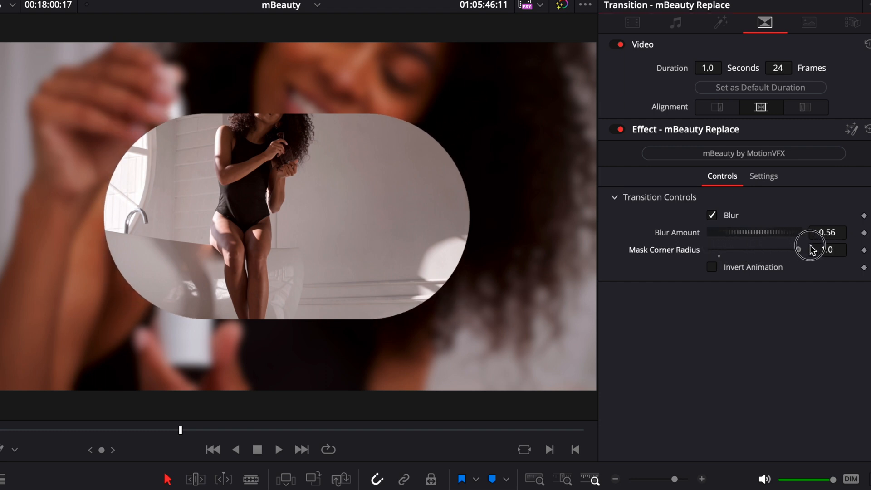
drag(812, 250, 771, 249)
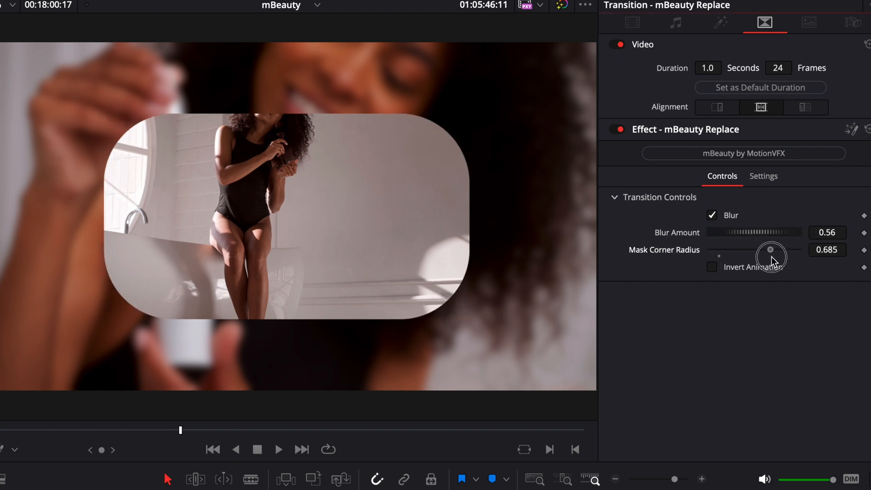
drag(772, 249, 744, 250)
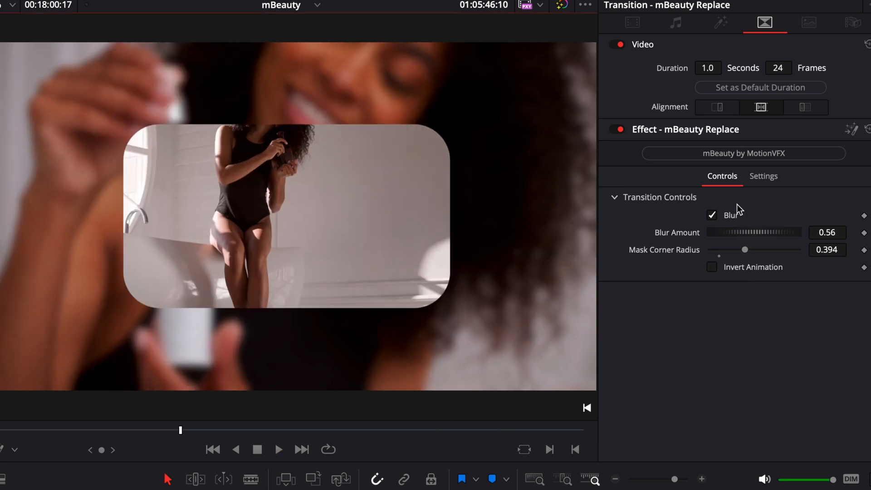
click(712, 267)
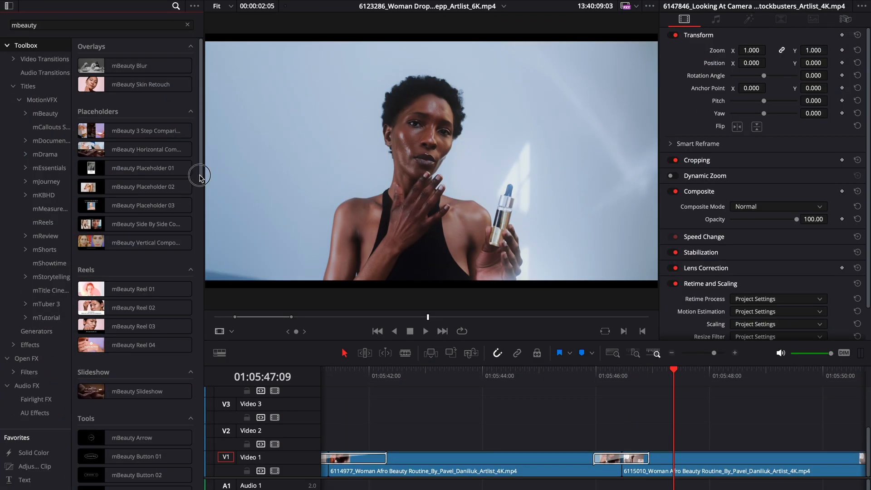
Step: Open the LUTs library and select the MotionVFX mBeauty folder
scroll(down, 3)
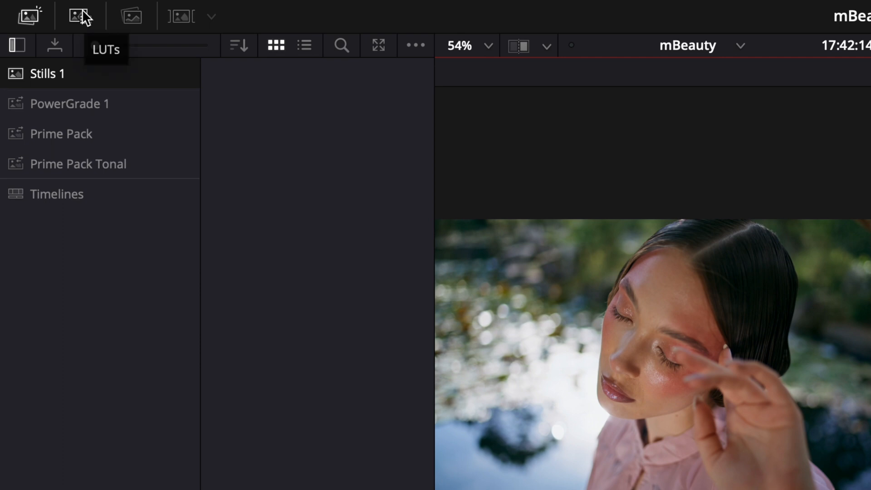
click(79, 16)
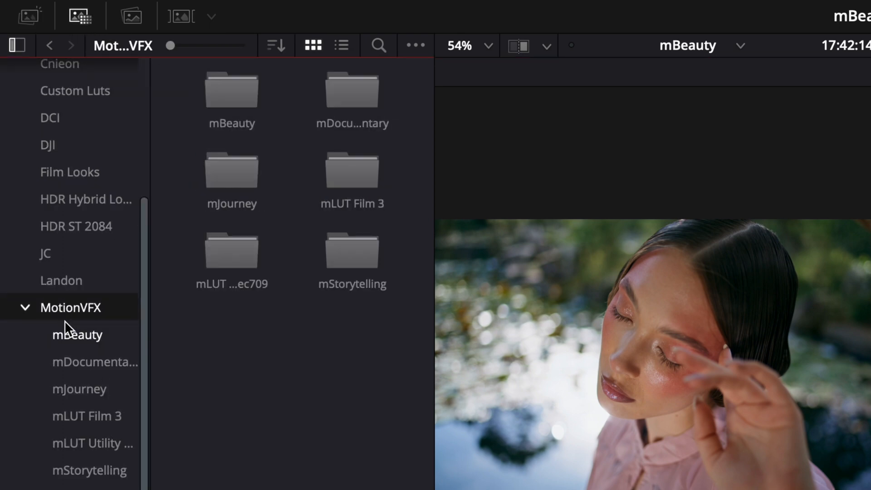
click(77, 334)
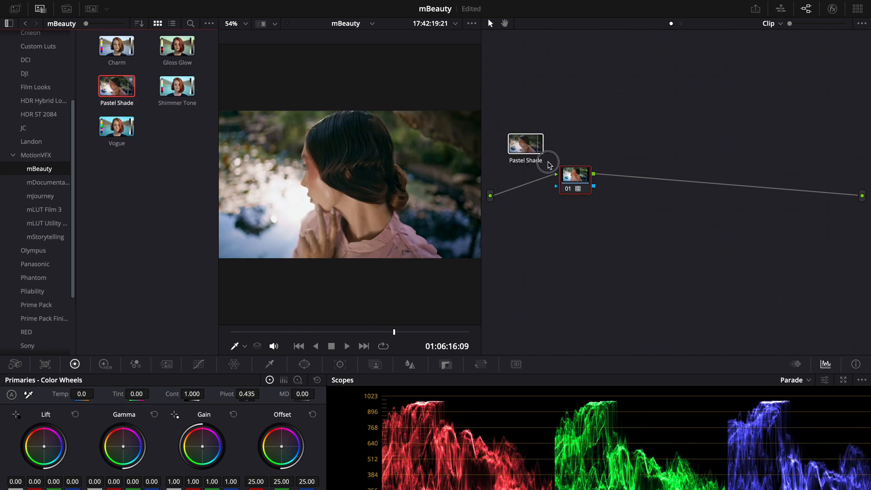
Step: Pick the Vogue LUT and scrub the portrait clip to check the grade
click(116, 124)
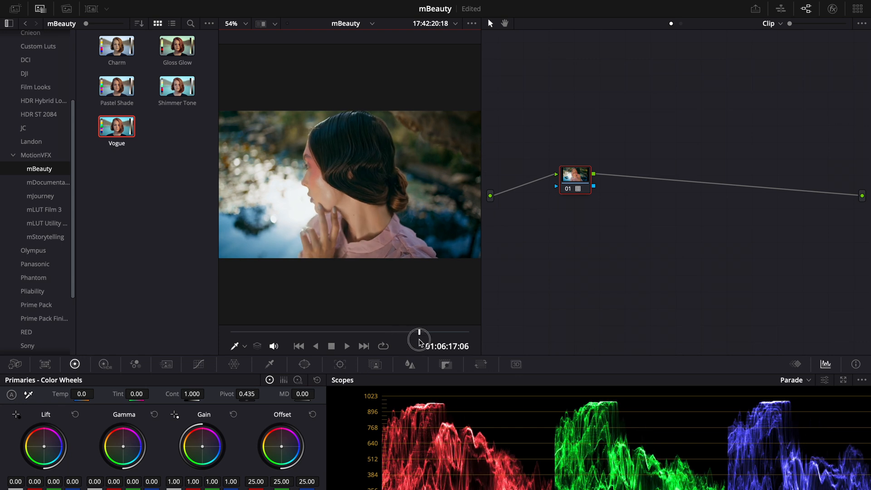
drag(419, 337, 328, 327)
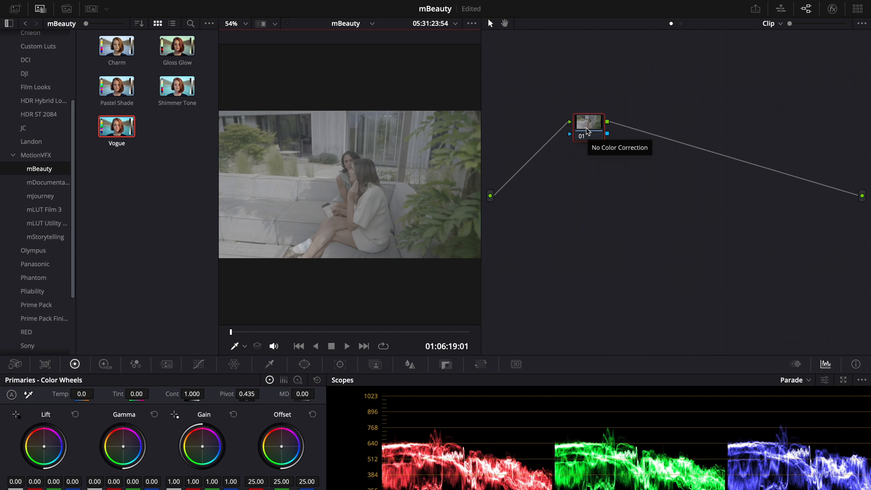
Step: Add a second serial node holding the Vogue LUT and scrub through the corrected footage
drag(588, 121, 588, 160)
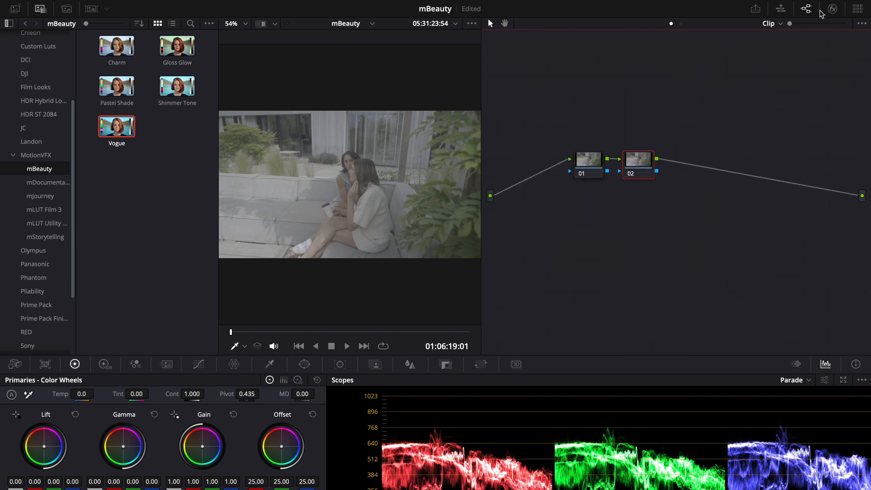
click(784, 67)
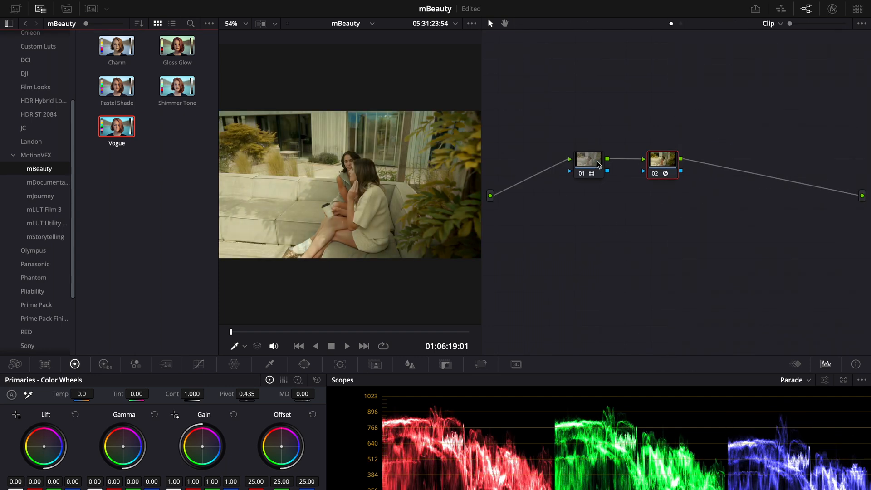
mouse_move(607, 215)
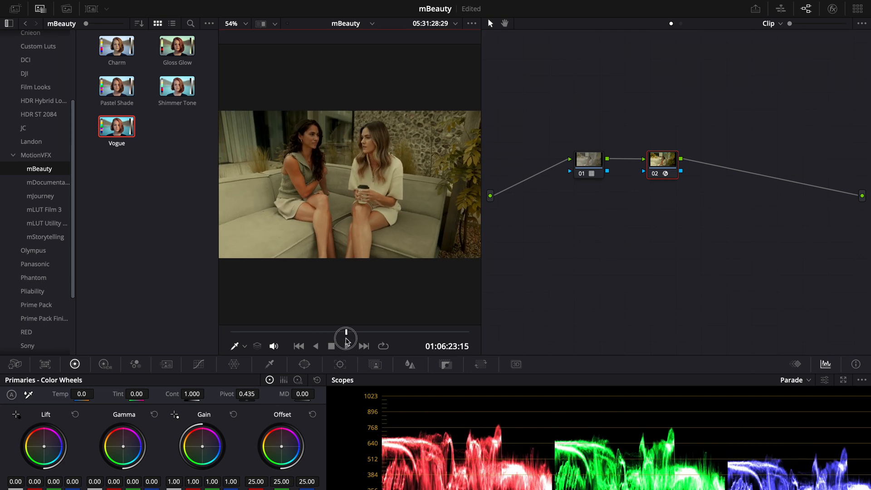
click(346, 346)
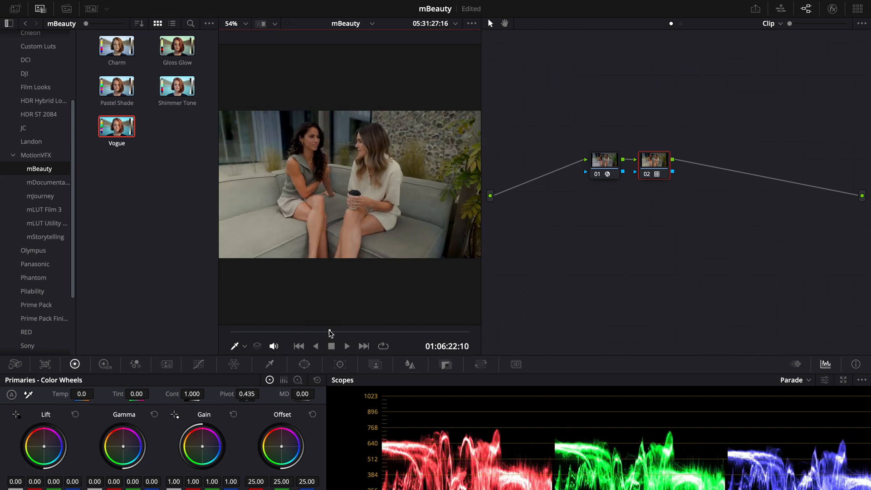
click(346, 345)
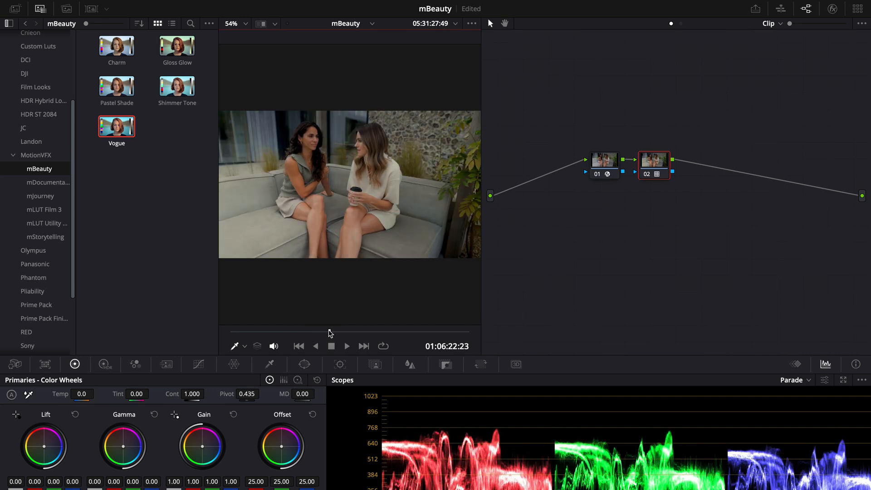
drag(330, 333, 397, 336)
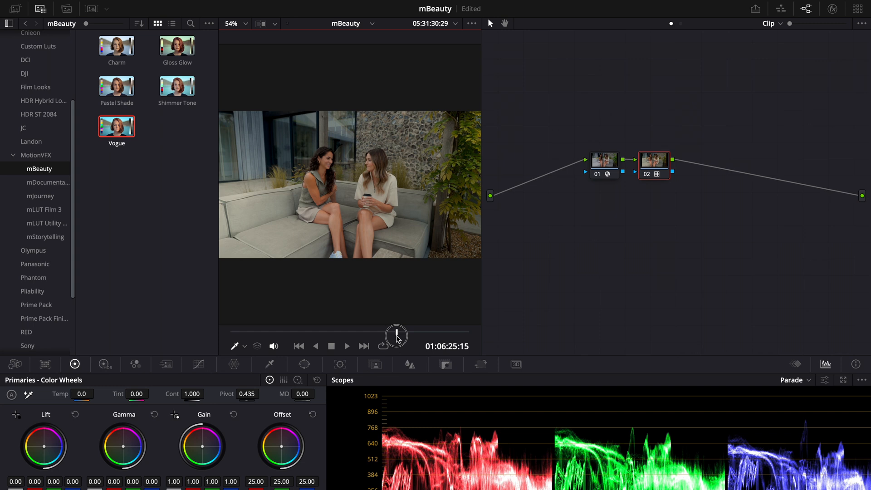